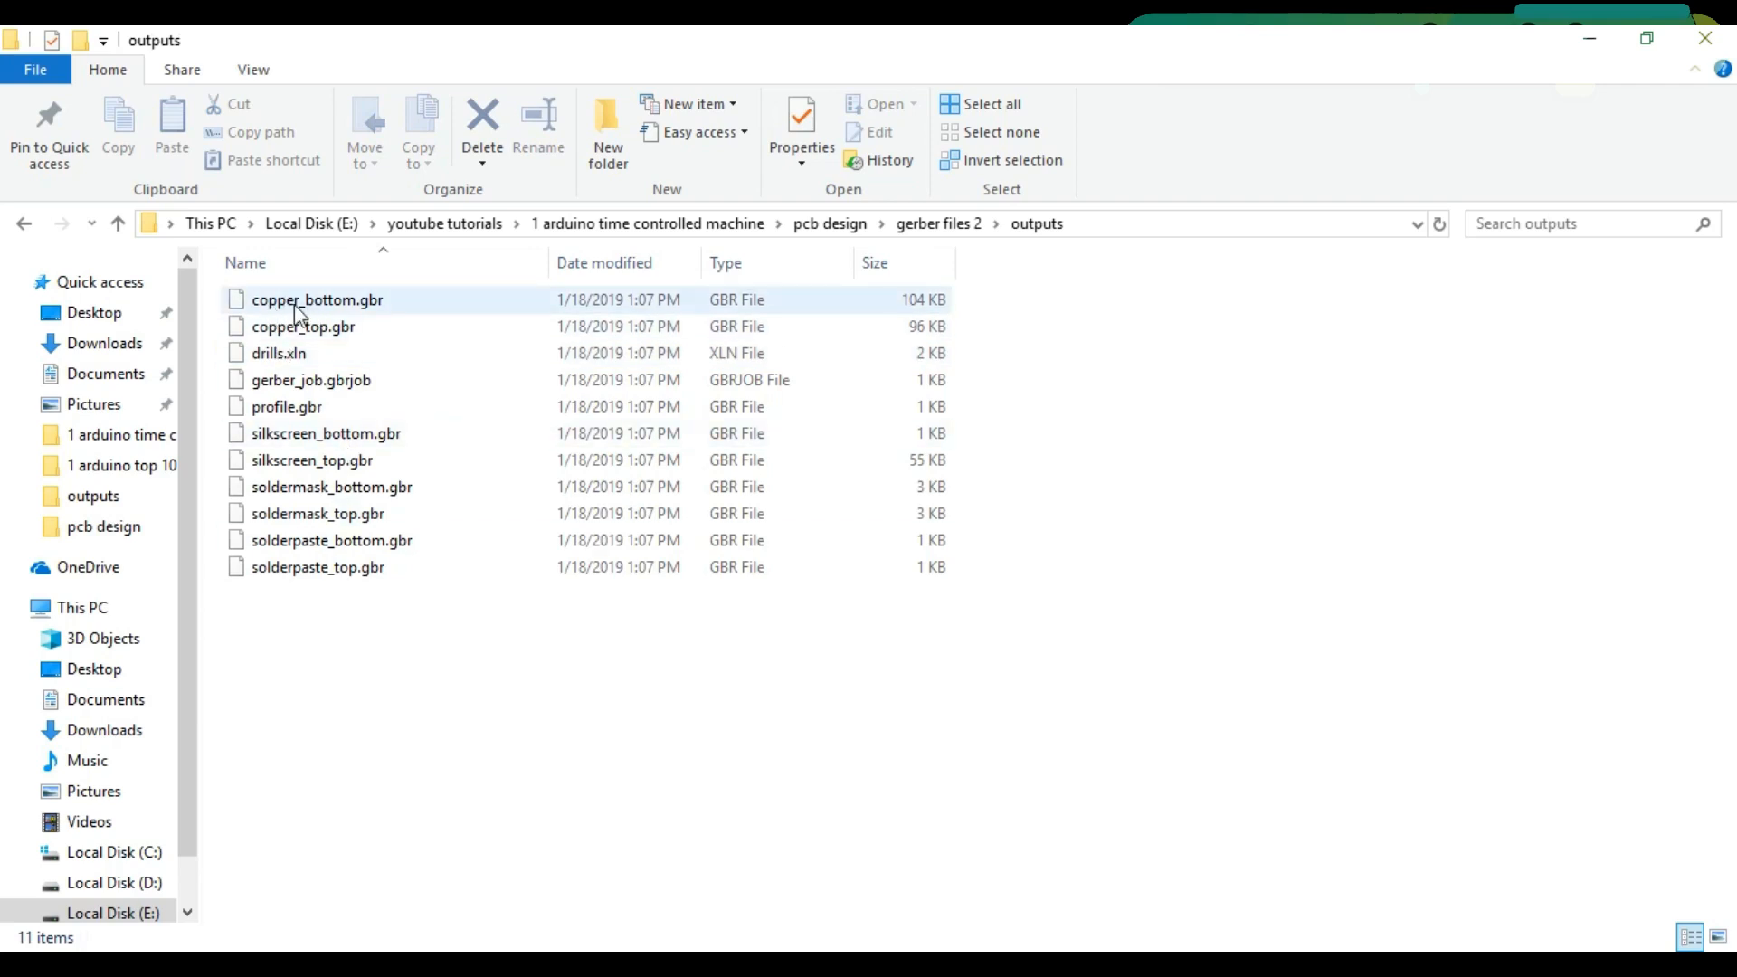
# Select the copper_top.gbr file and keep the bottom layer as the working layer
pyautogui.click(302, 326)
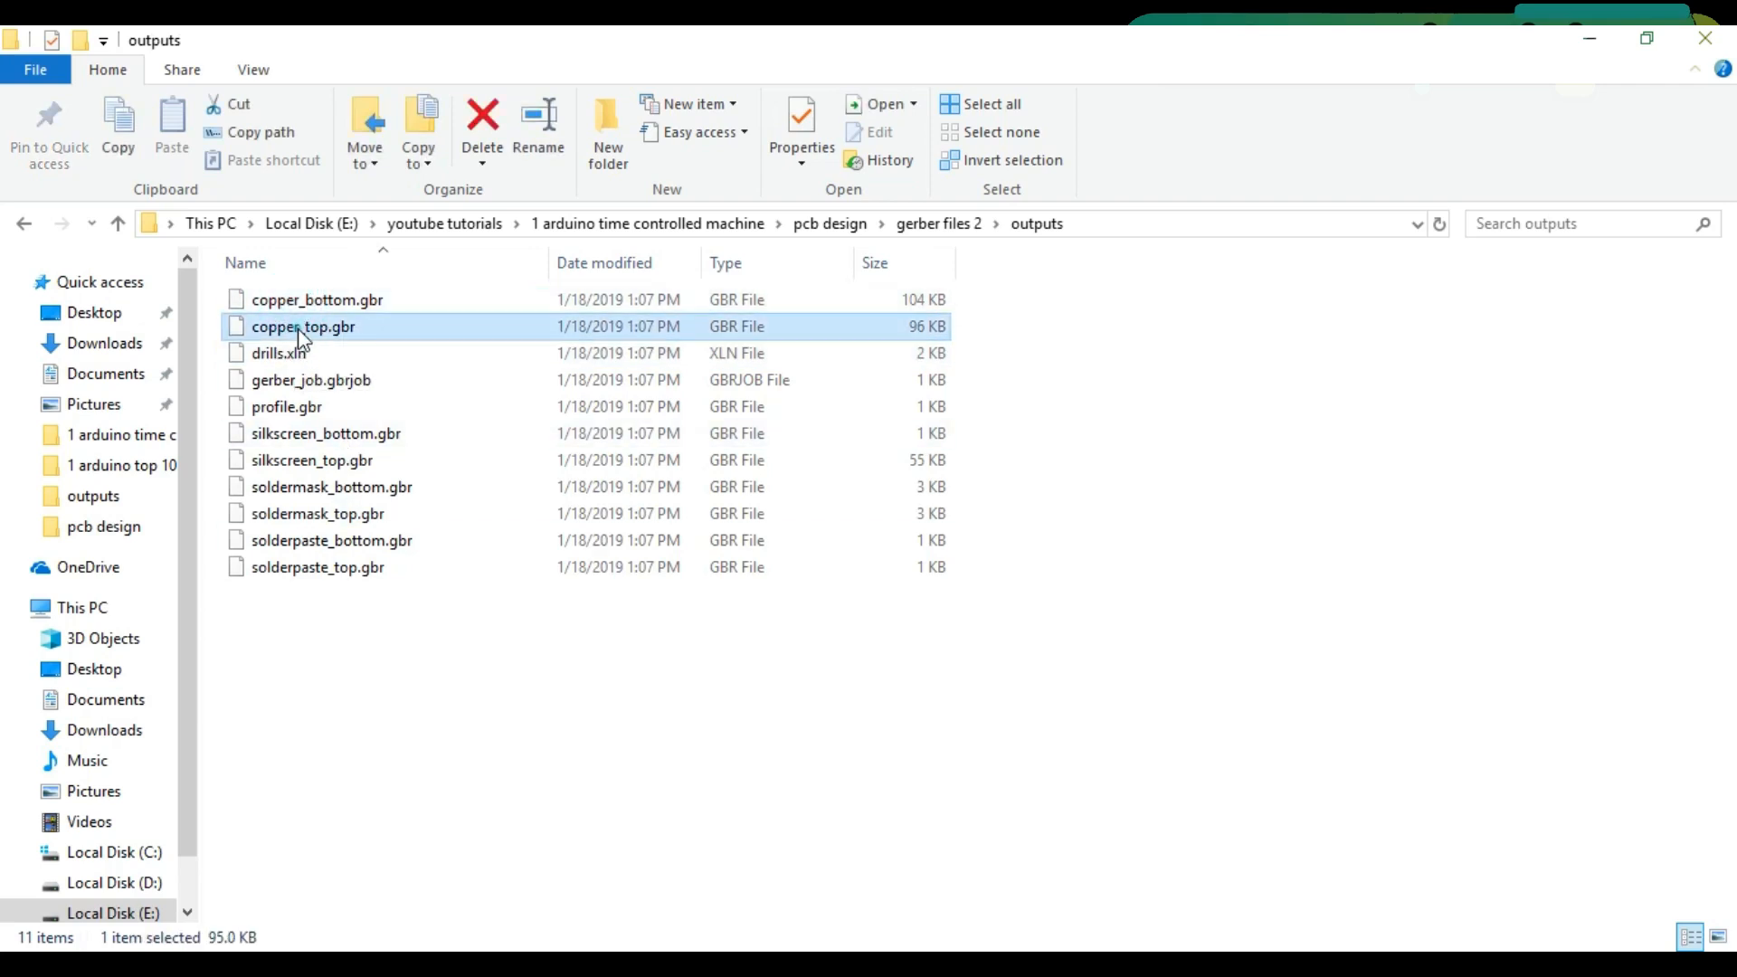
pyautogui.click(312, 380)
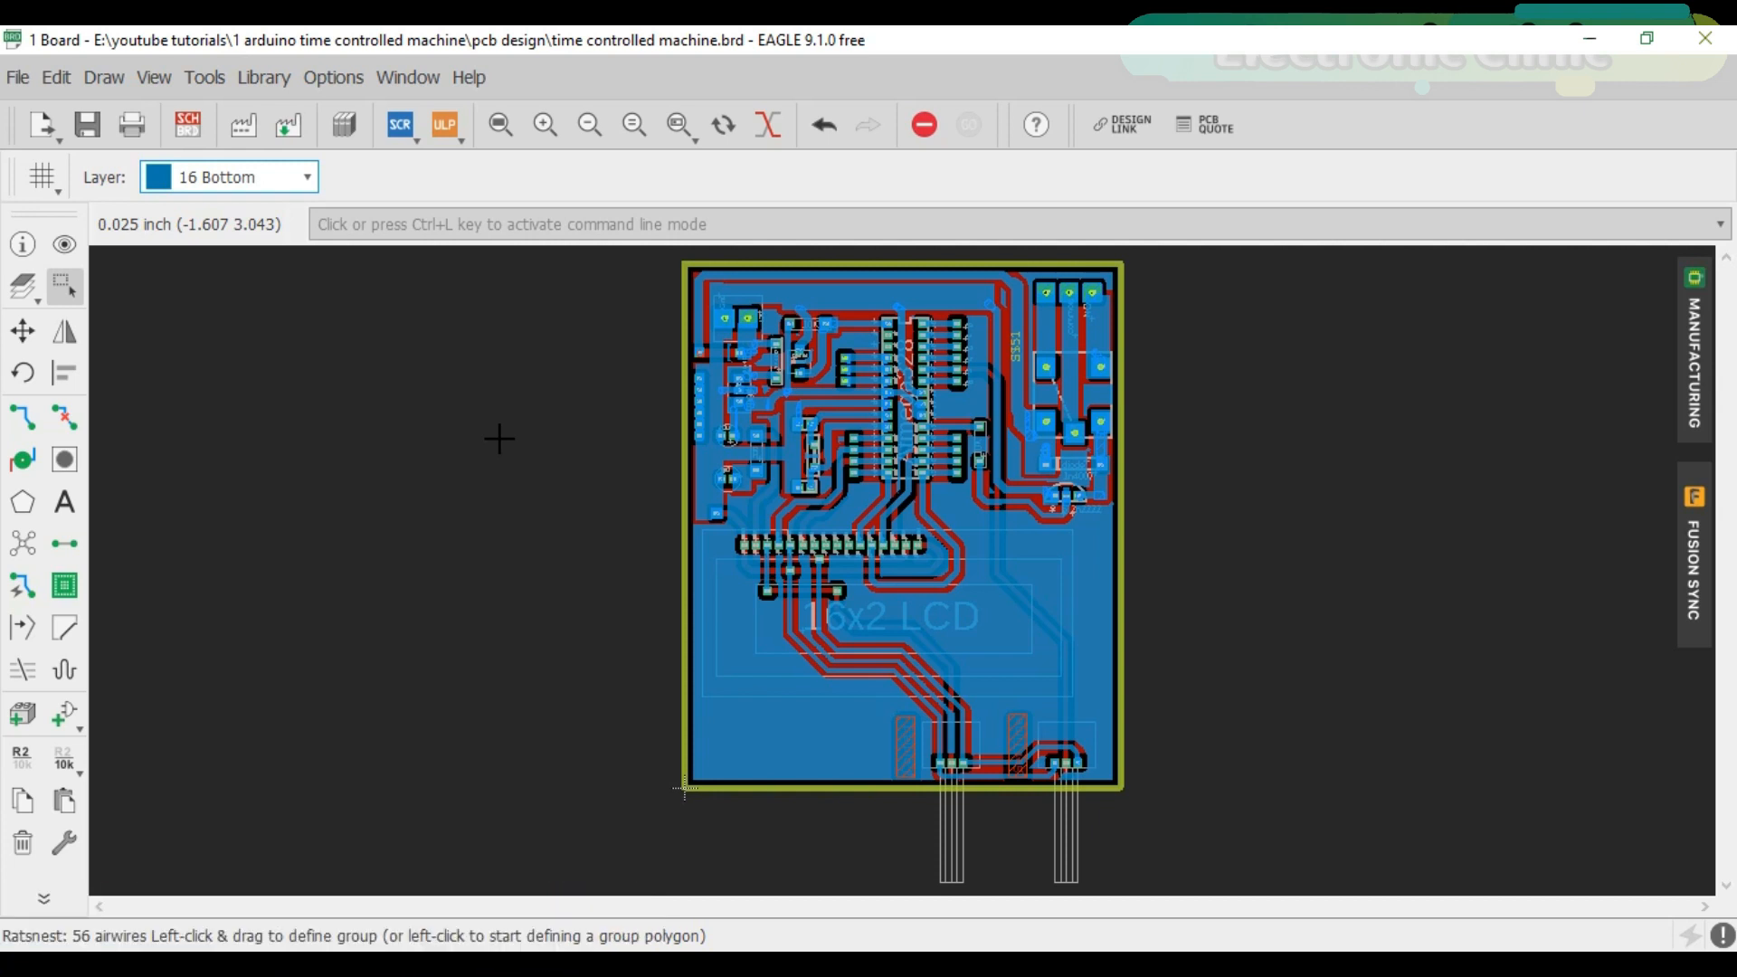
pyautogui.moveTo(768, 124)
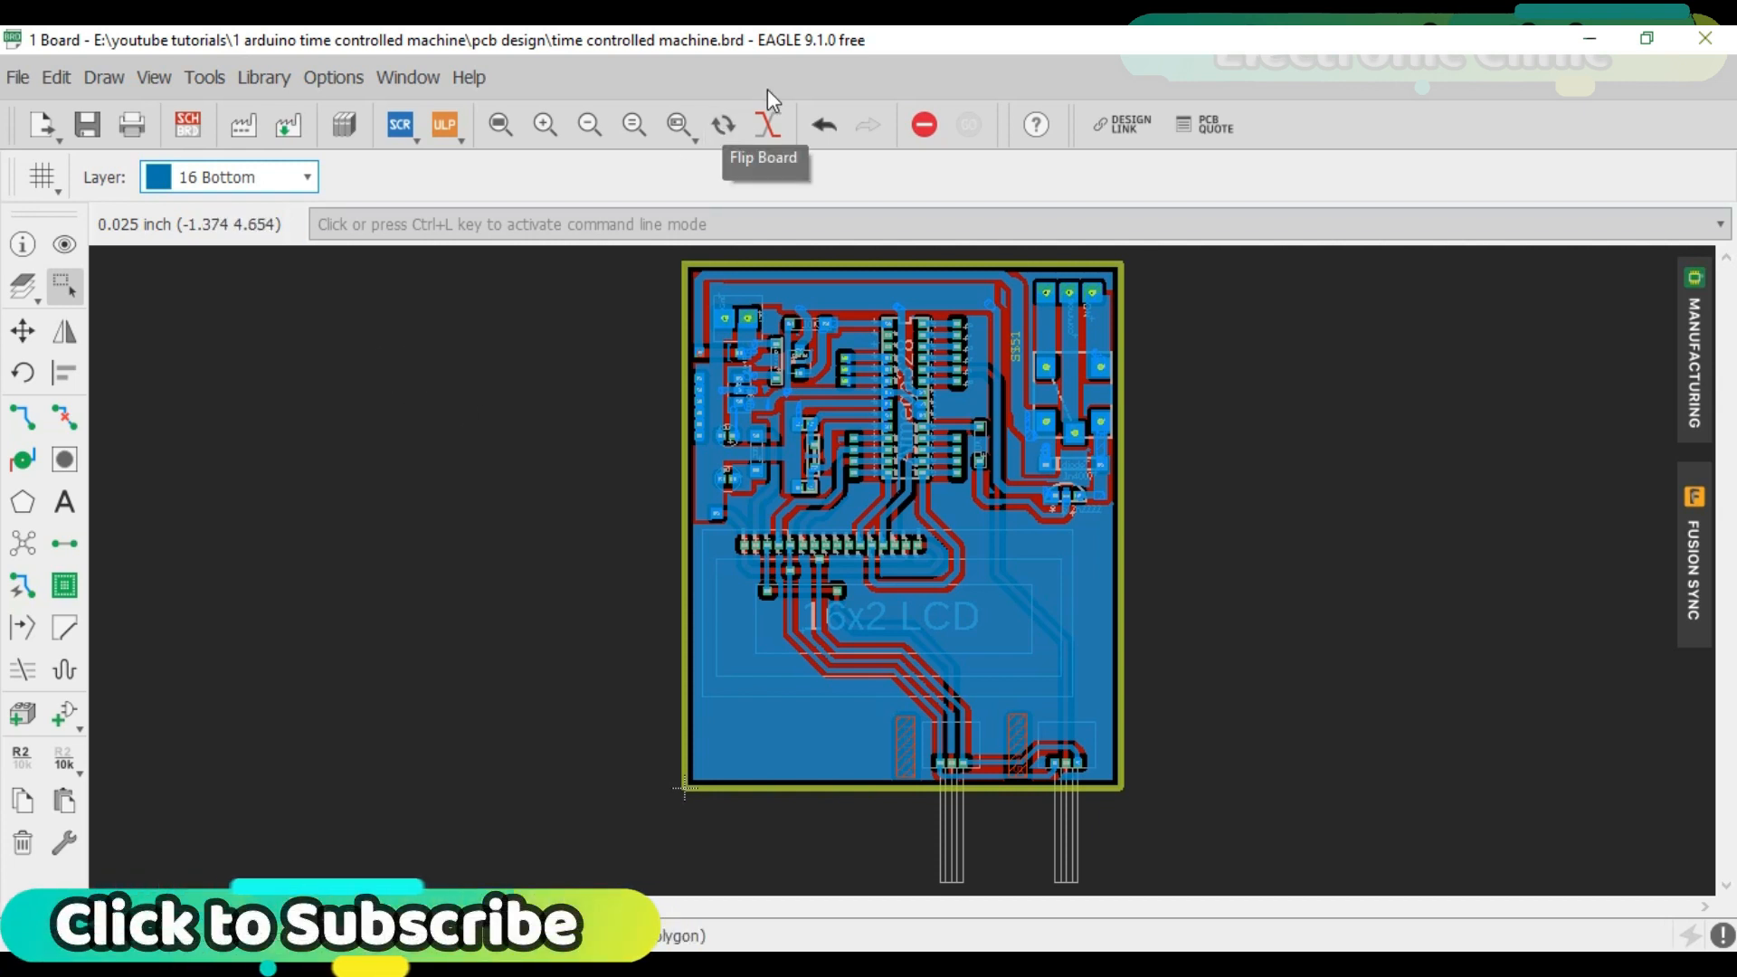
pyautogui.moveTo(803, 55)
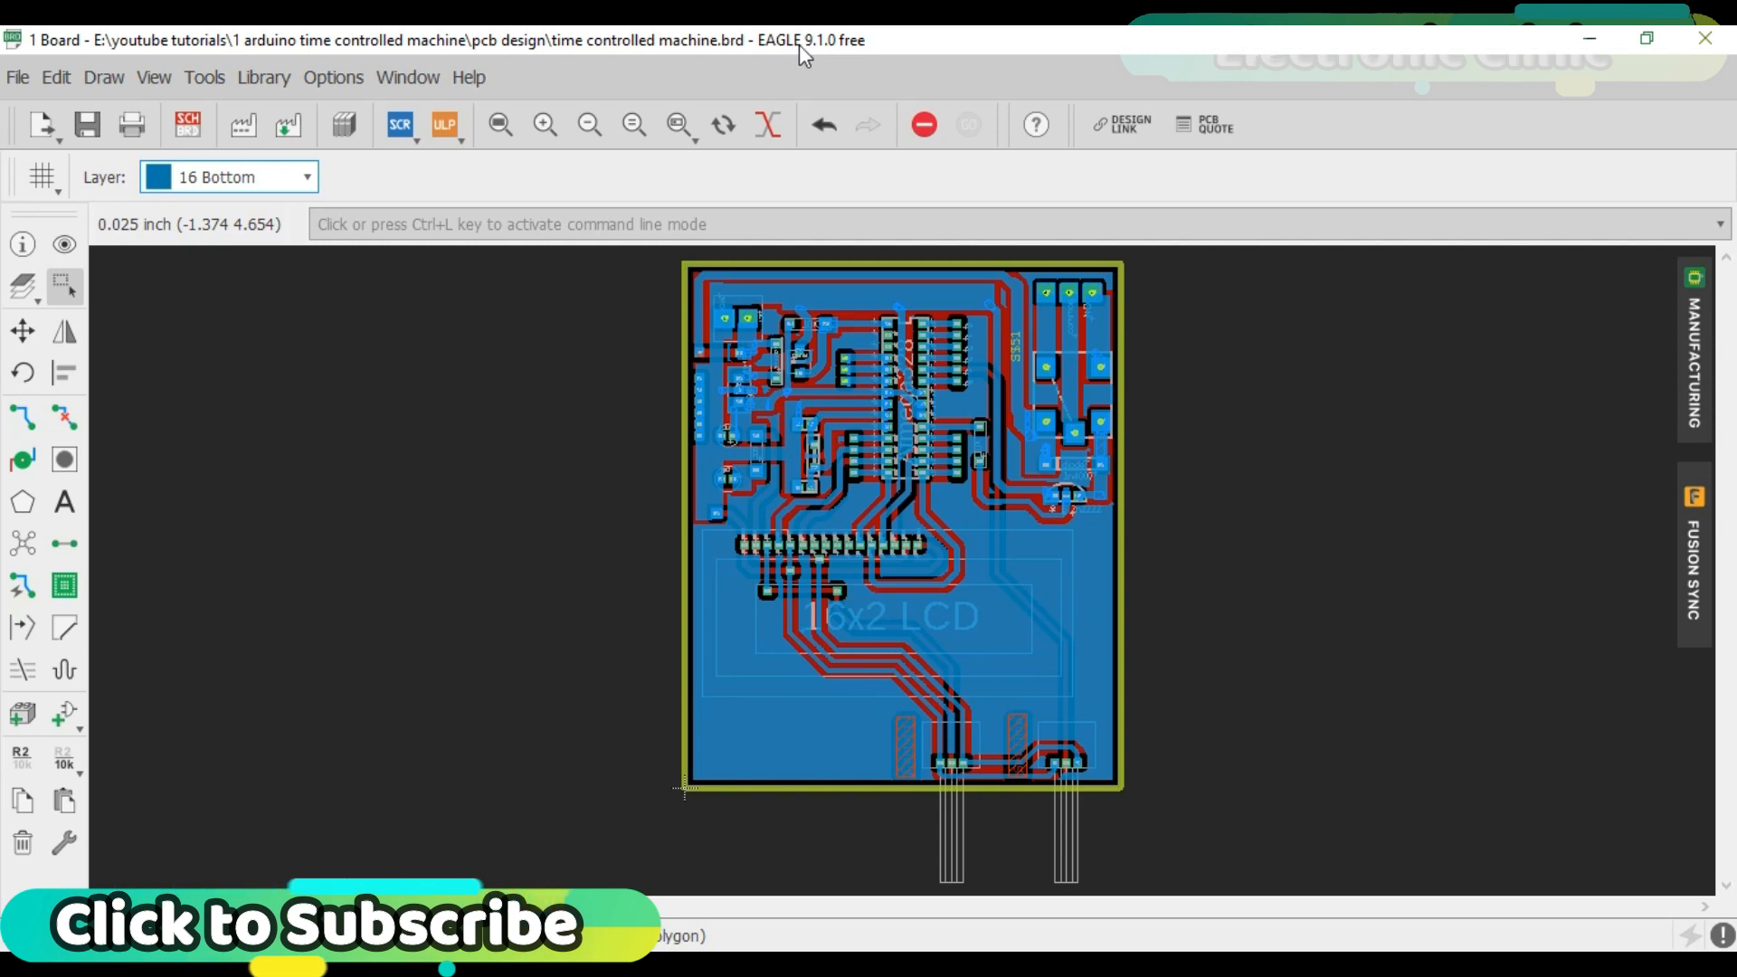
pyautogui.moveTo(332, 273)
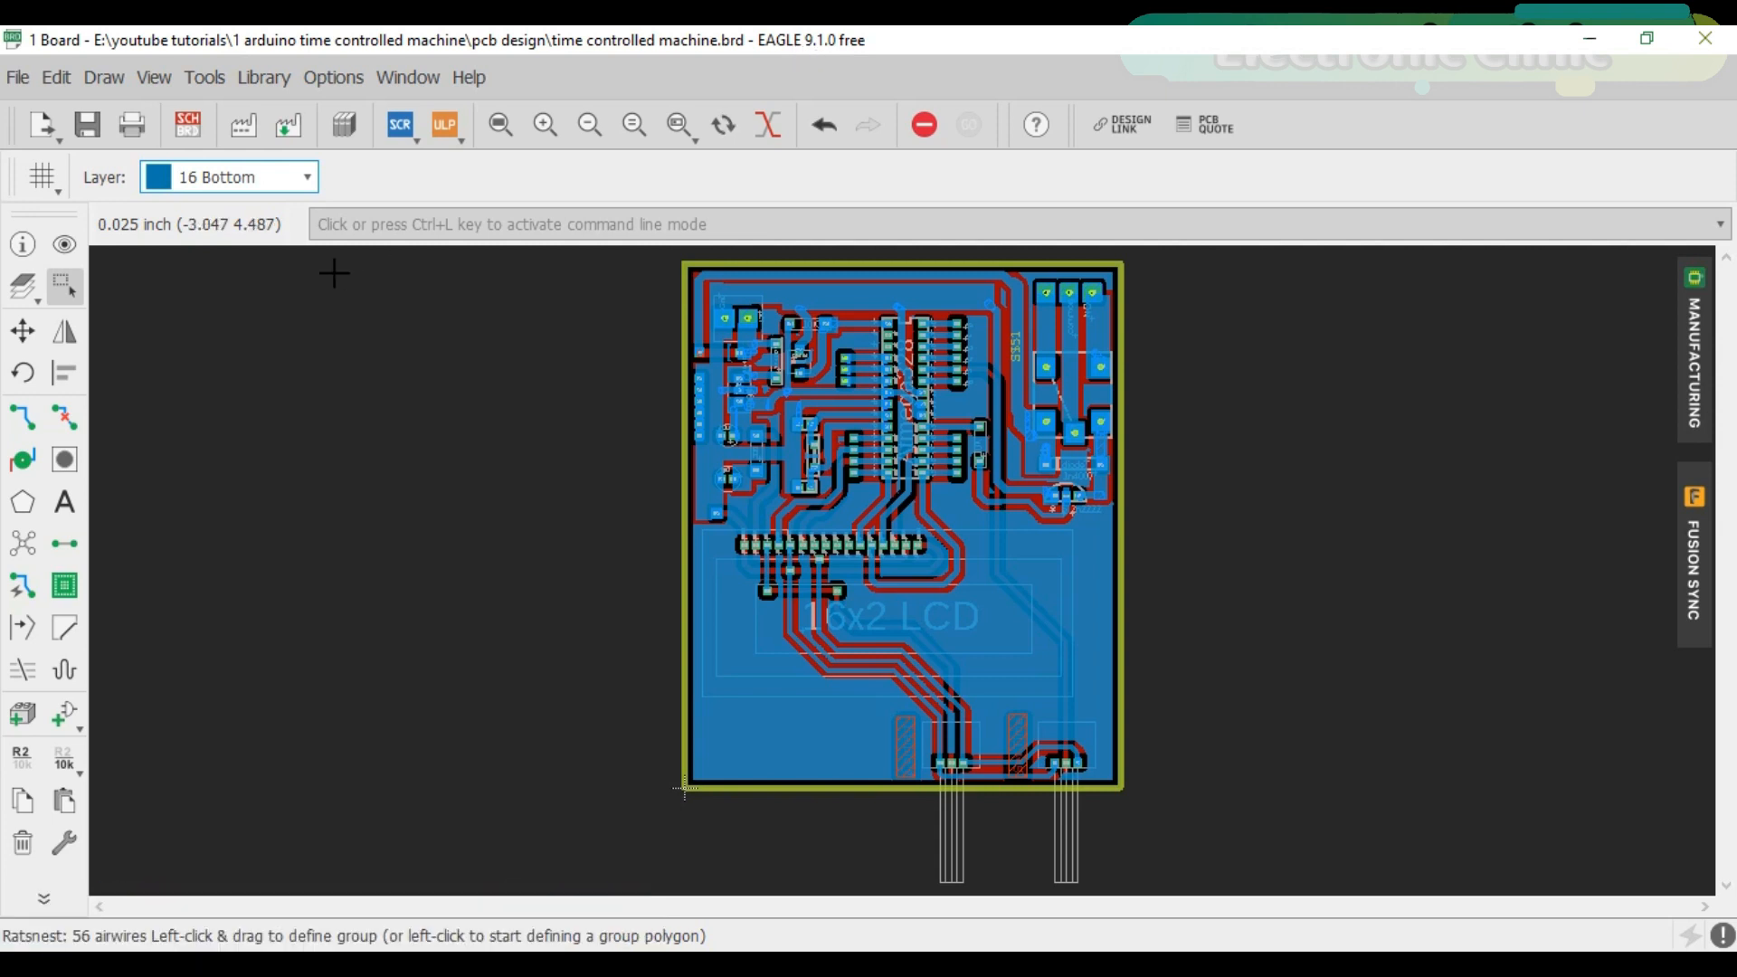
pyautogui.moveTo(241, 124)
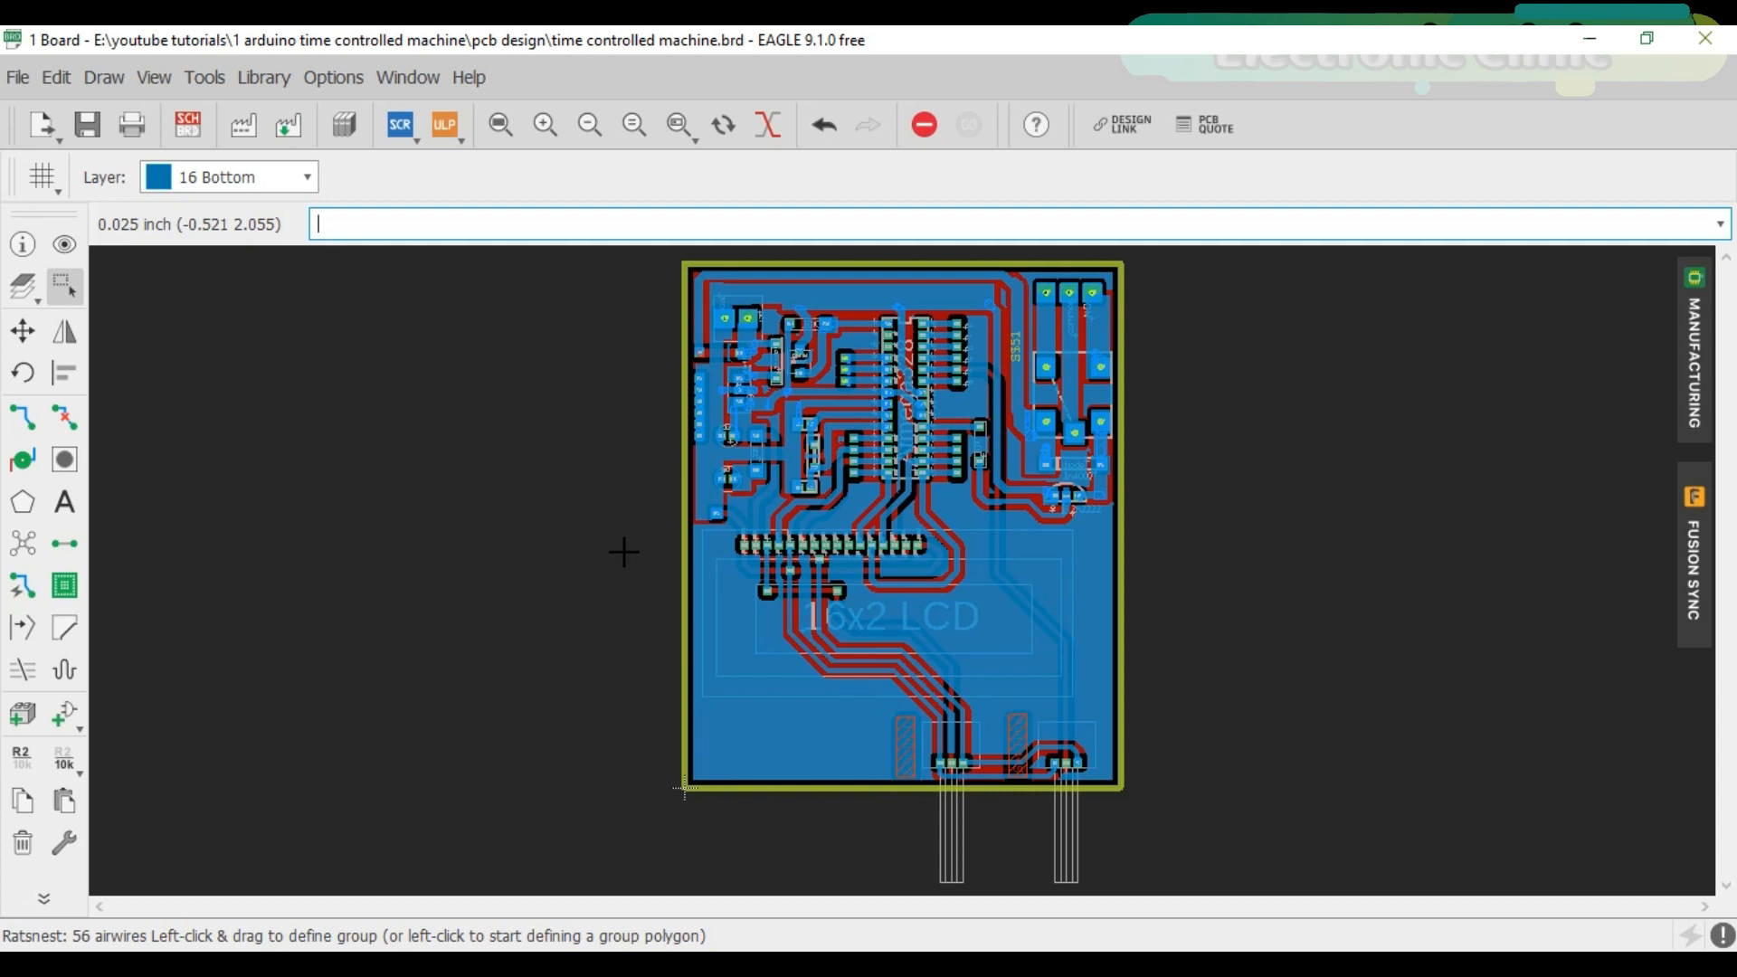
pyautogui.moveTo(775, 587)
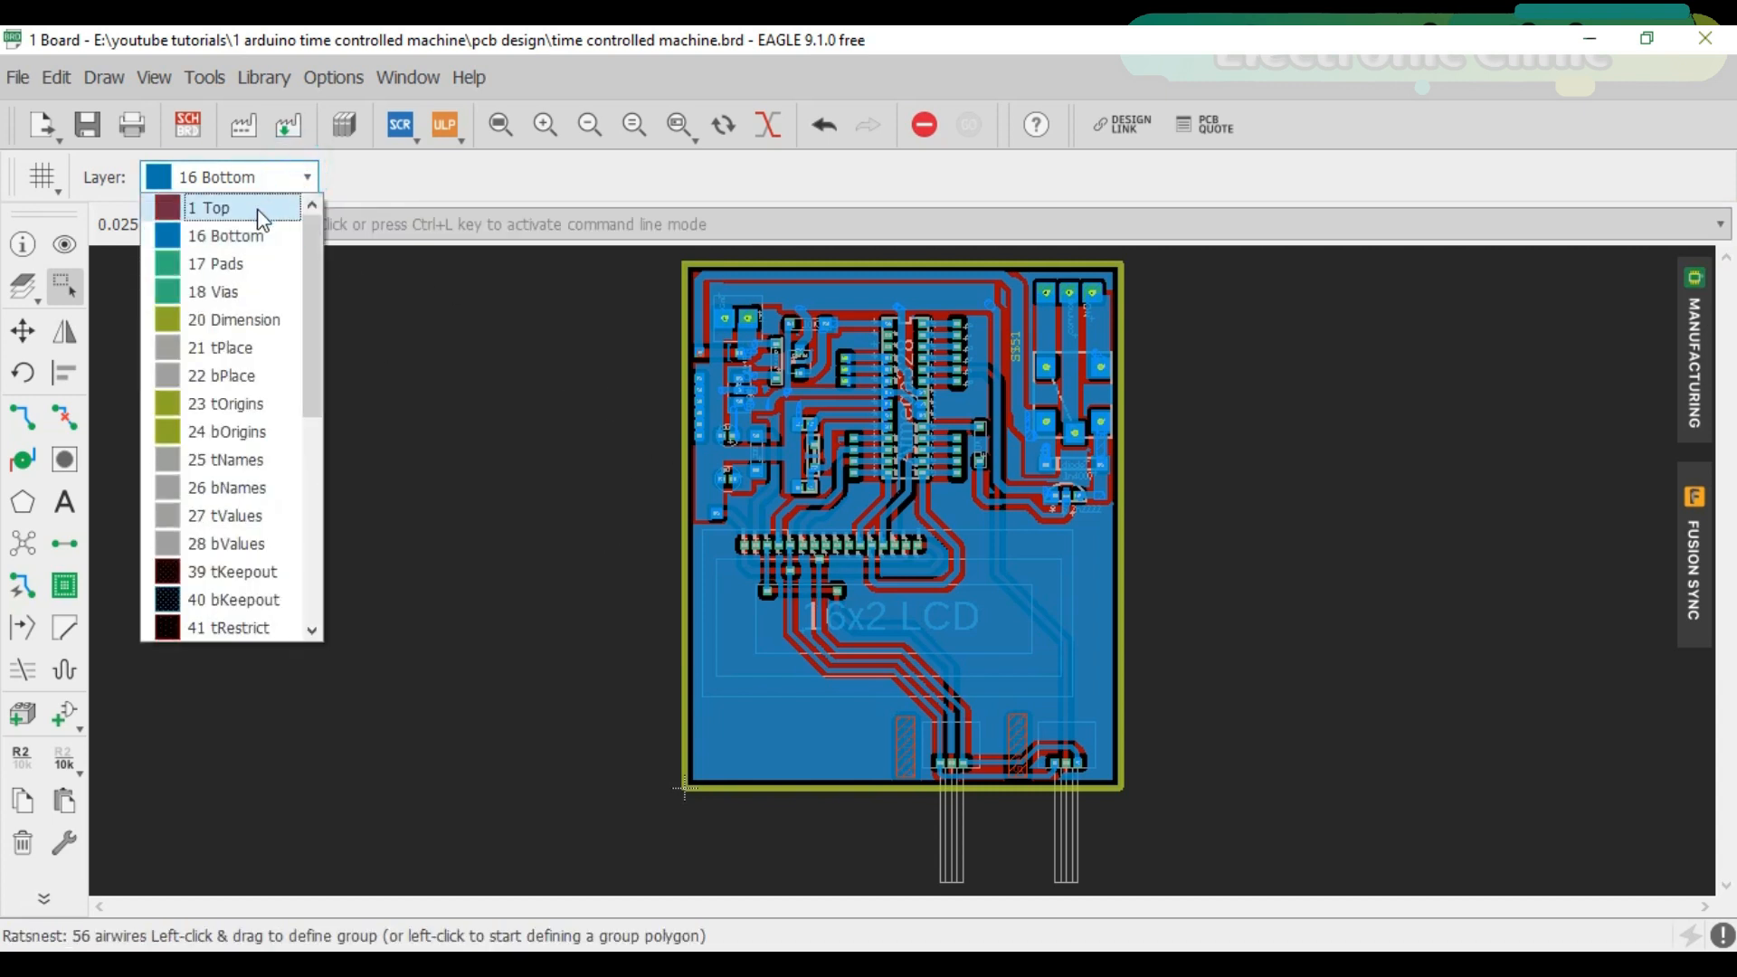
pyautogui.click(209, 207)
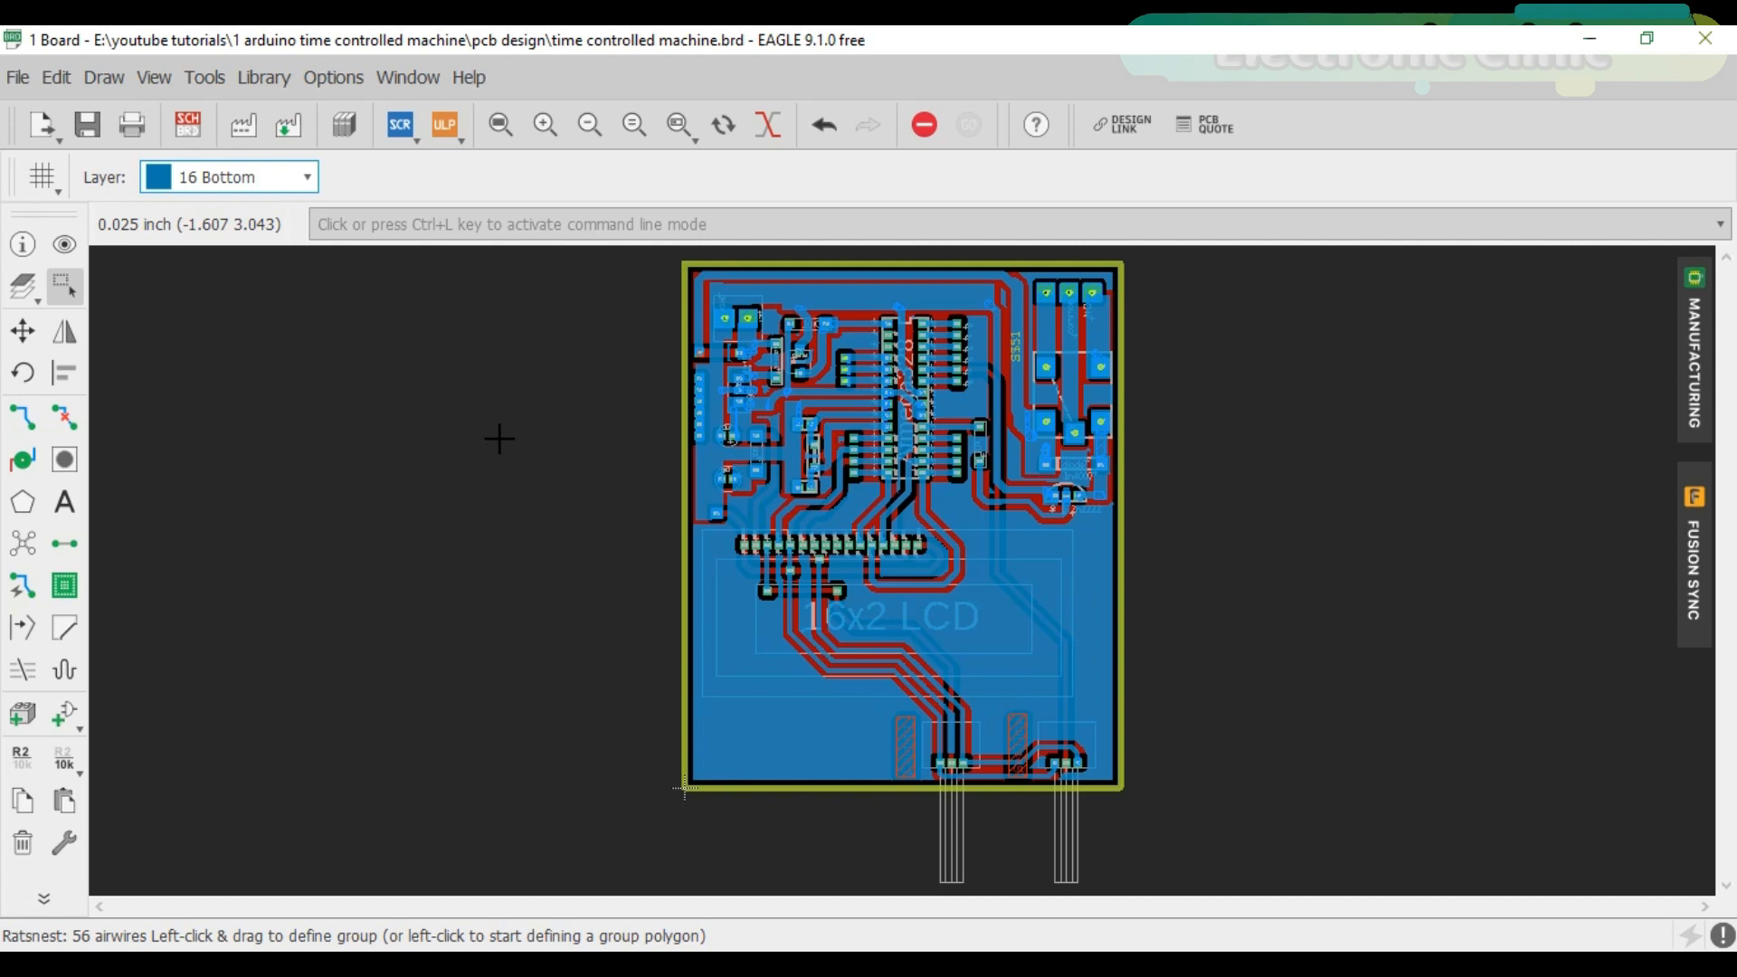
pyautogui.moveTo(766, 124)
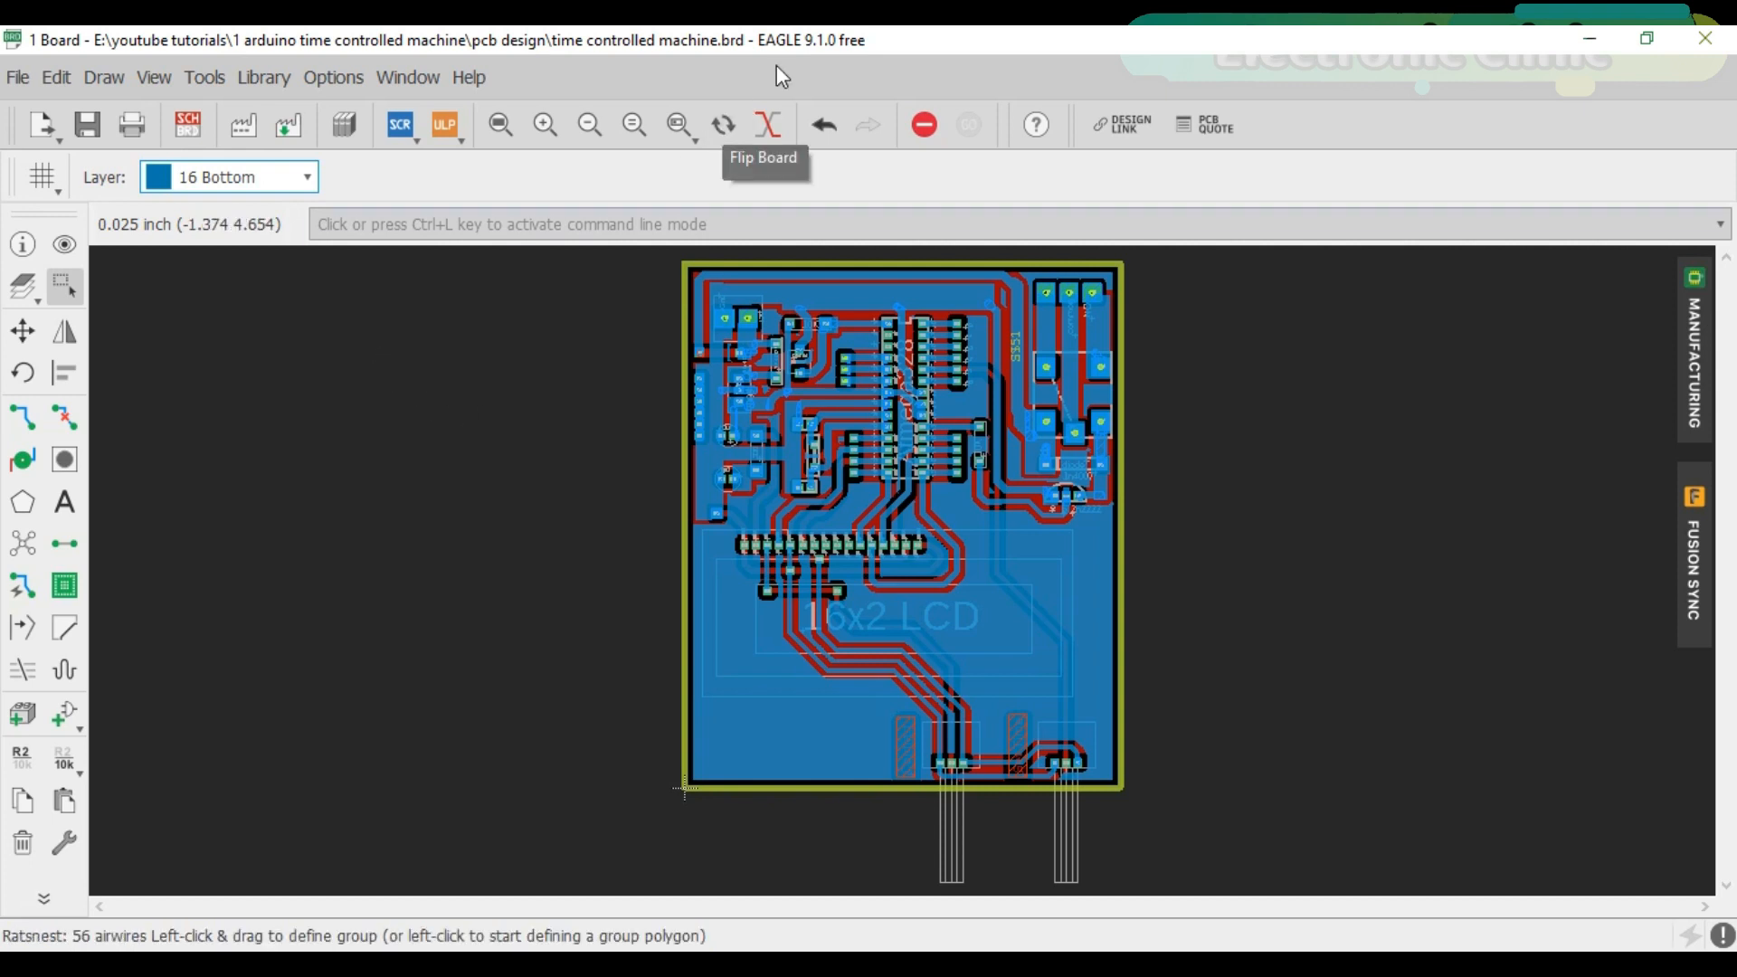
pyautogui.moveTo(816, 60)
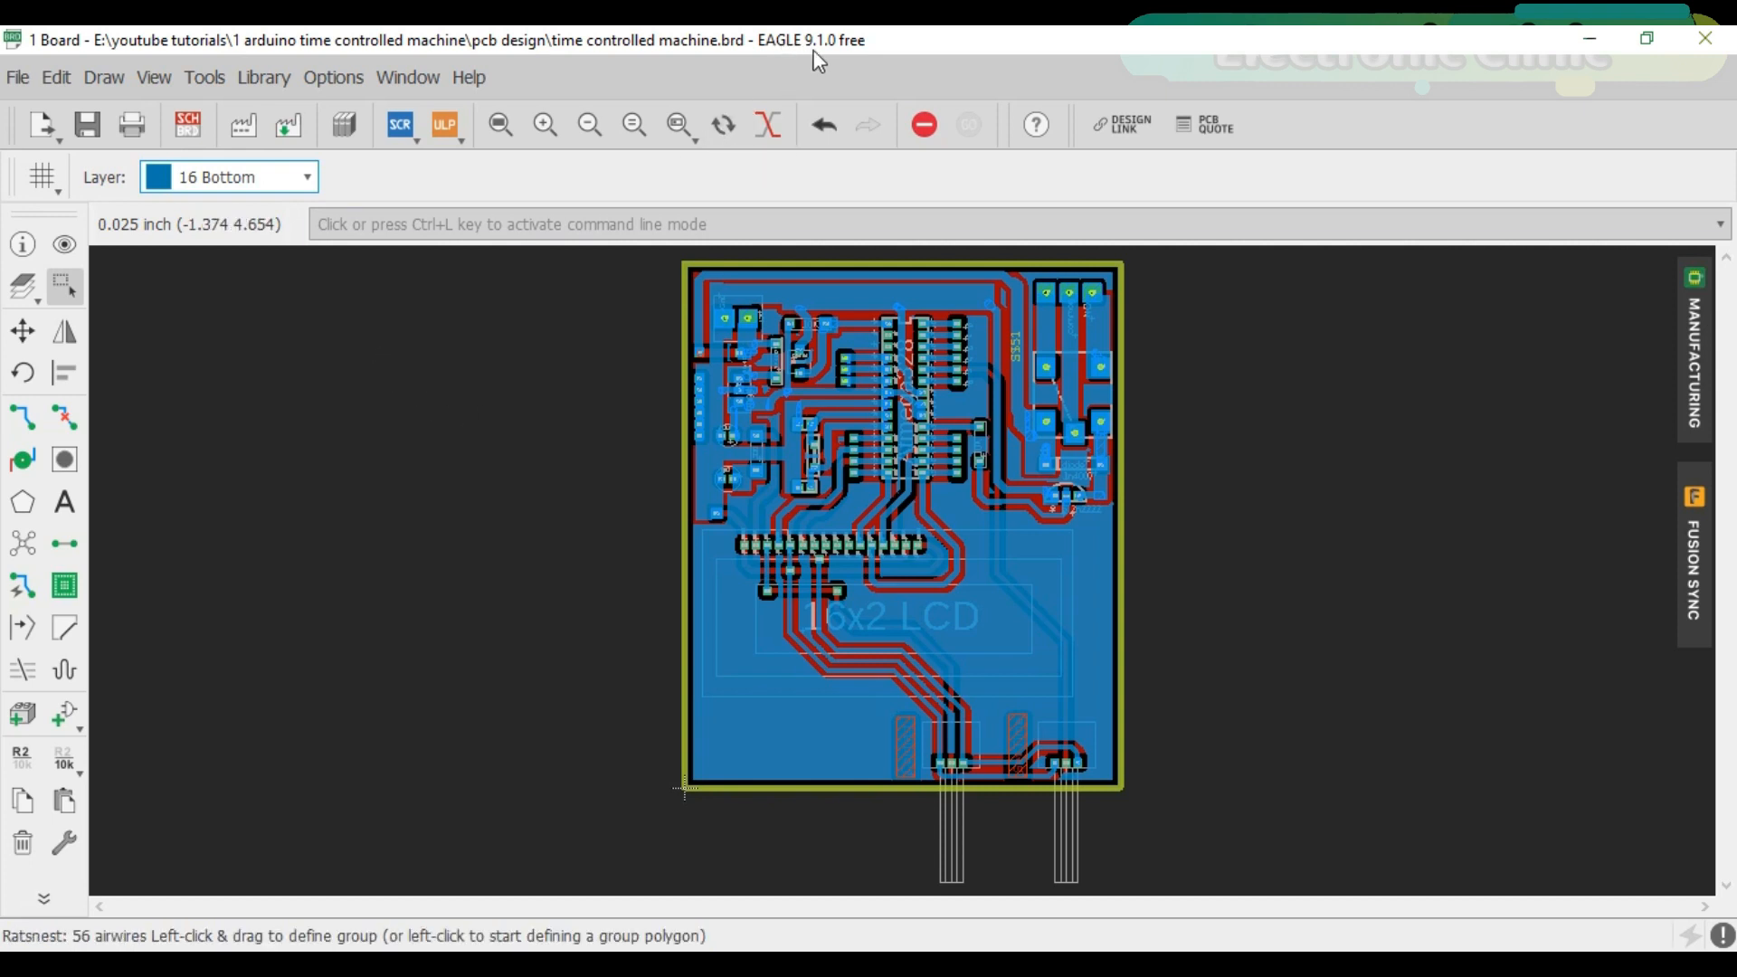
pyautogui.moveTo(332, 273)
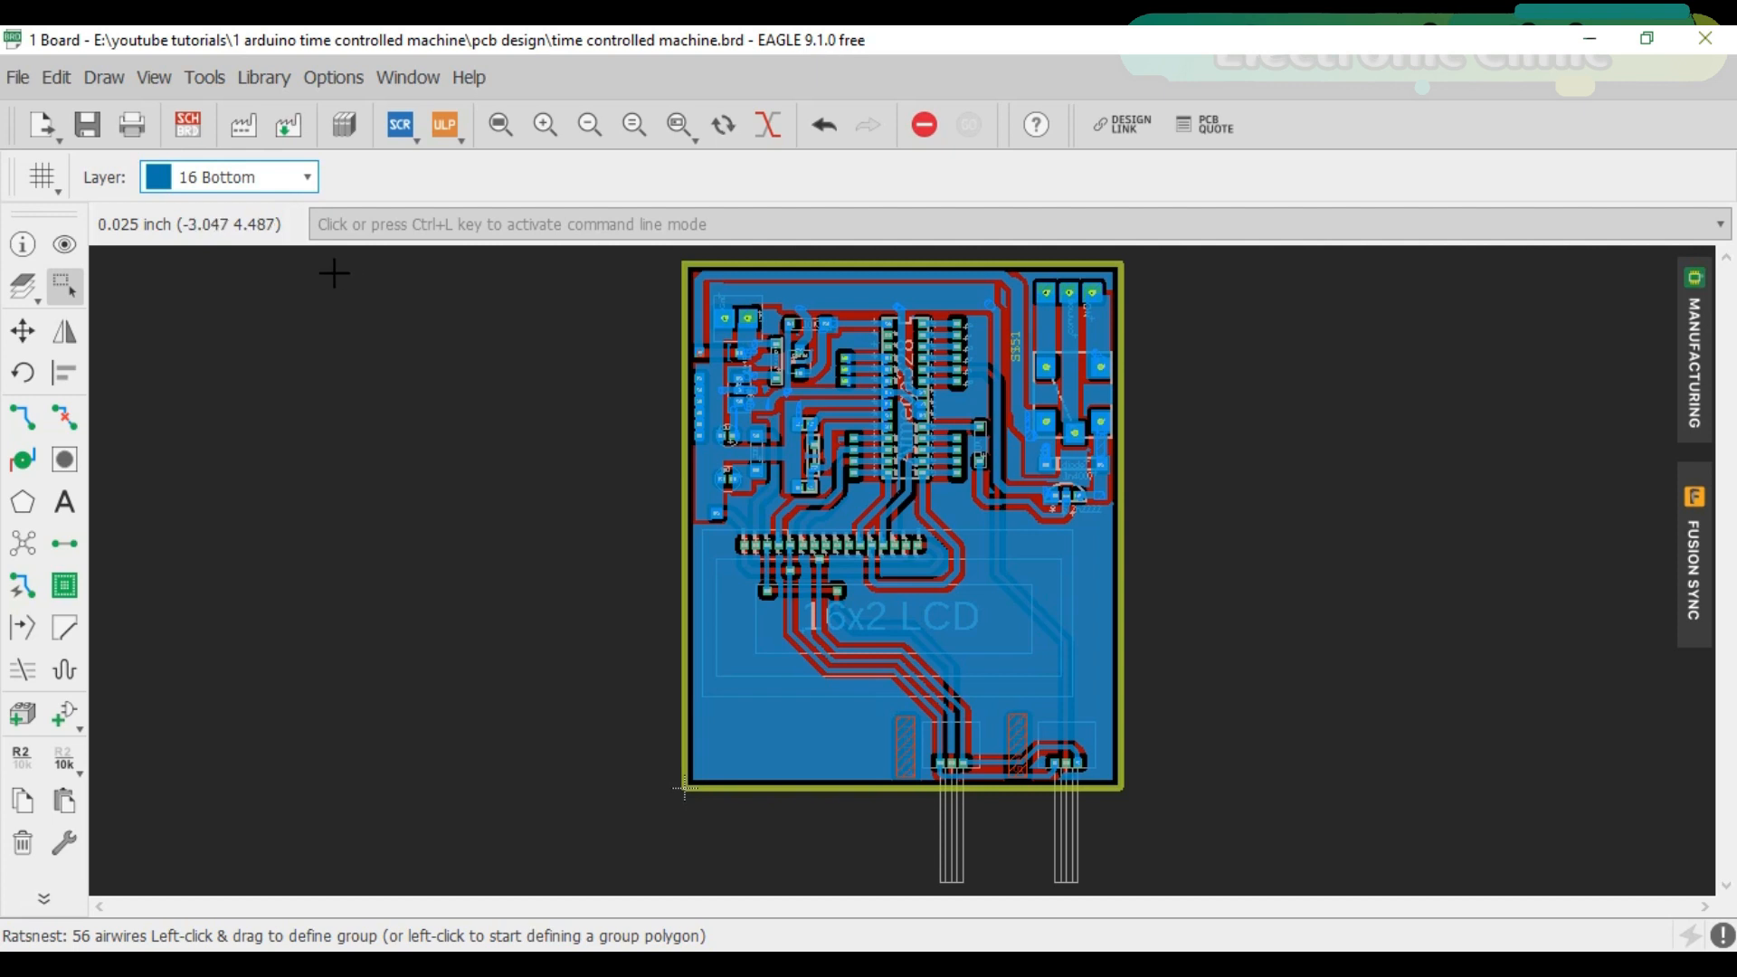
pyautogui.moveTo(242, 124)
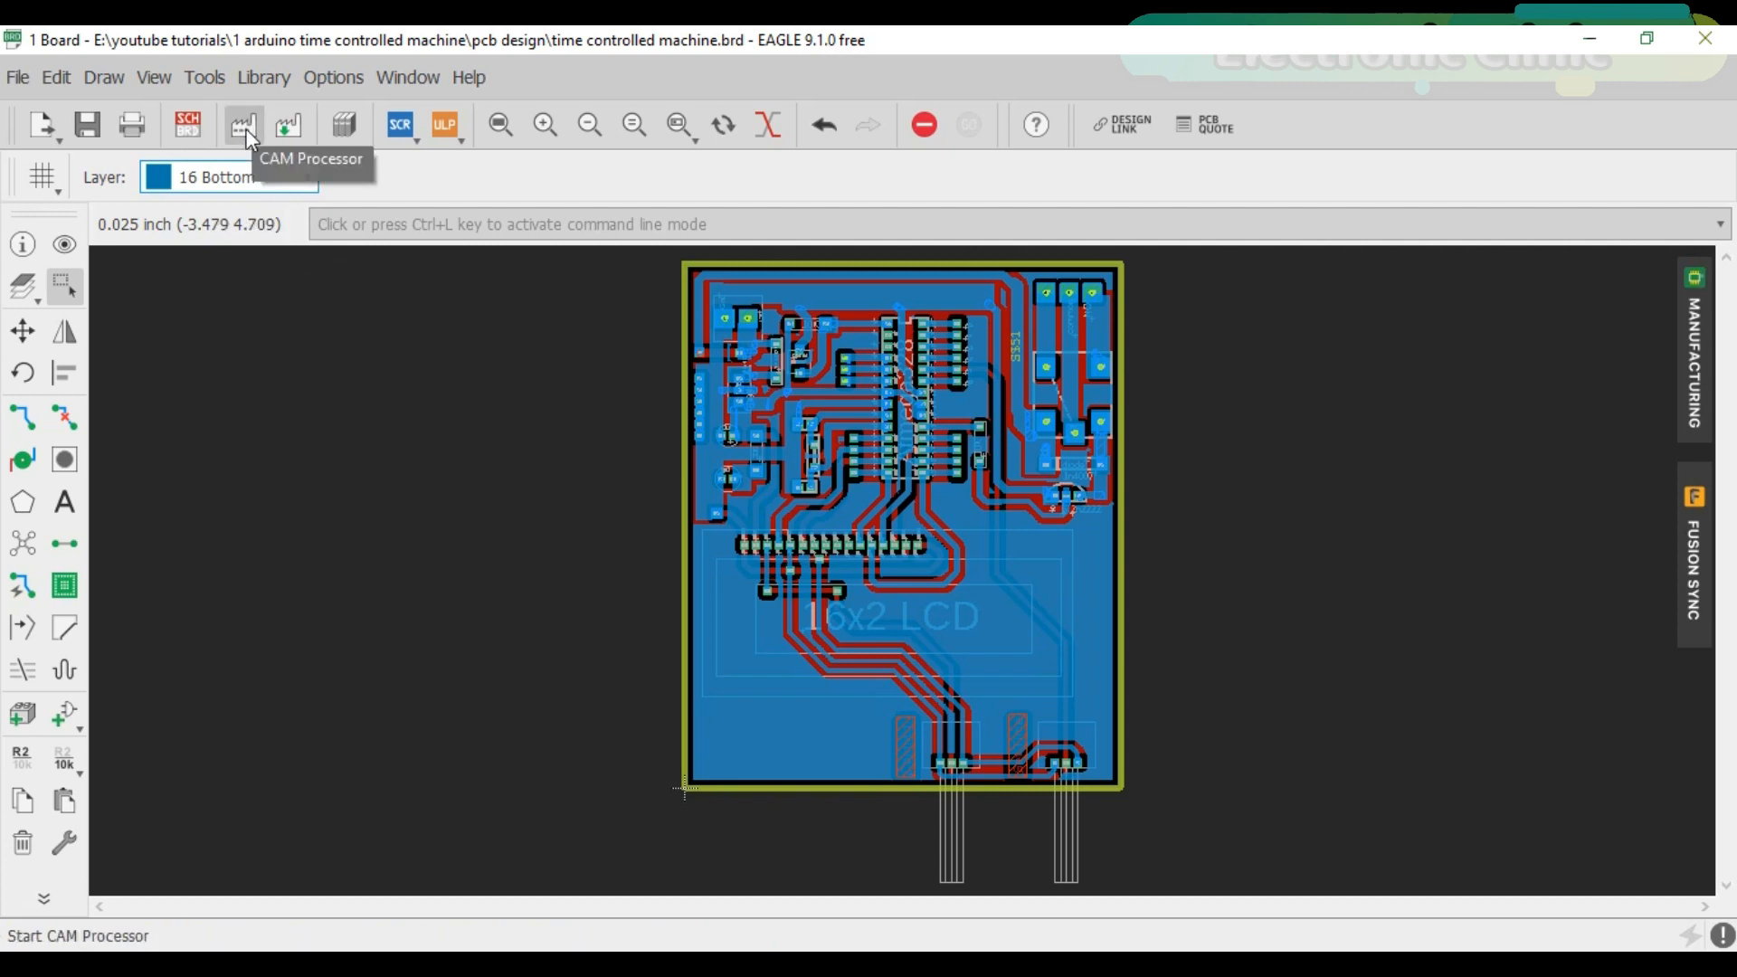
pyautogui.moveTo(238, 142)
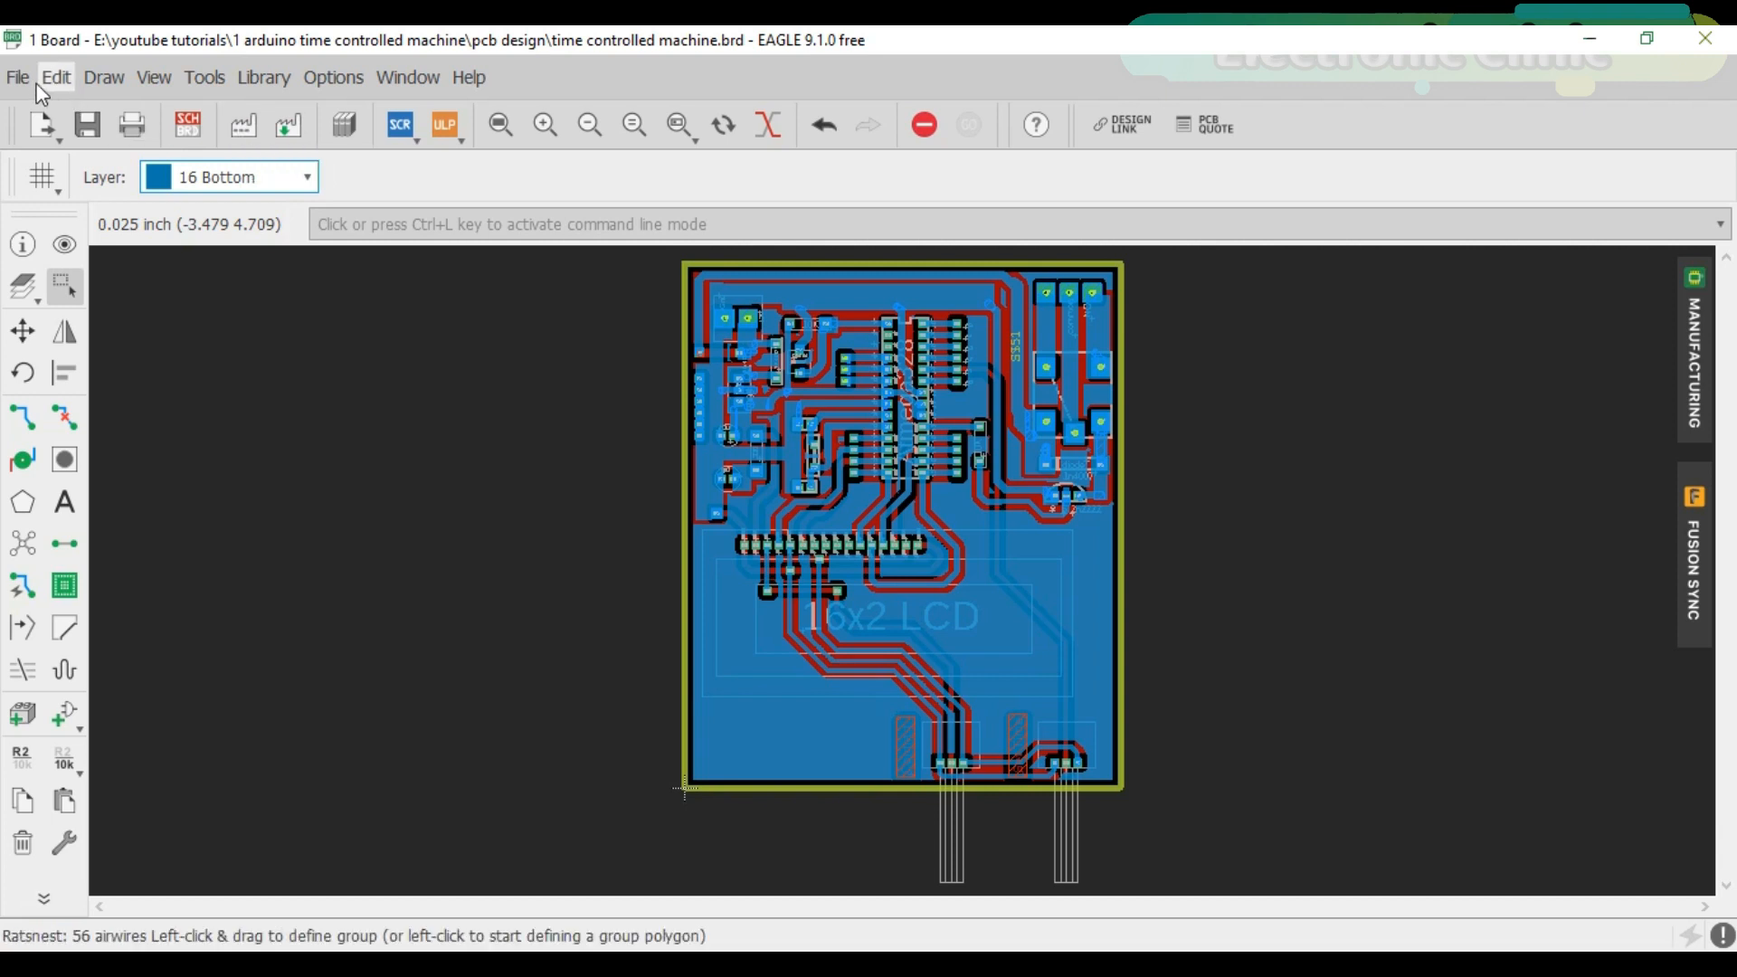
# Save the changed board and load the default 2-layer CAM job
pyautogui.click(16, 76)
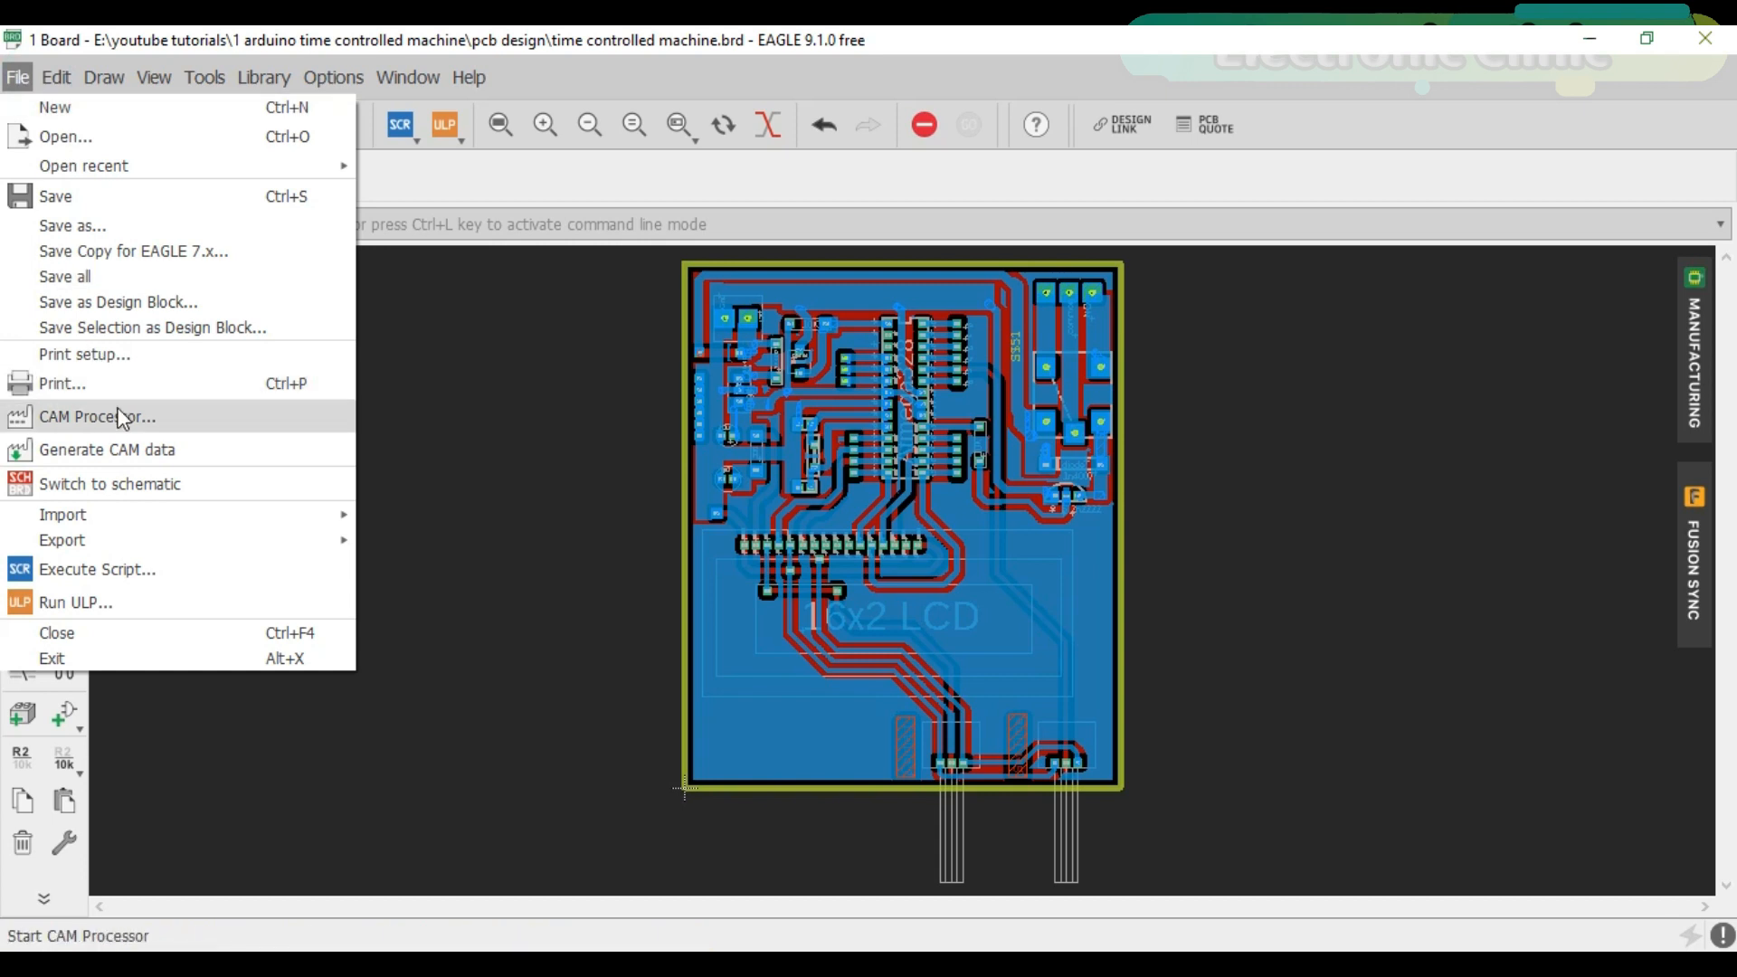
pyautogui.moveTo(124, 423)
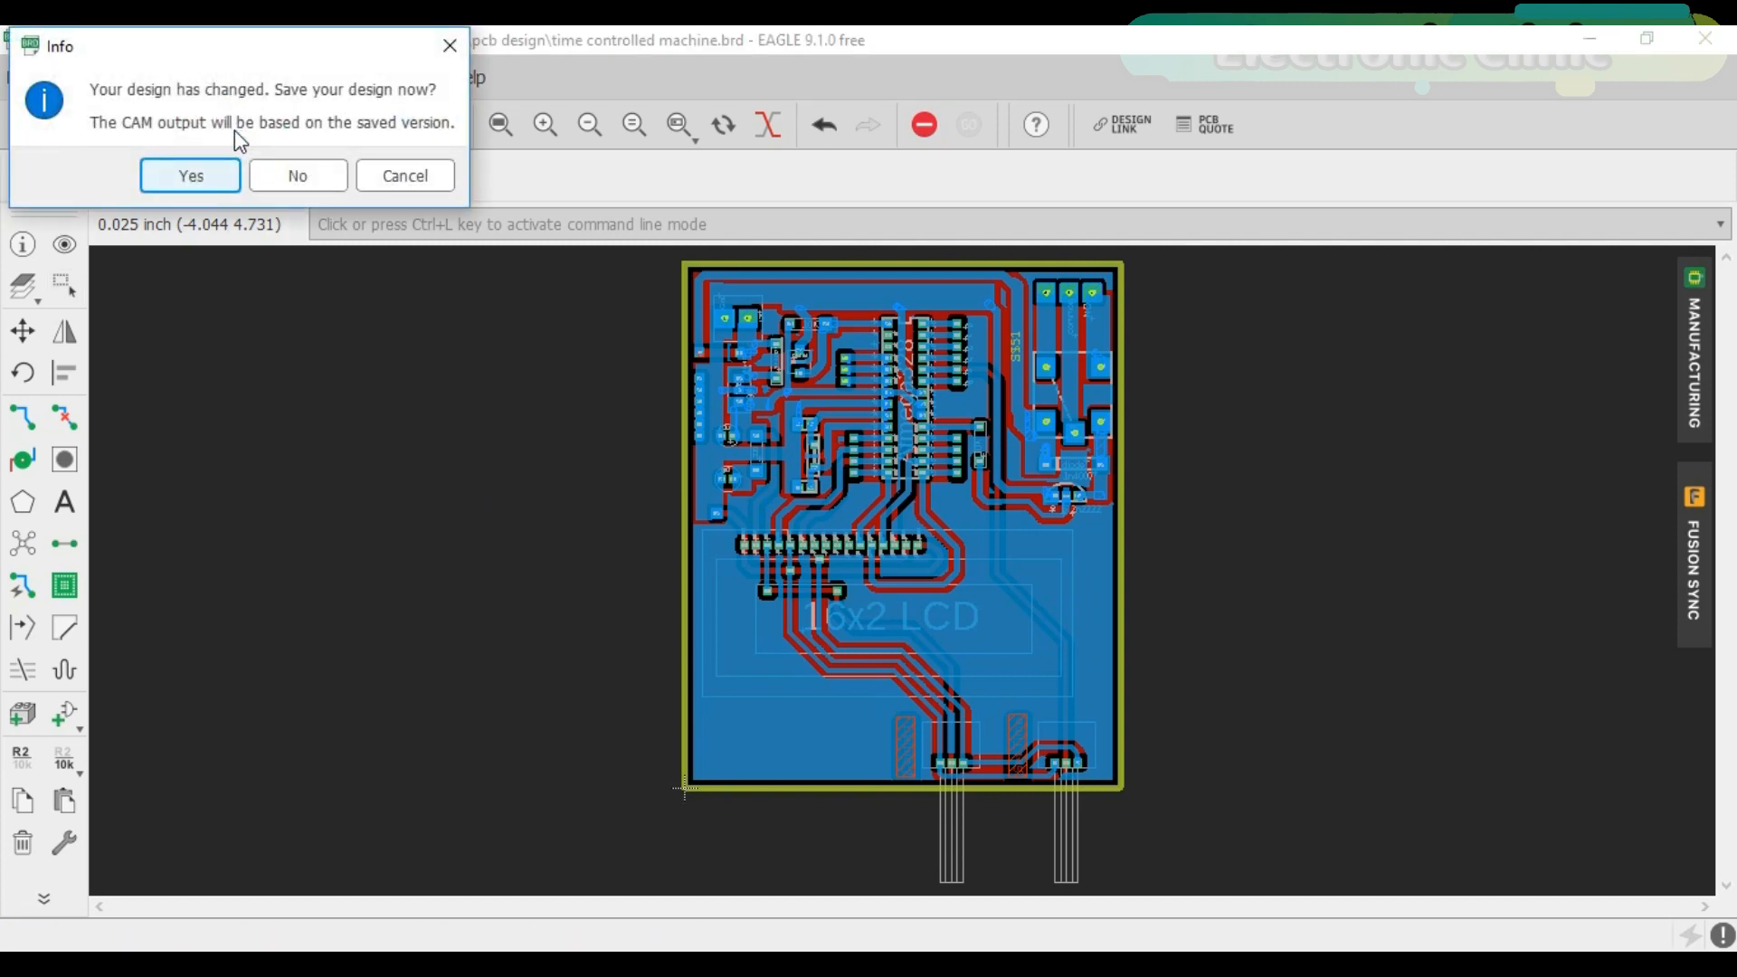
pyautogui.moveTo(206, 102)
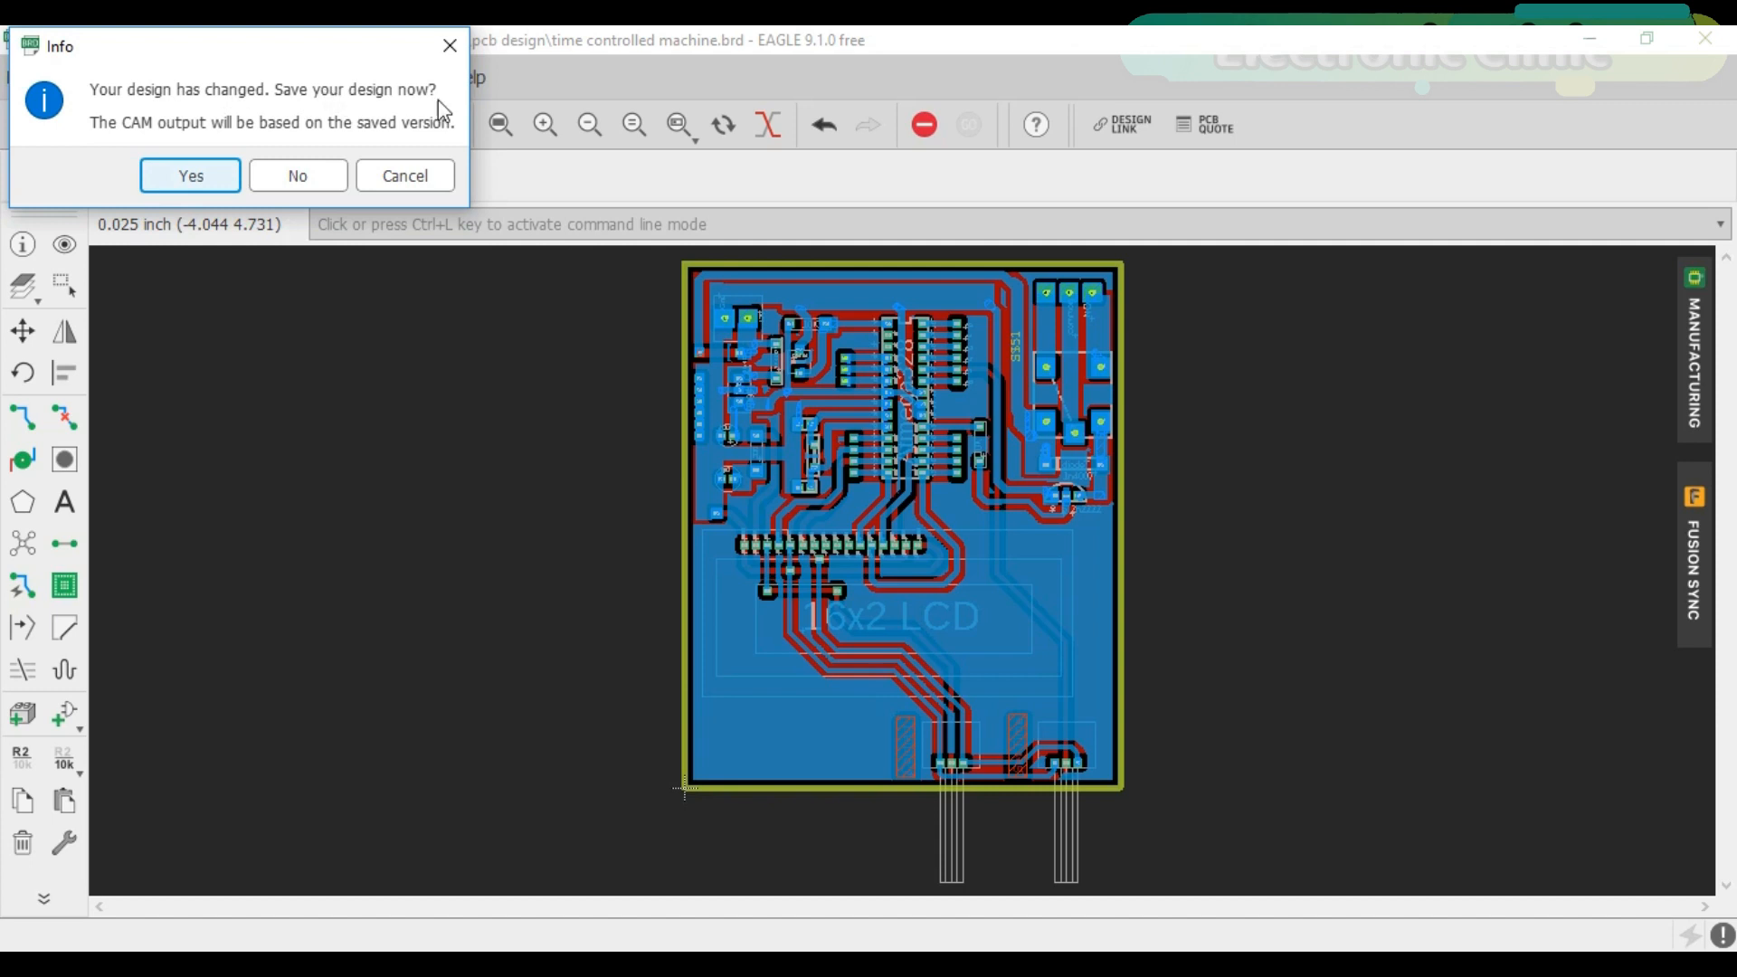
pyautogui.click(188, 175)
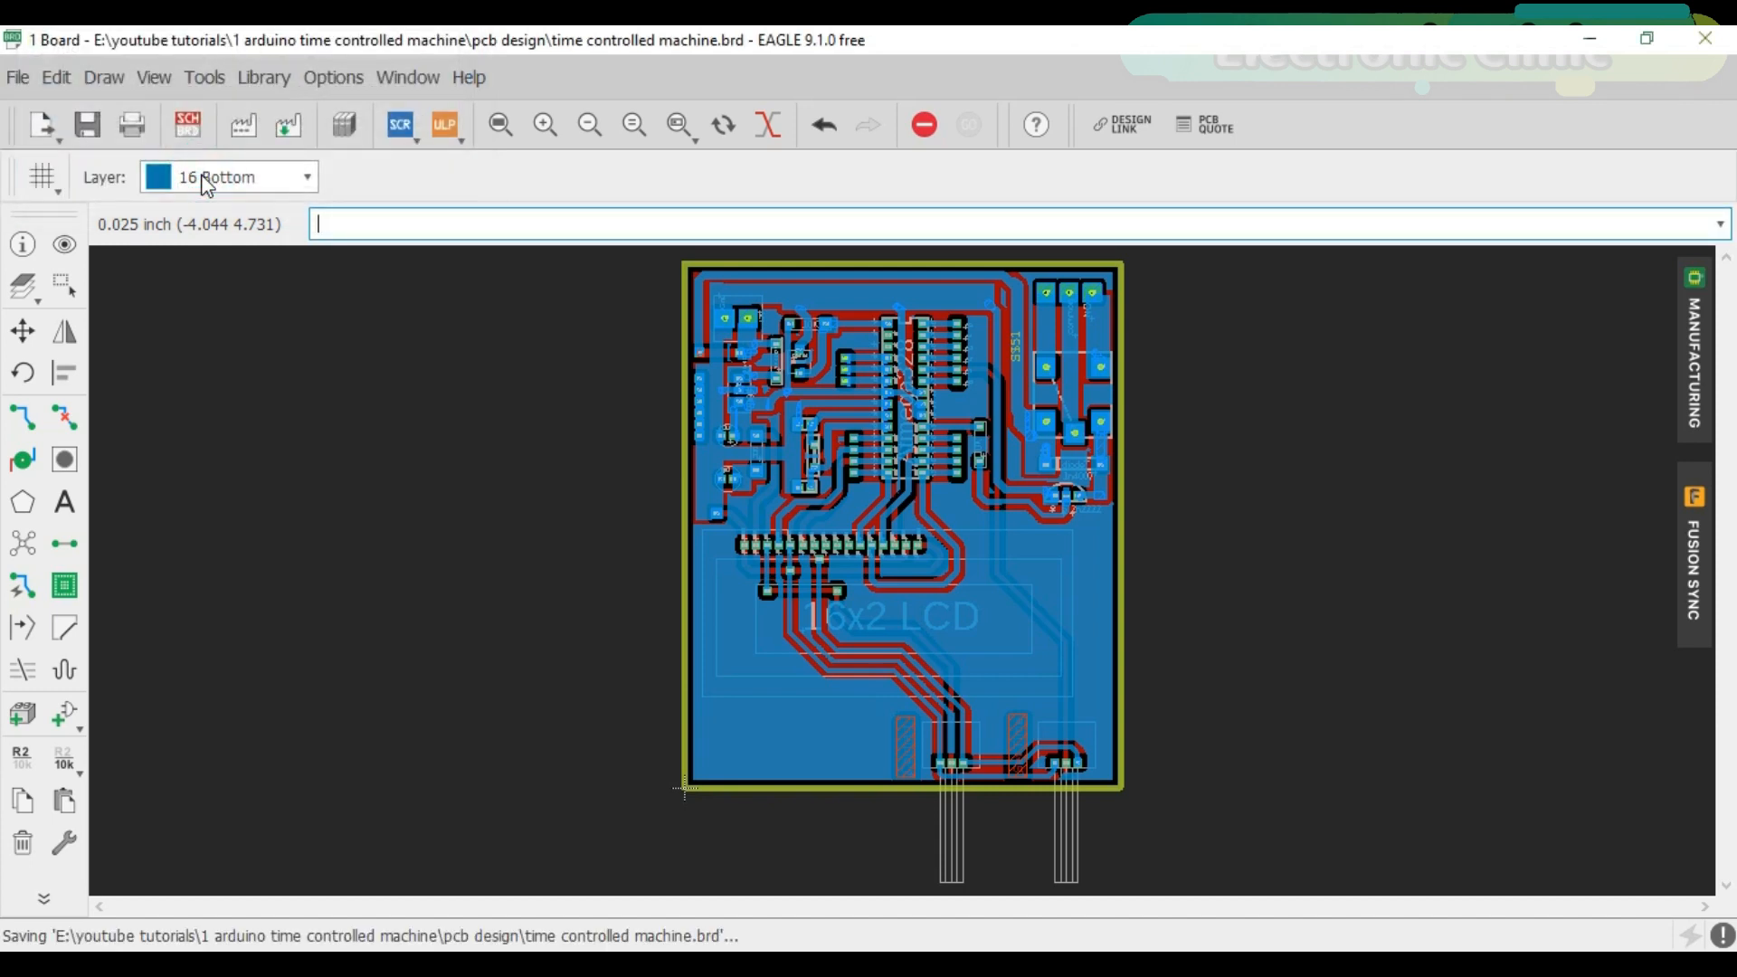
pyautogui.click(241, 124)
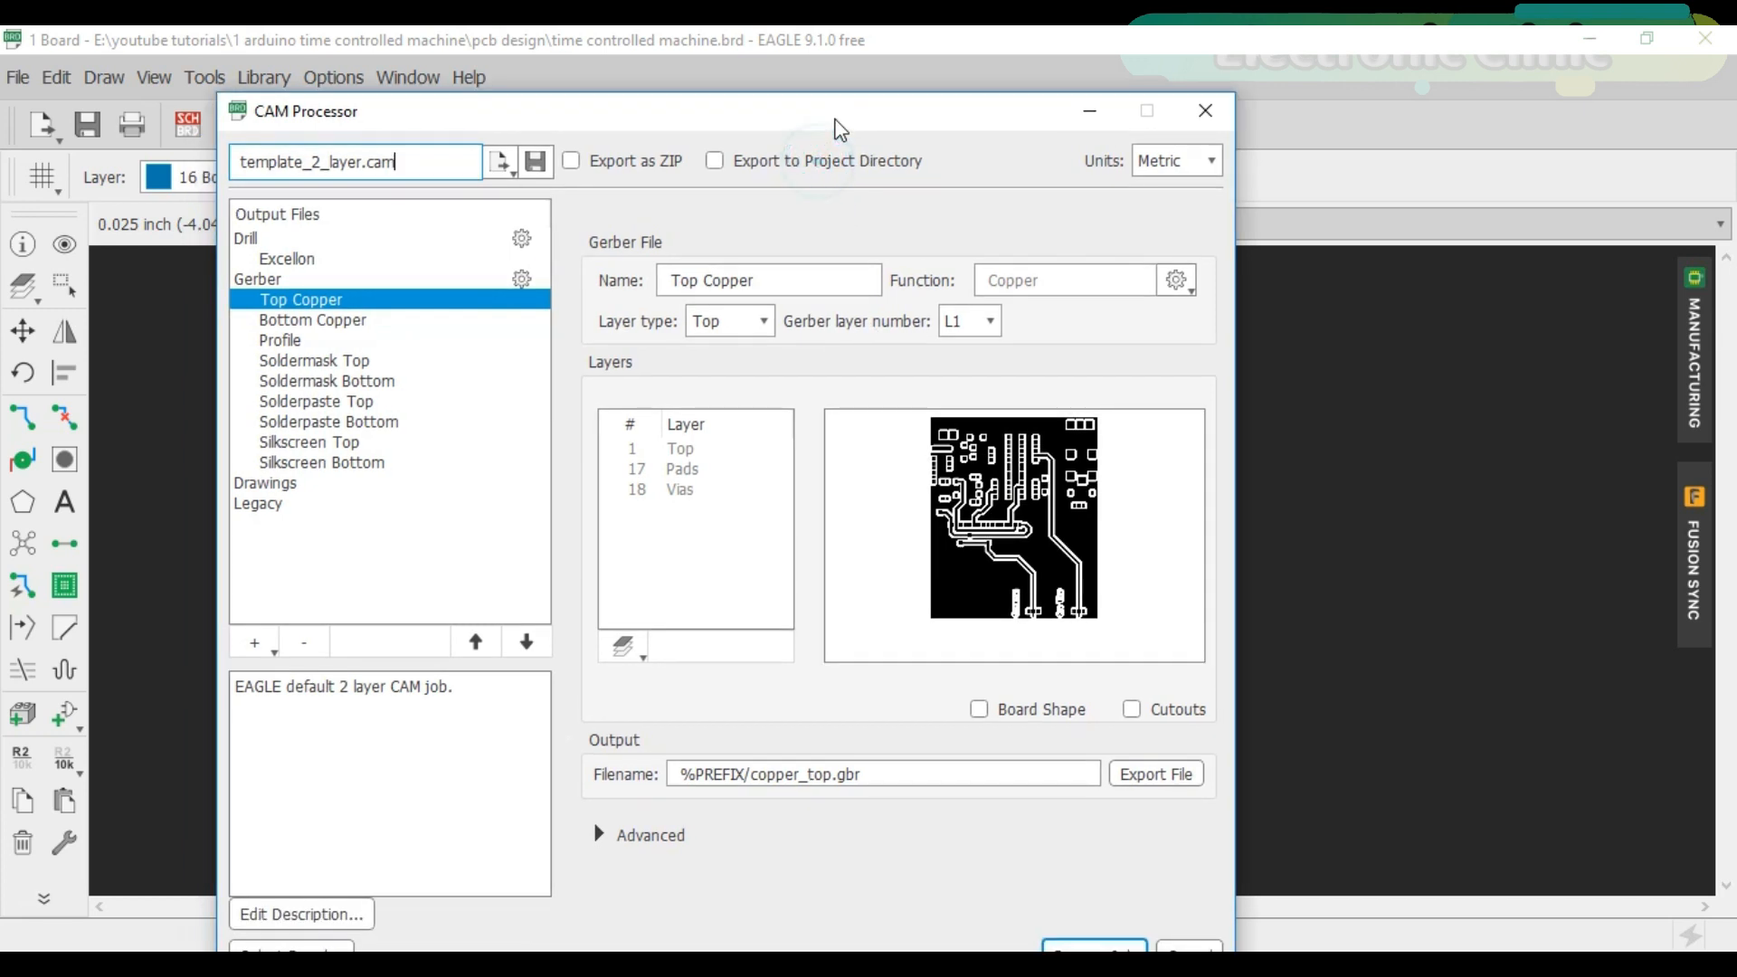
# Review the drill, Gerber and Bottom Copper outputs, then start processing the job
pyautogui.click(246, 238)
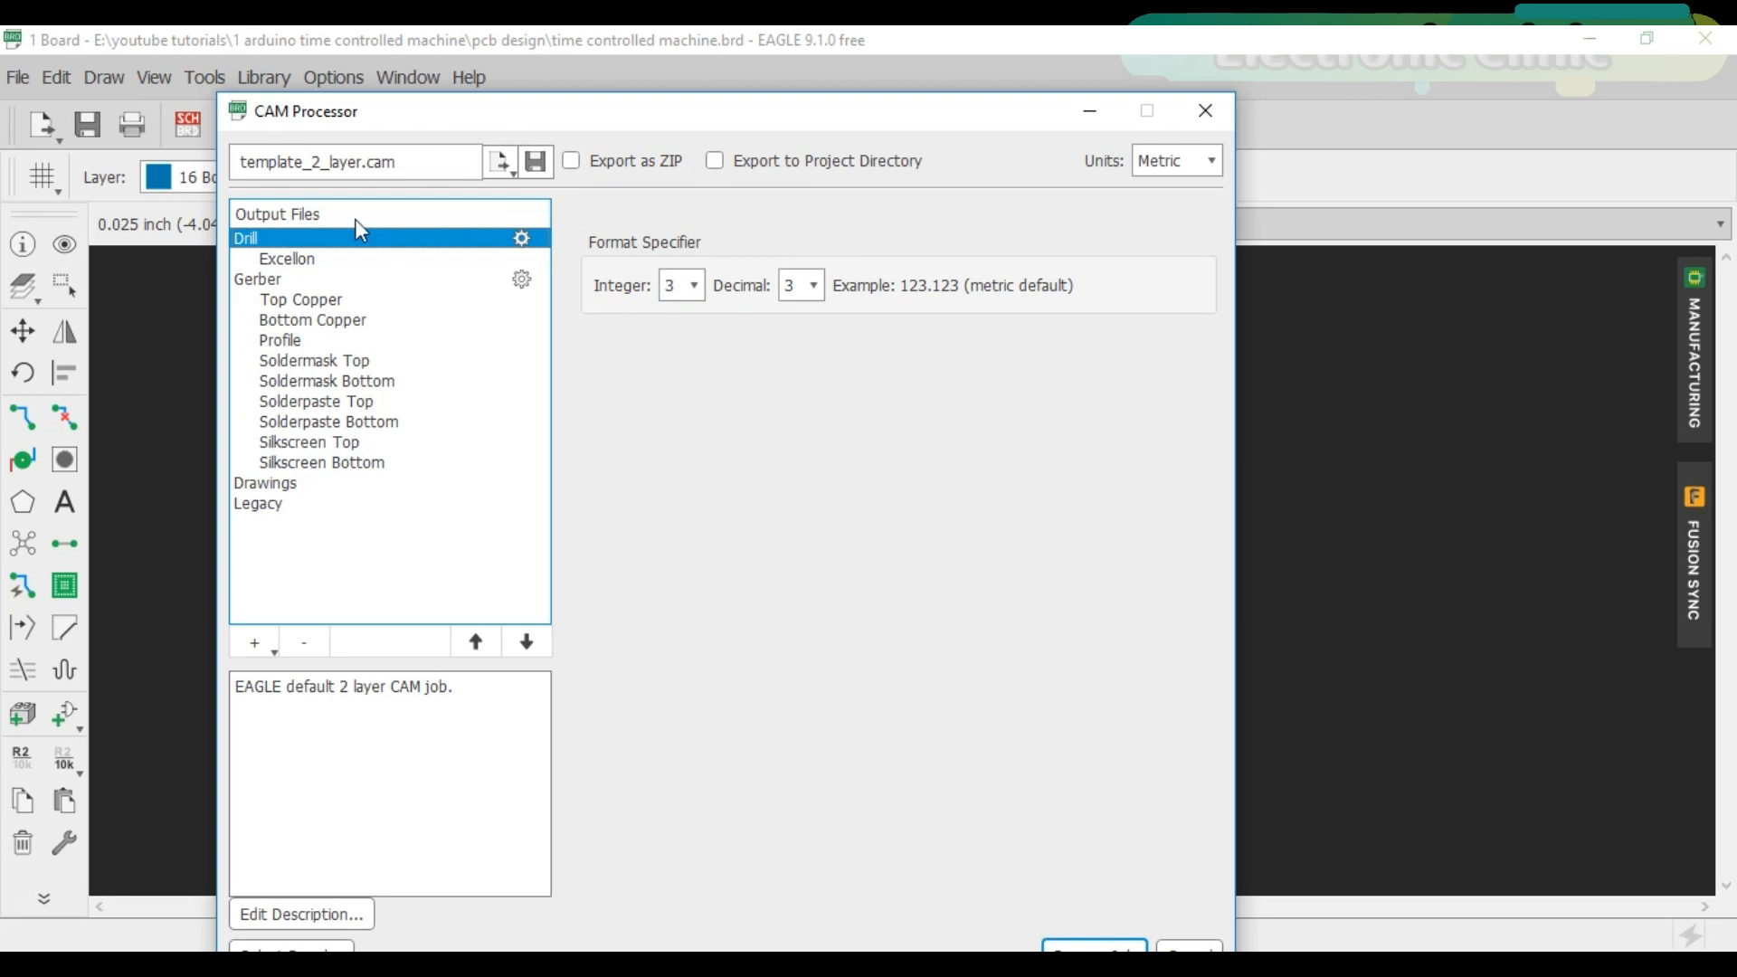
pyautogui.click(257, 279)
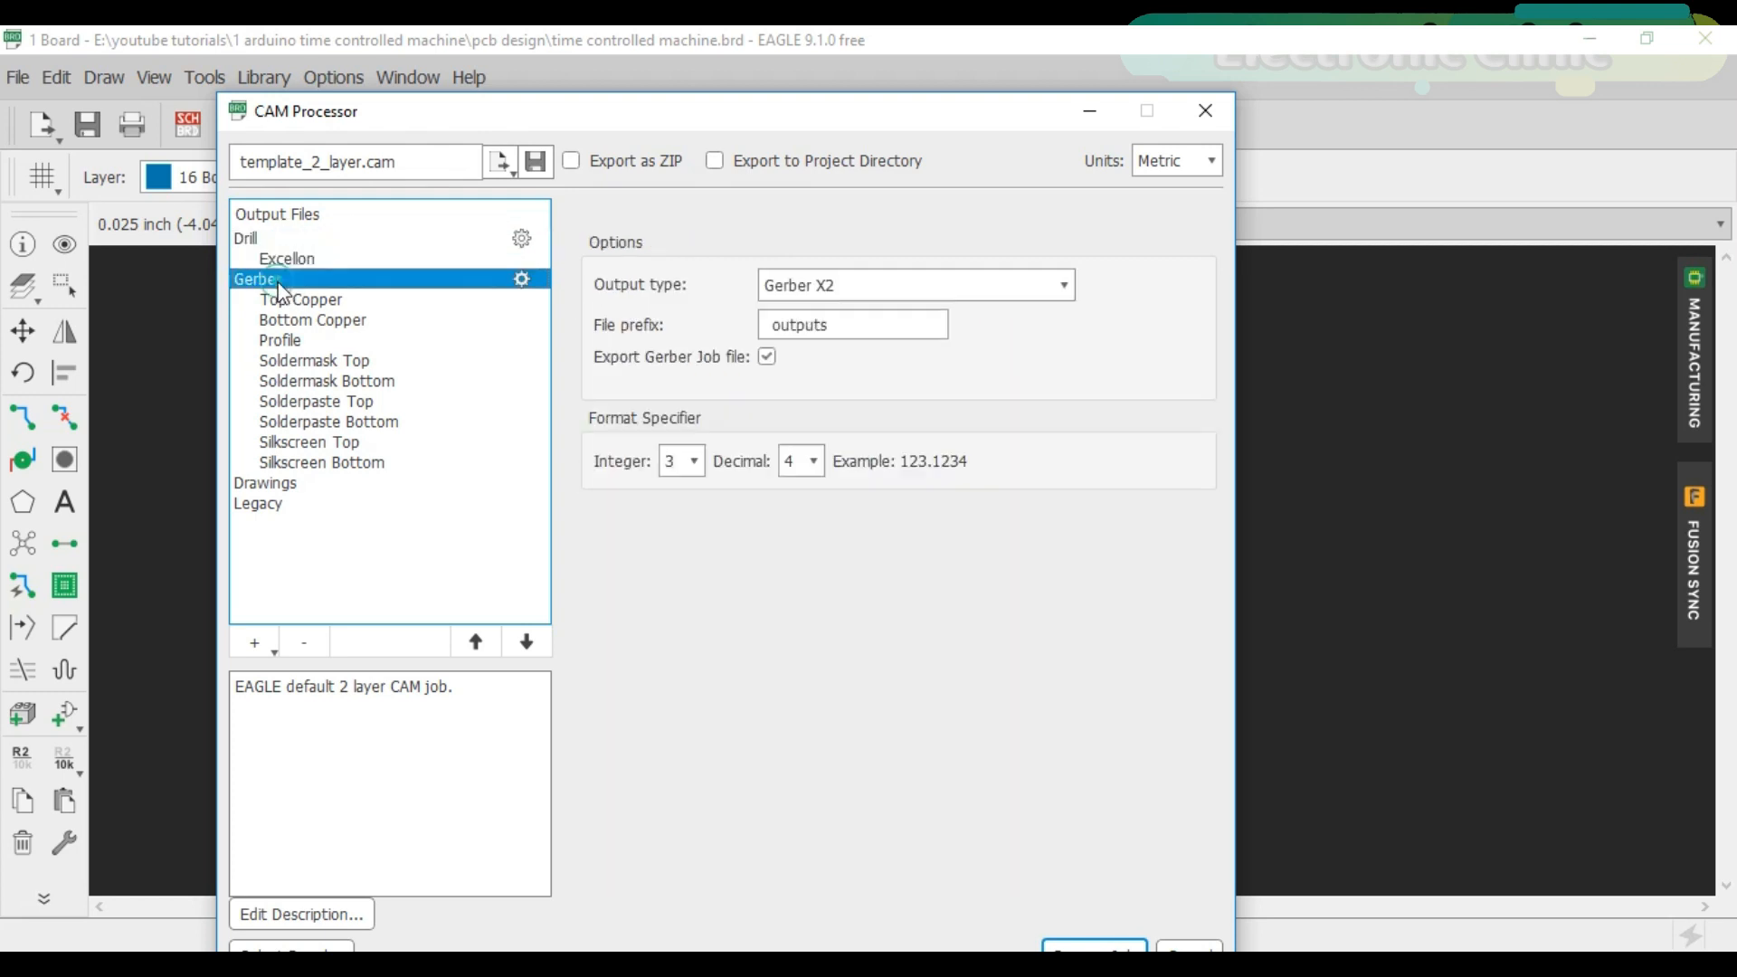
pyautogui.click(312, 320)
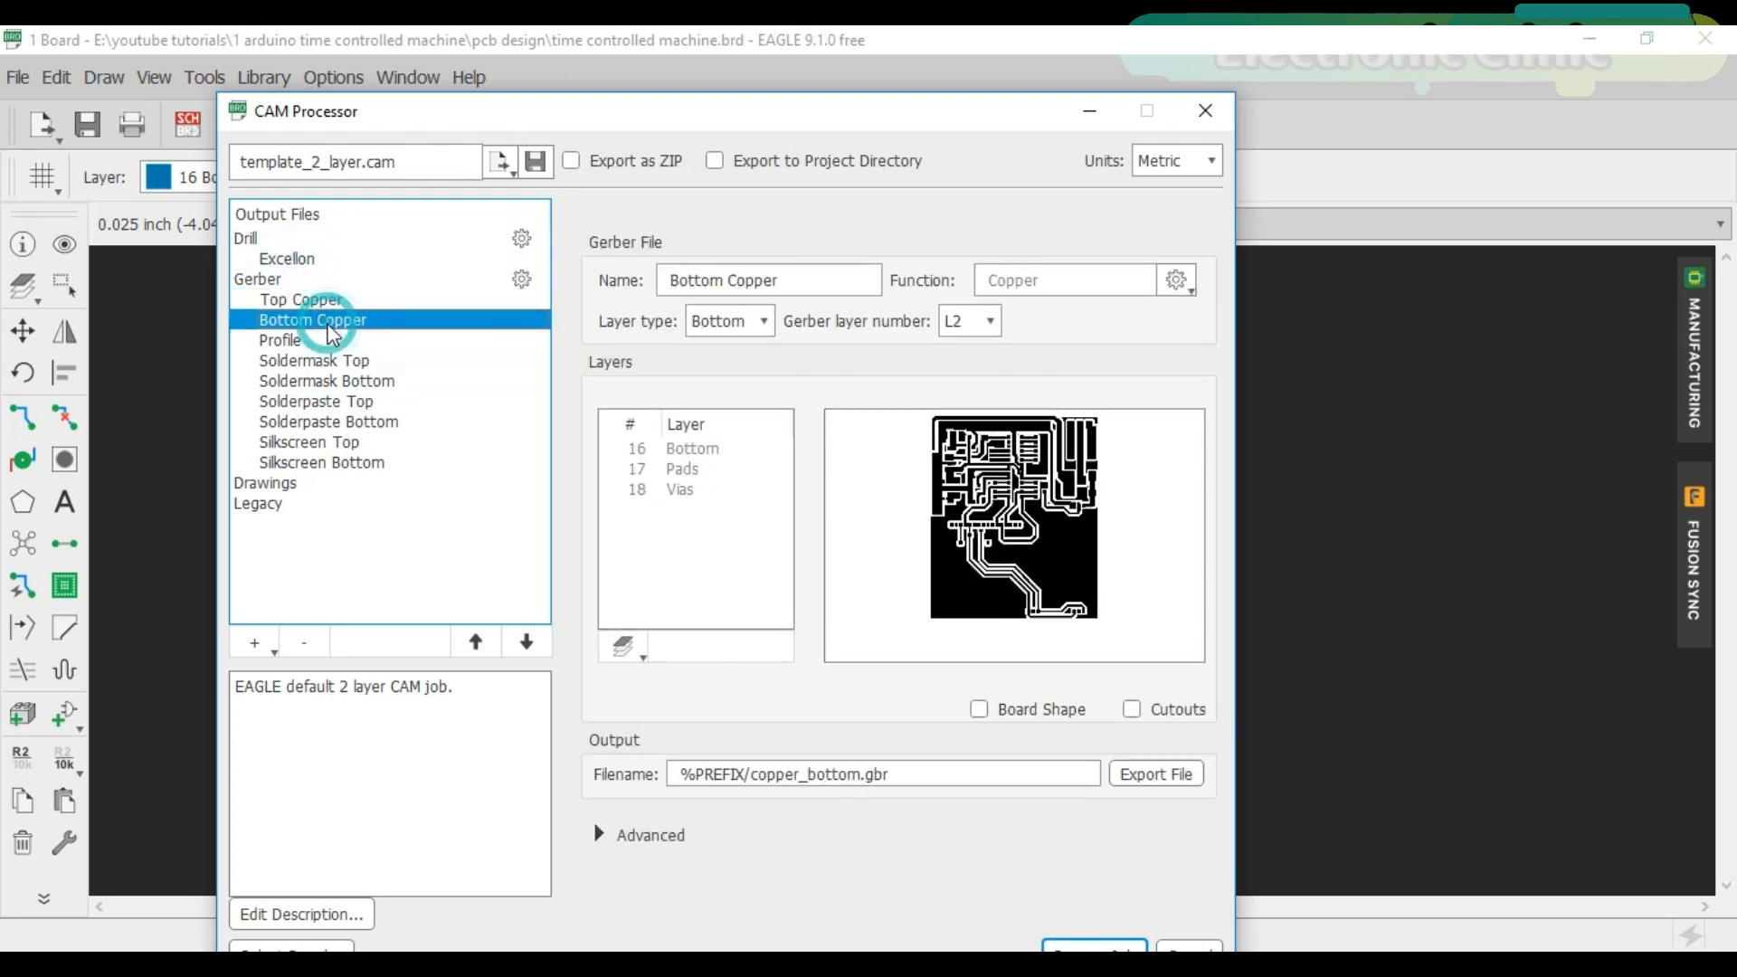
pyautogui.click(325, 380)
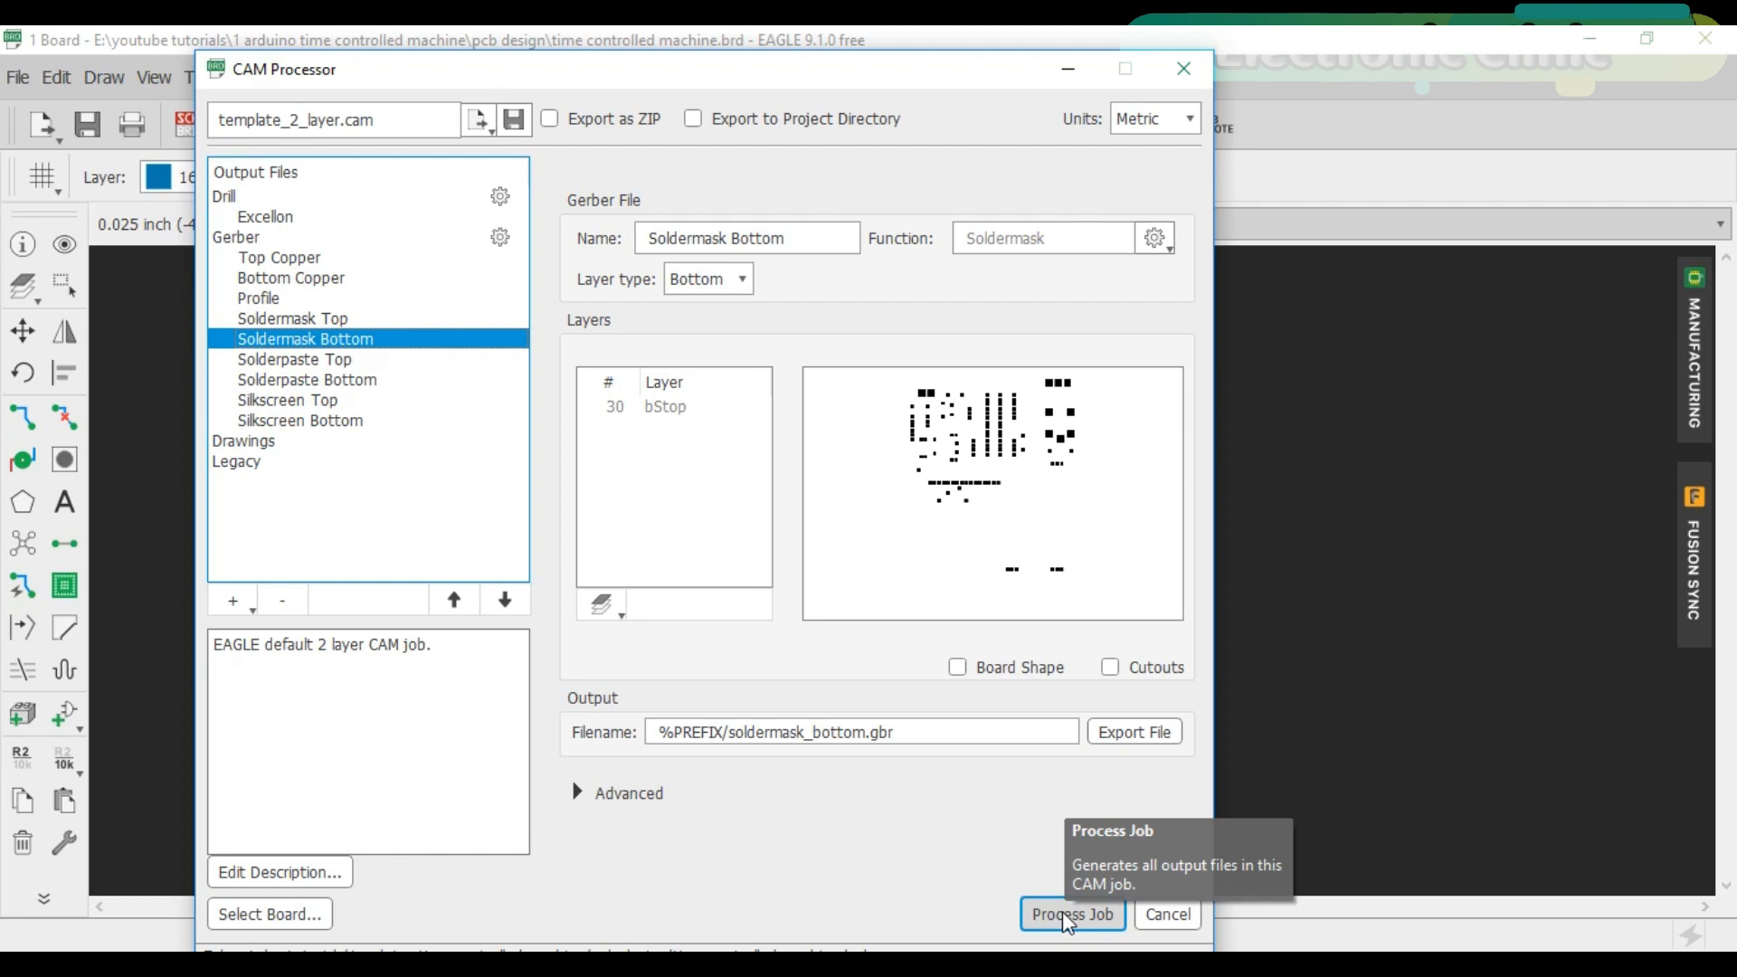
pyautogui.click(1070, 914)
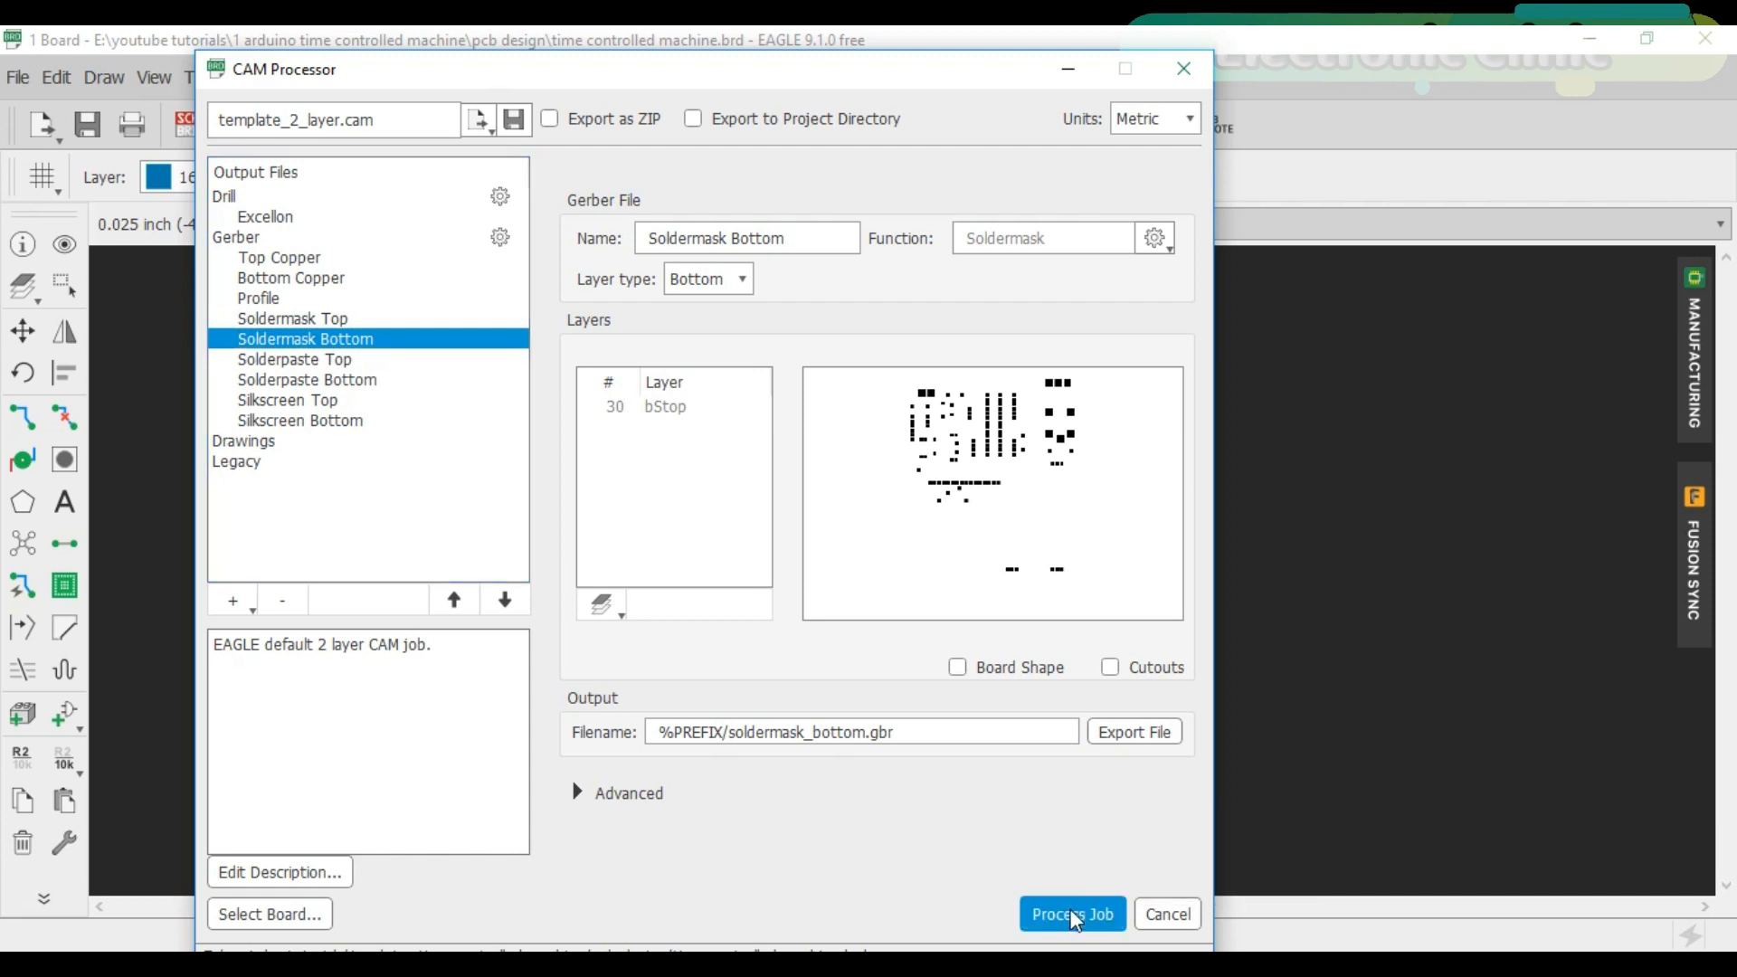
pyautogui.click(1070, 913)
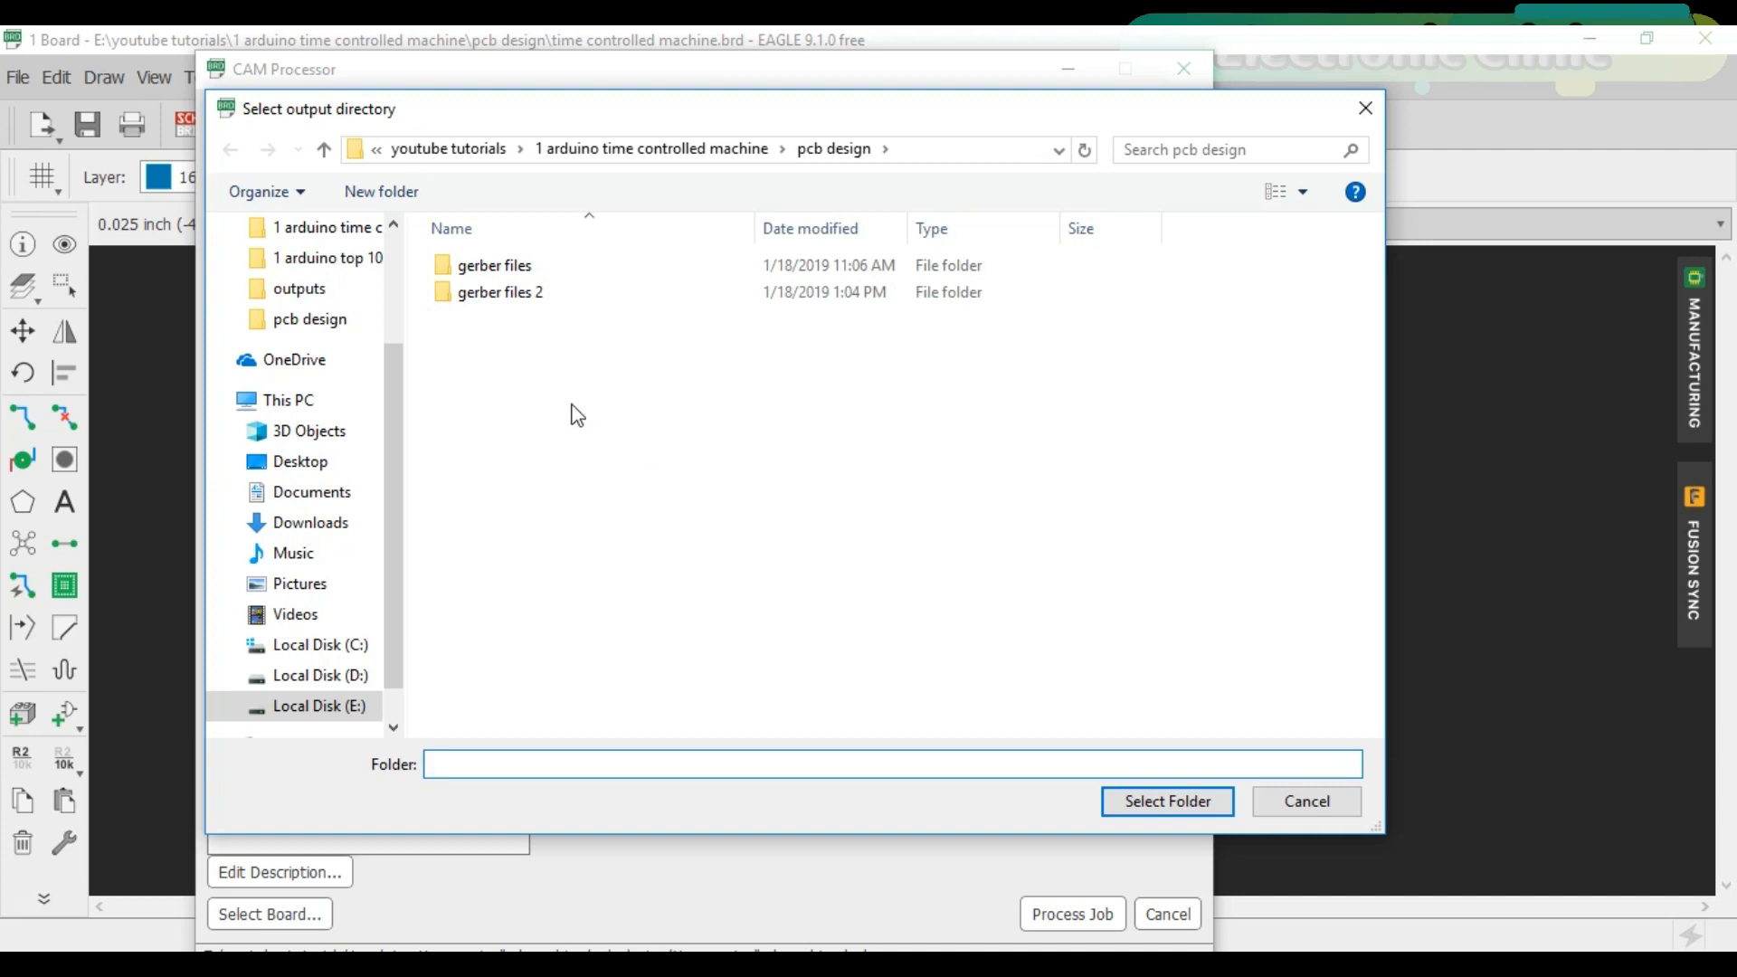
pyautogui.moveTo(482, 322)
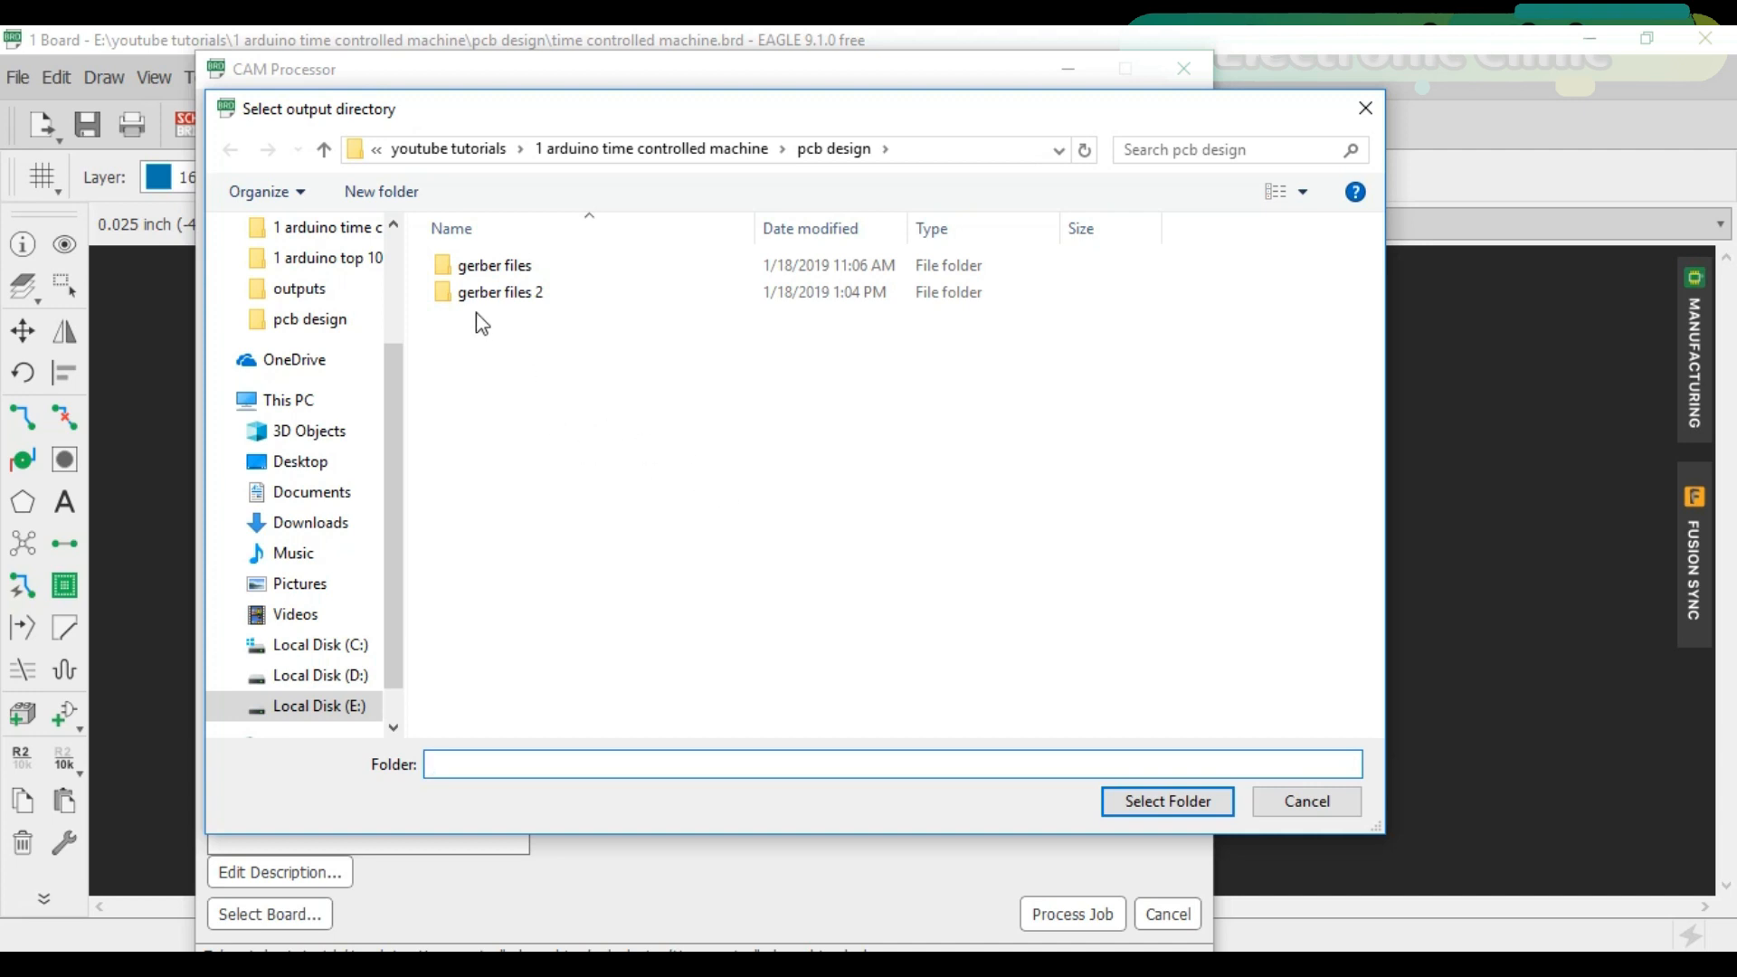
# Export the Gerber files into the gerber files 2 folder and open it
pyautogui.doubleClick(500, 292)
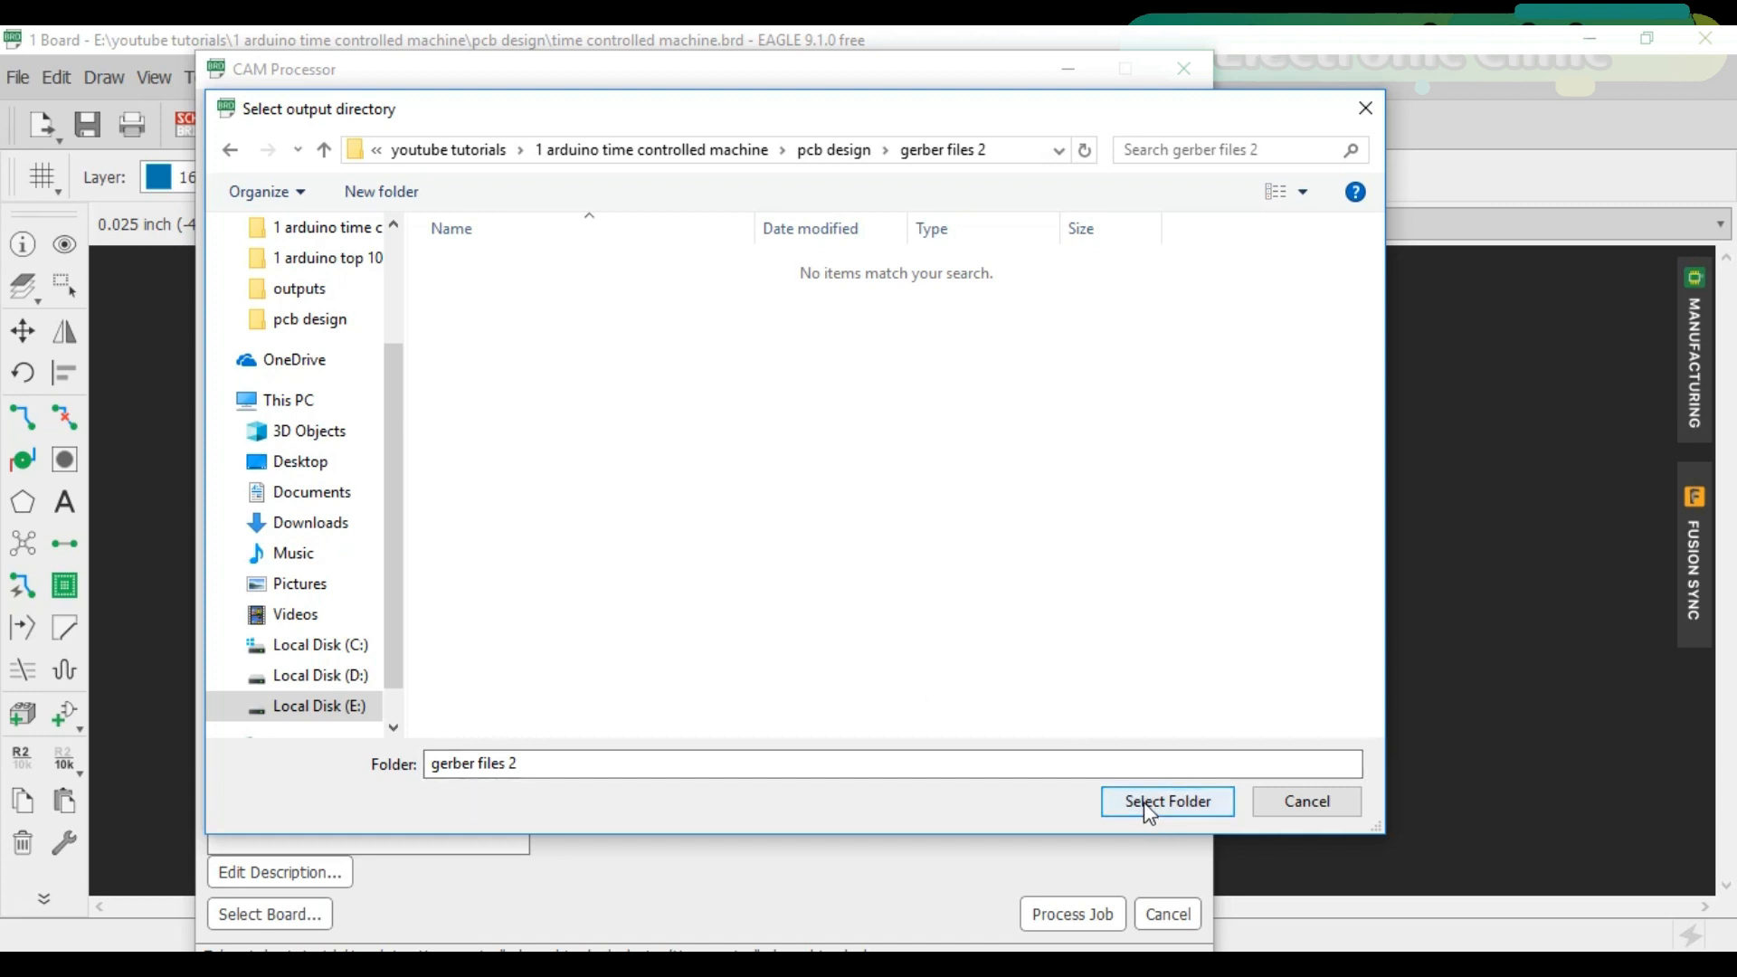
pyautogui.click(1165, 800)
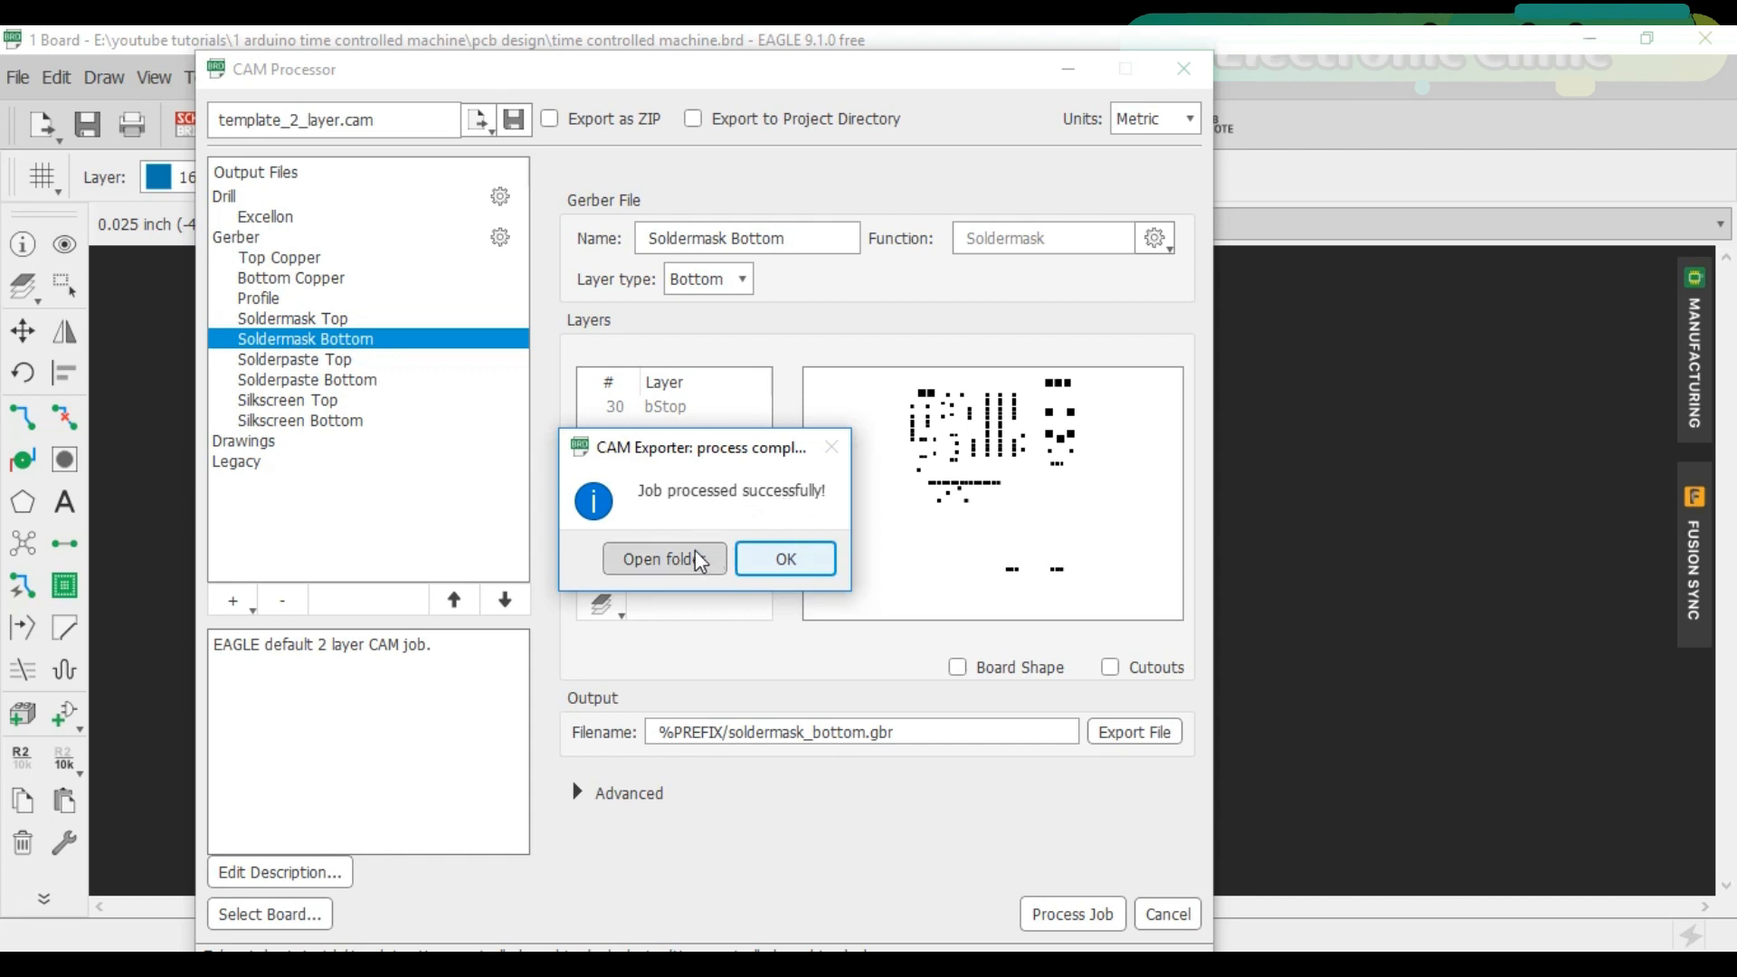
pyautogui.click(663, 558)
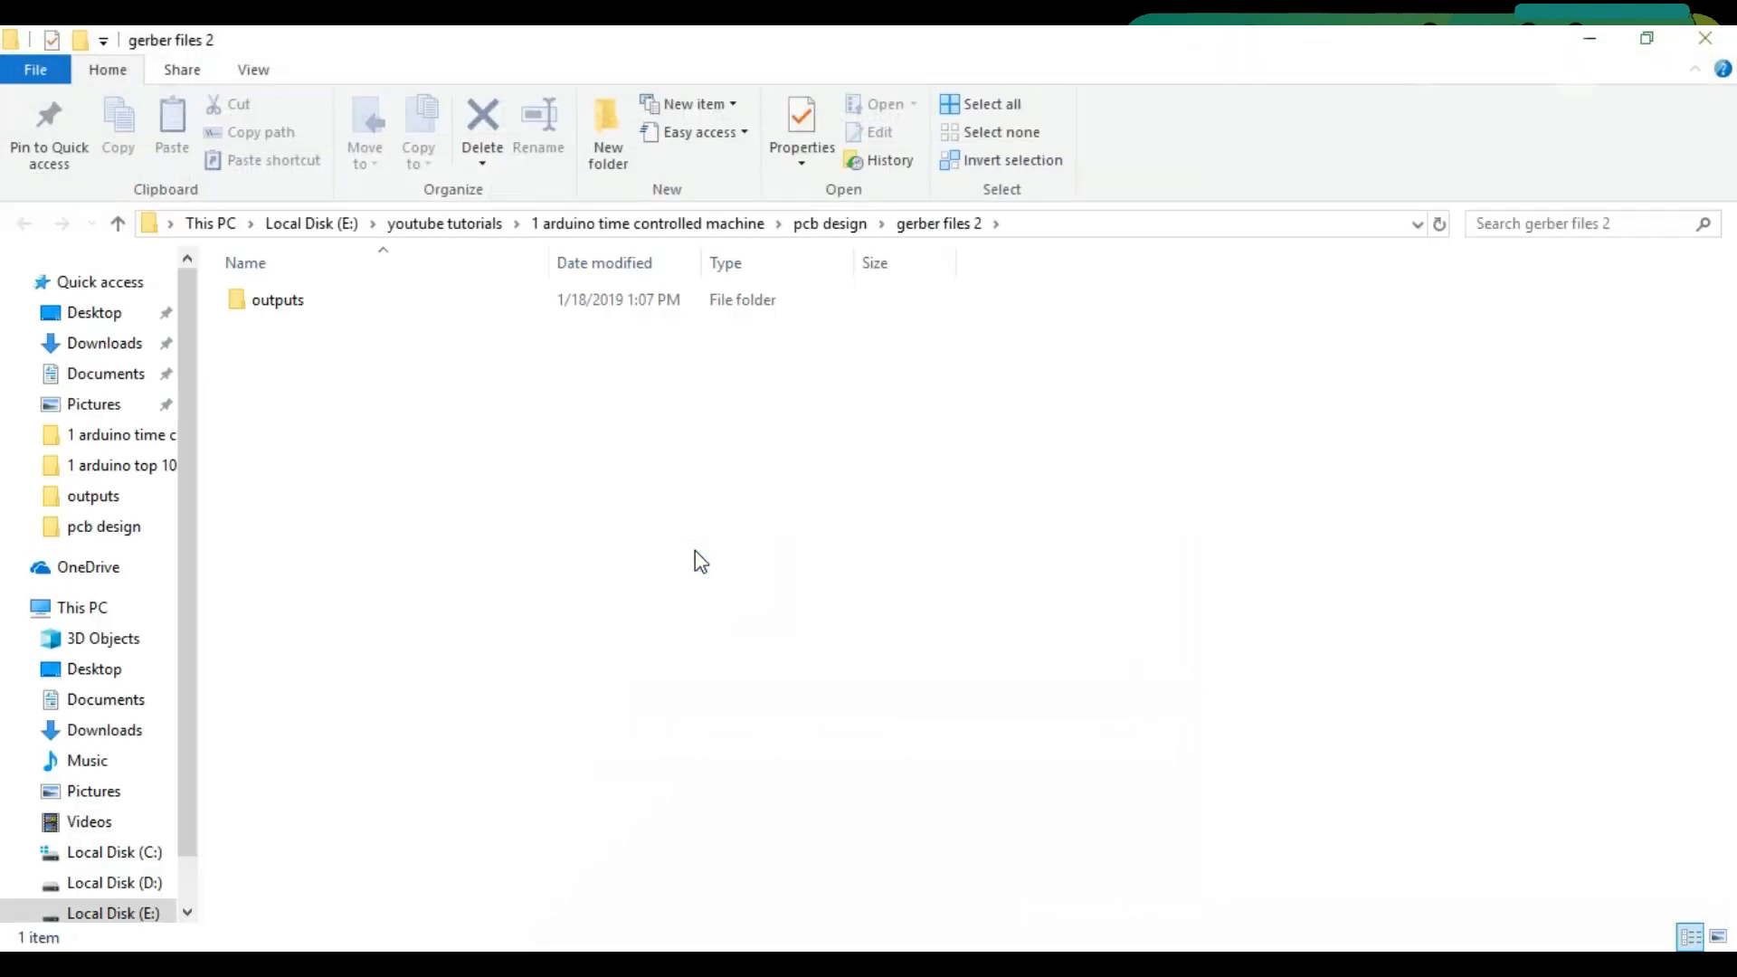
# Check the files inside outputs, then compress the outputs folder into outputs.rar
pyautogui.click(278, 300)
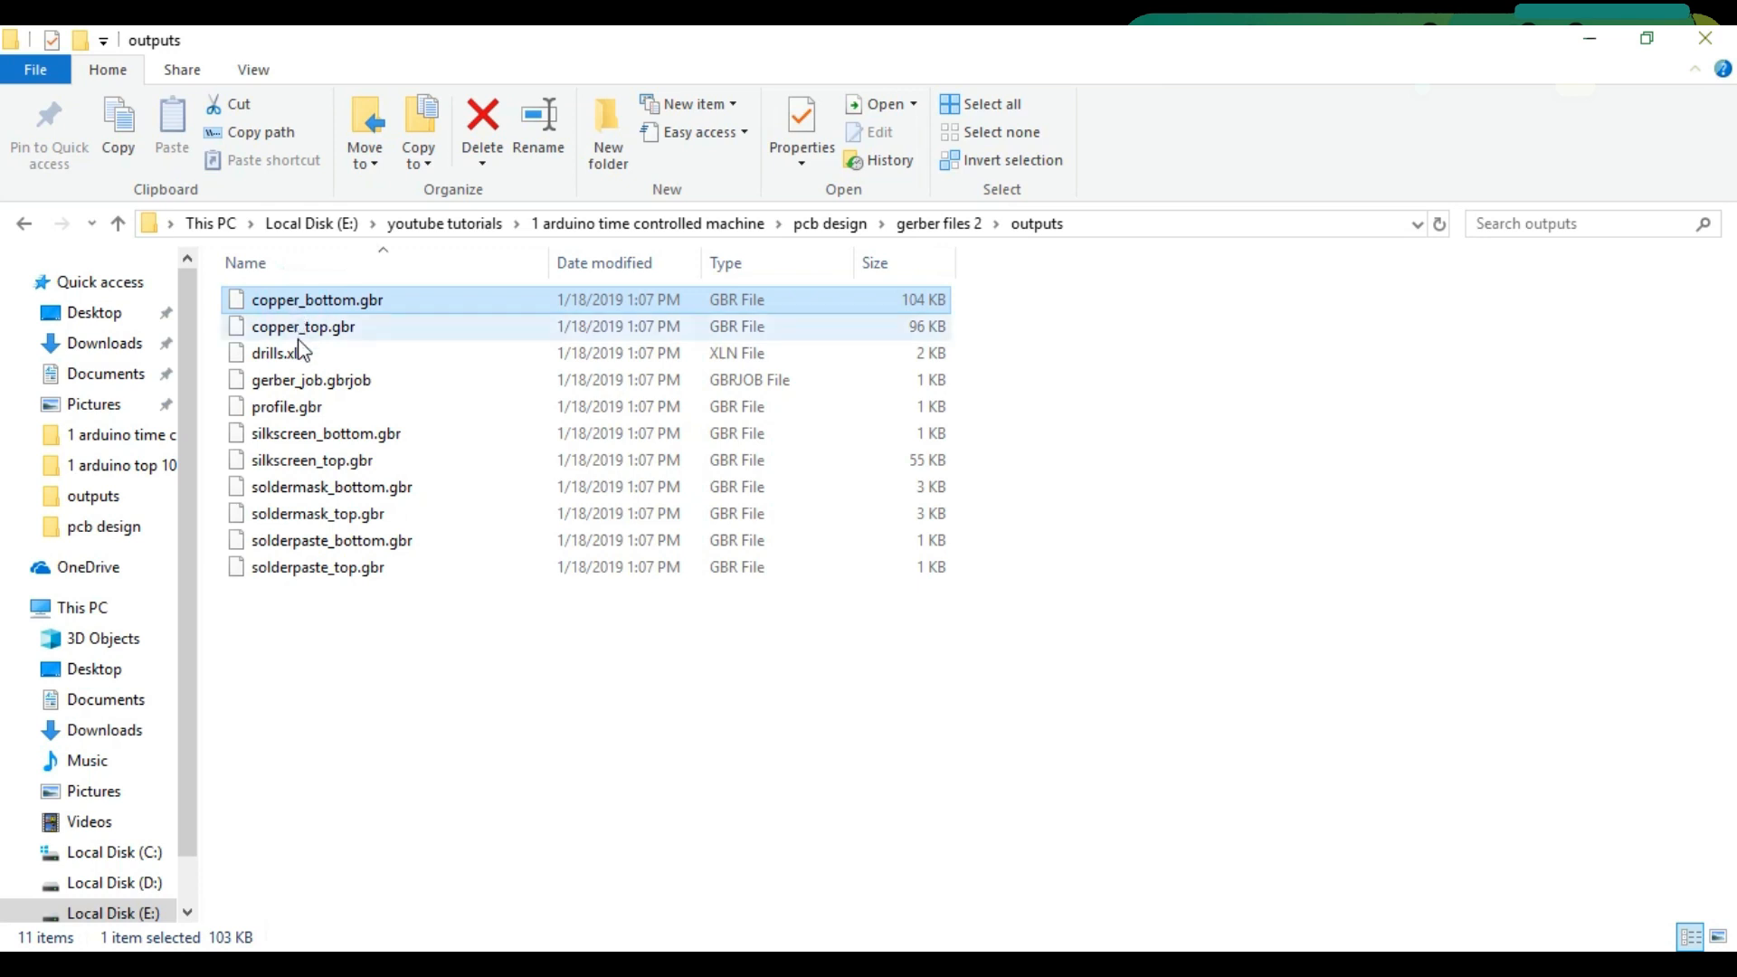
pyautogui.click(311, 380)
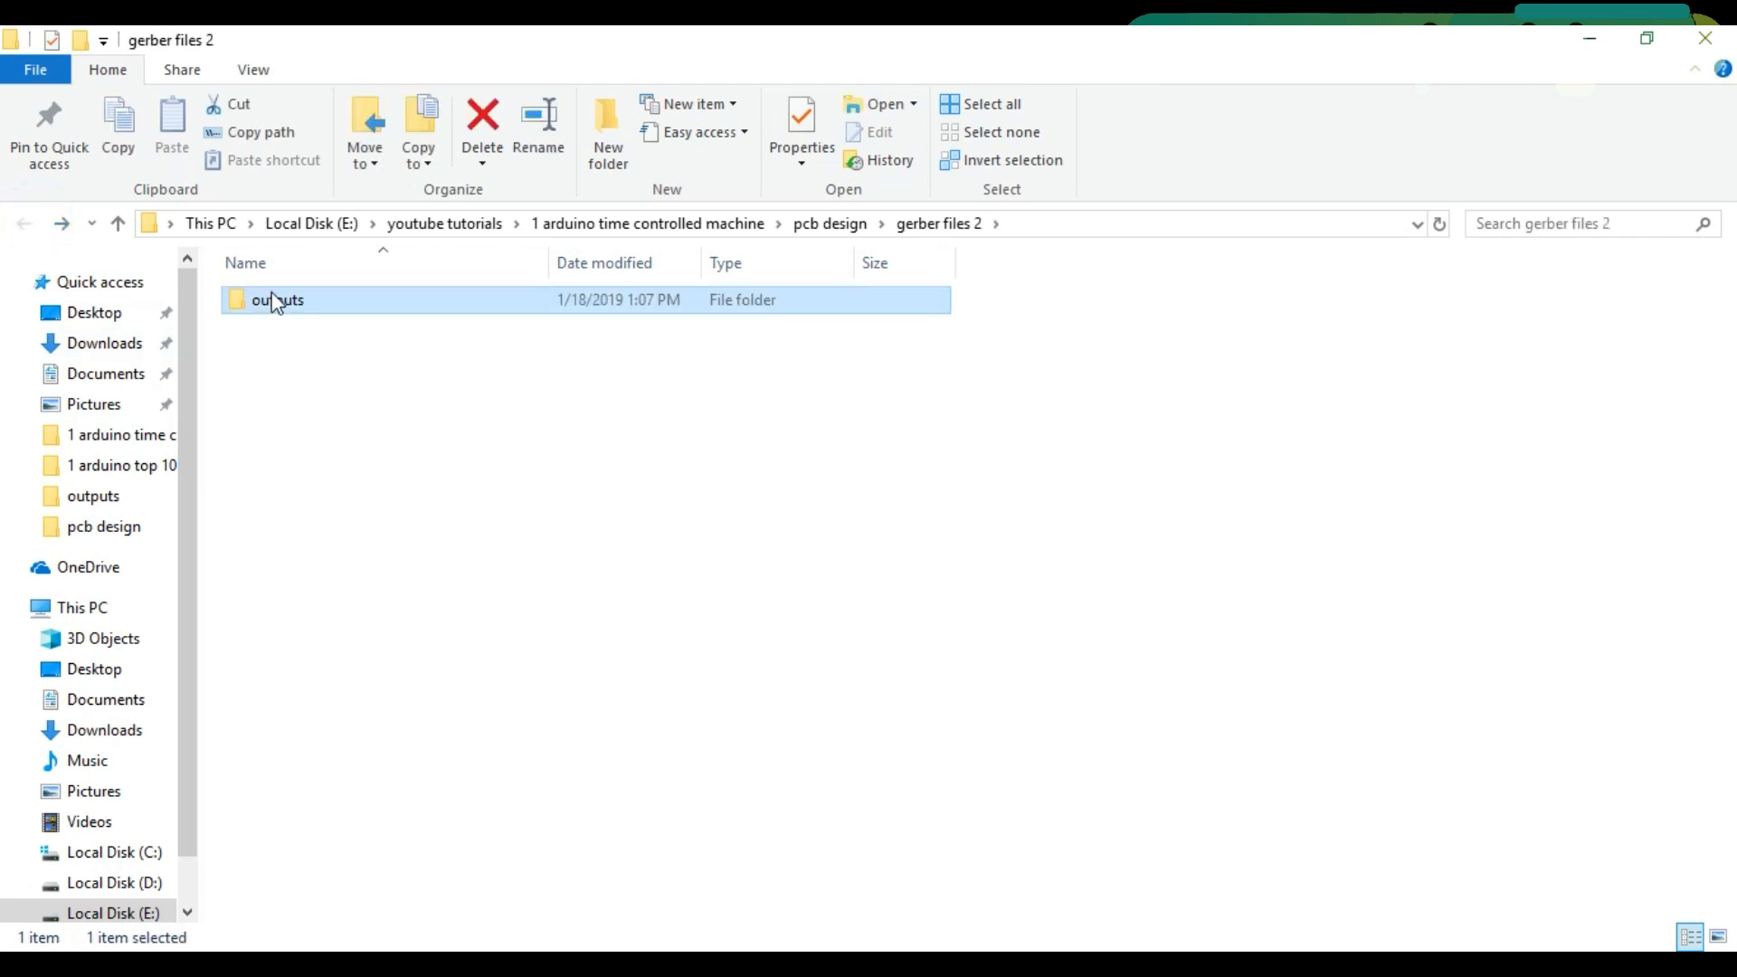
pyautogui.rightClick(277, 299)
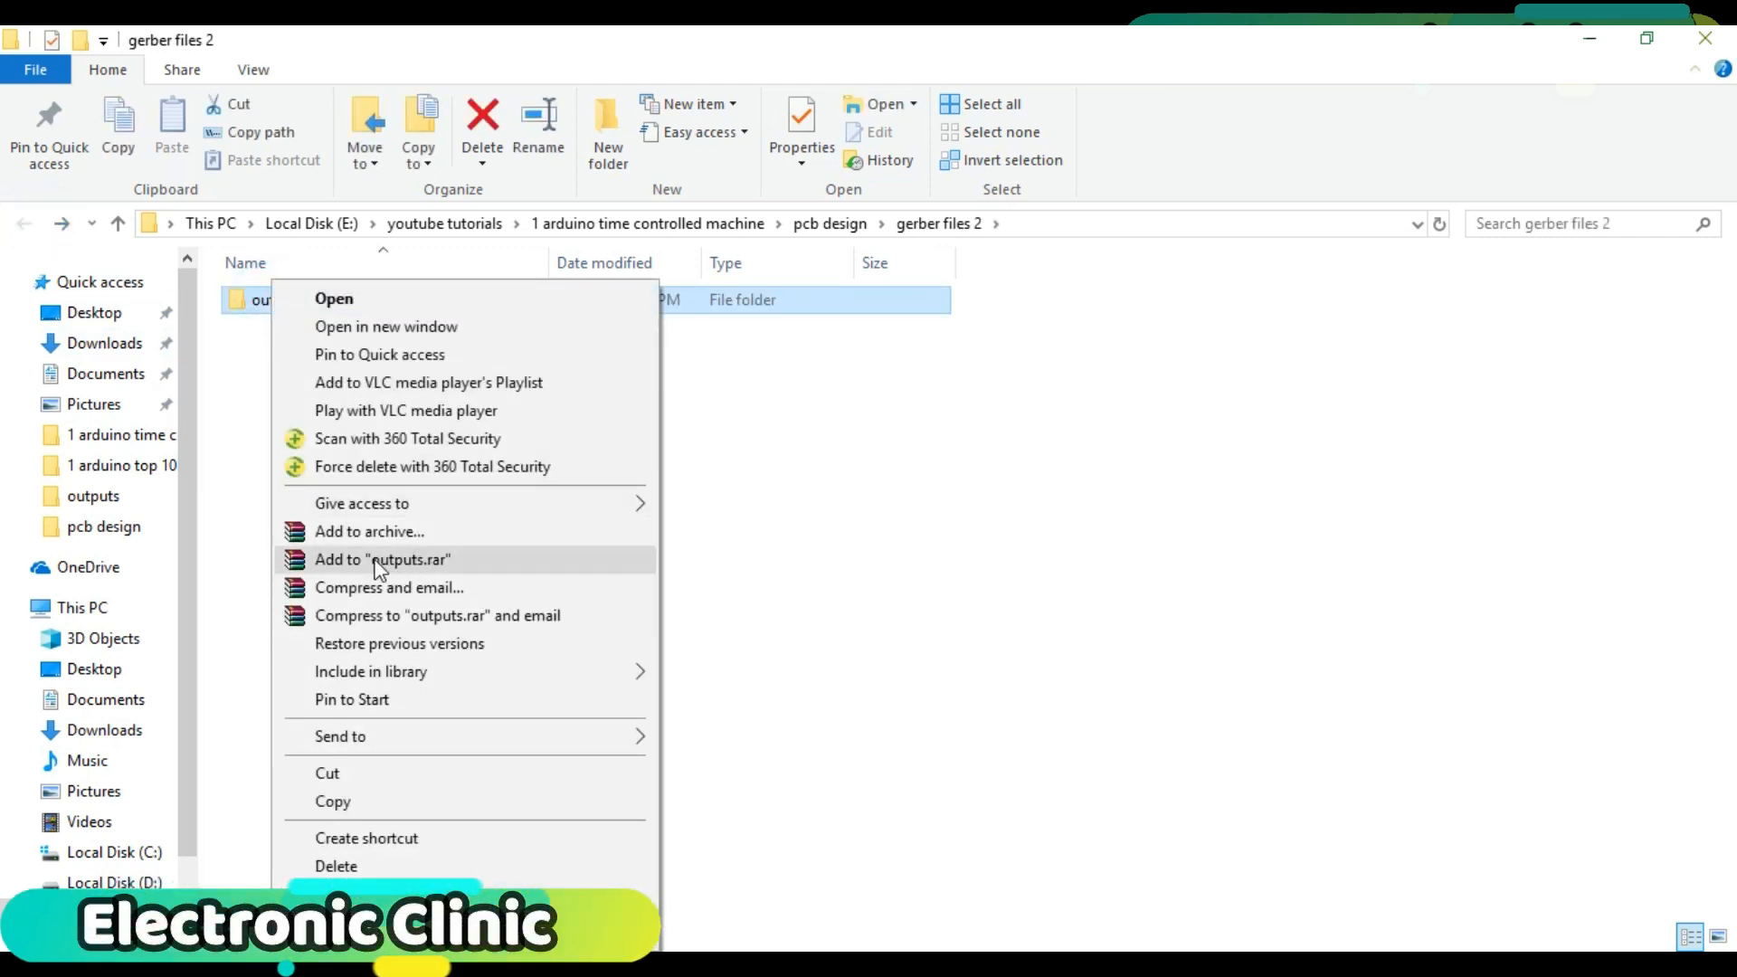
pyautogui.click(381, 558)
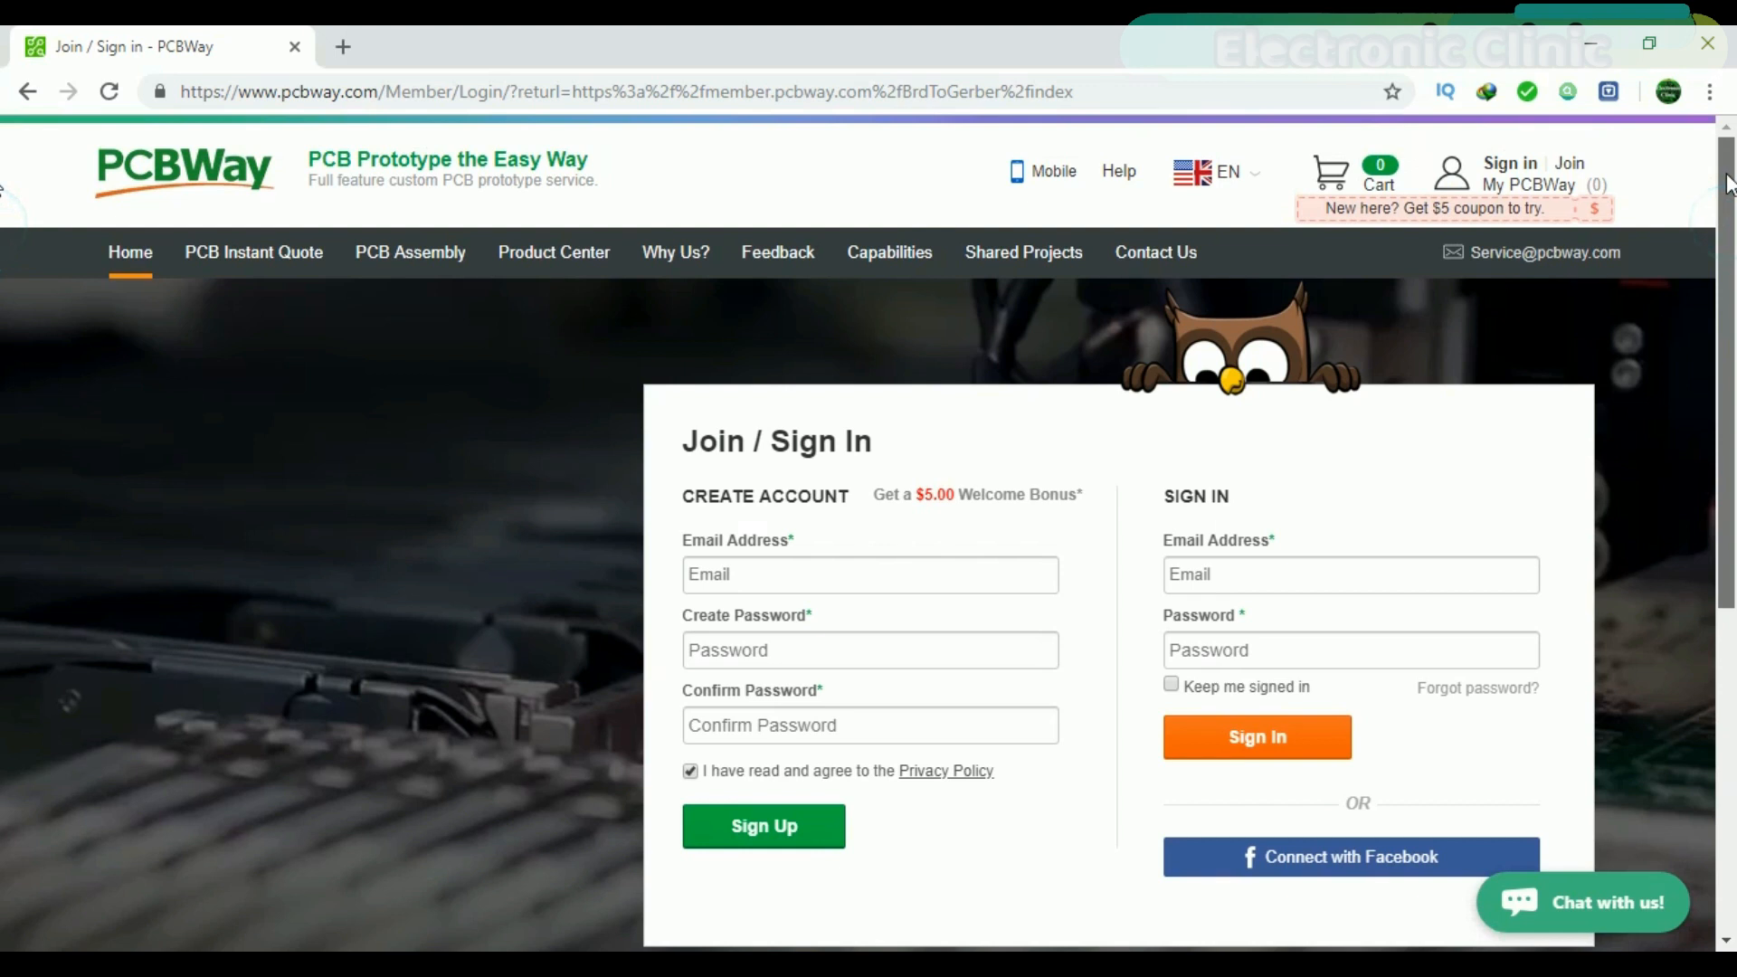
pyautogui.scroll(-3)
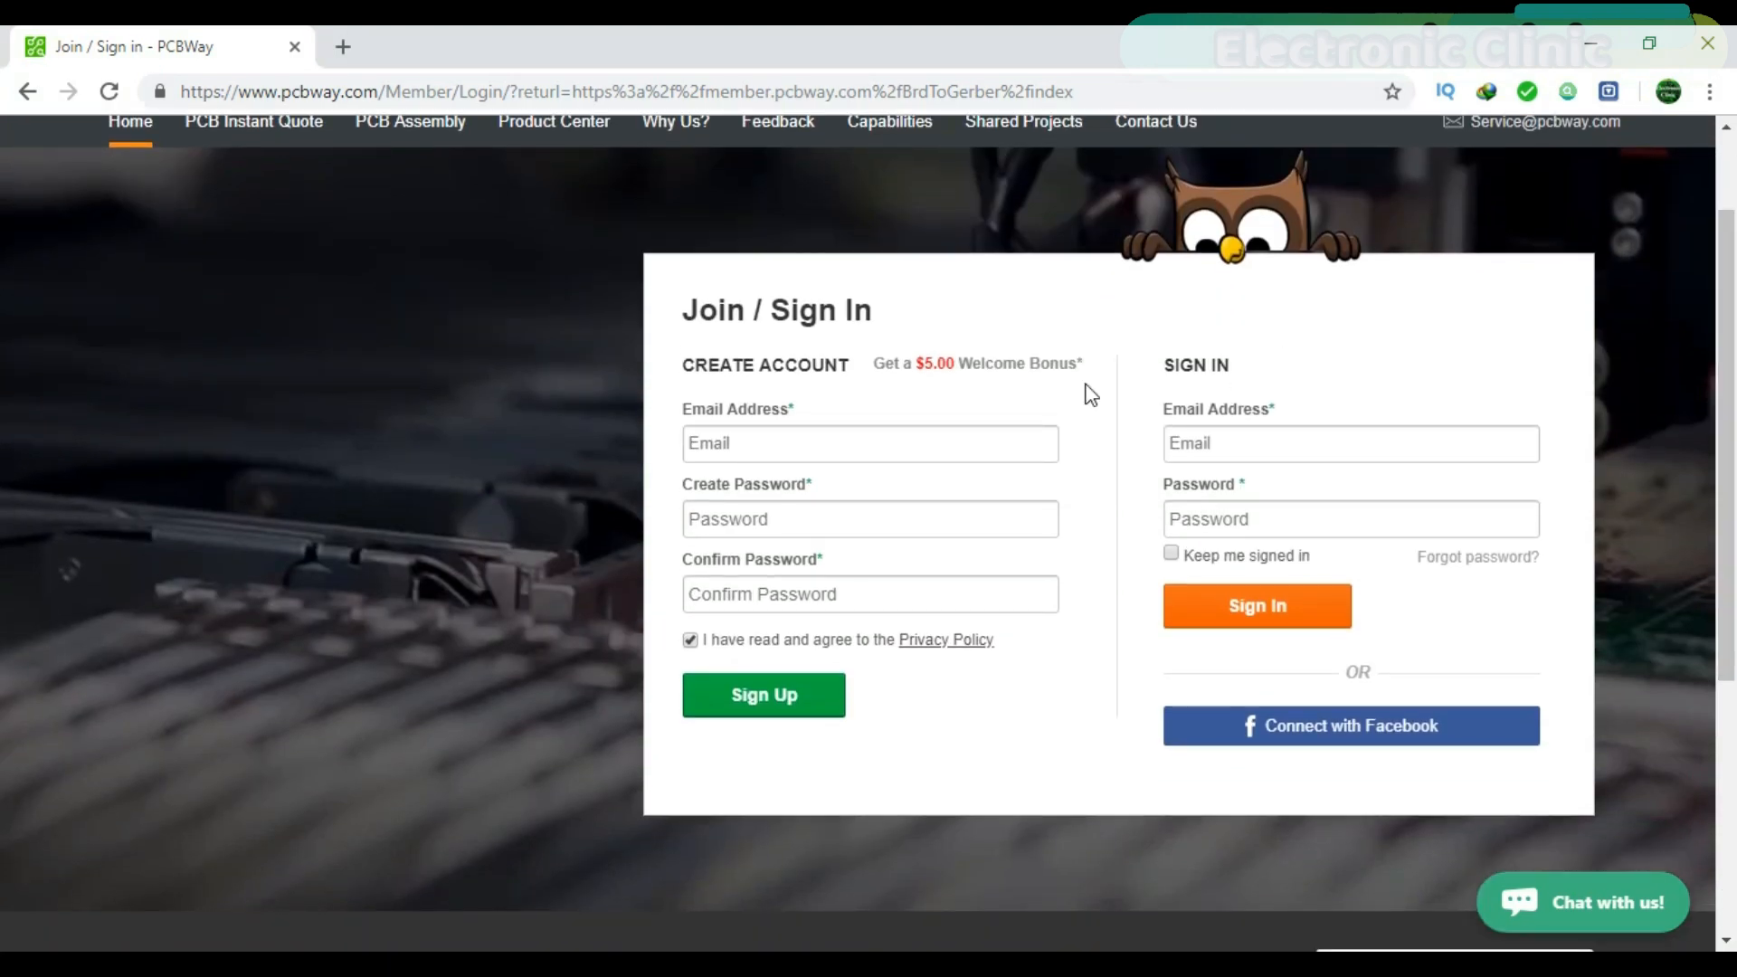
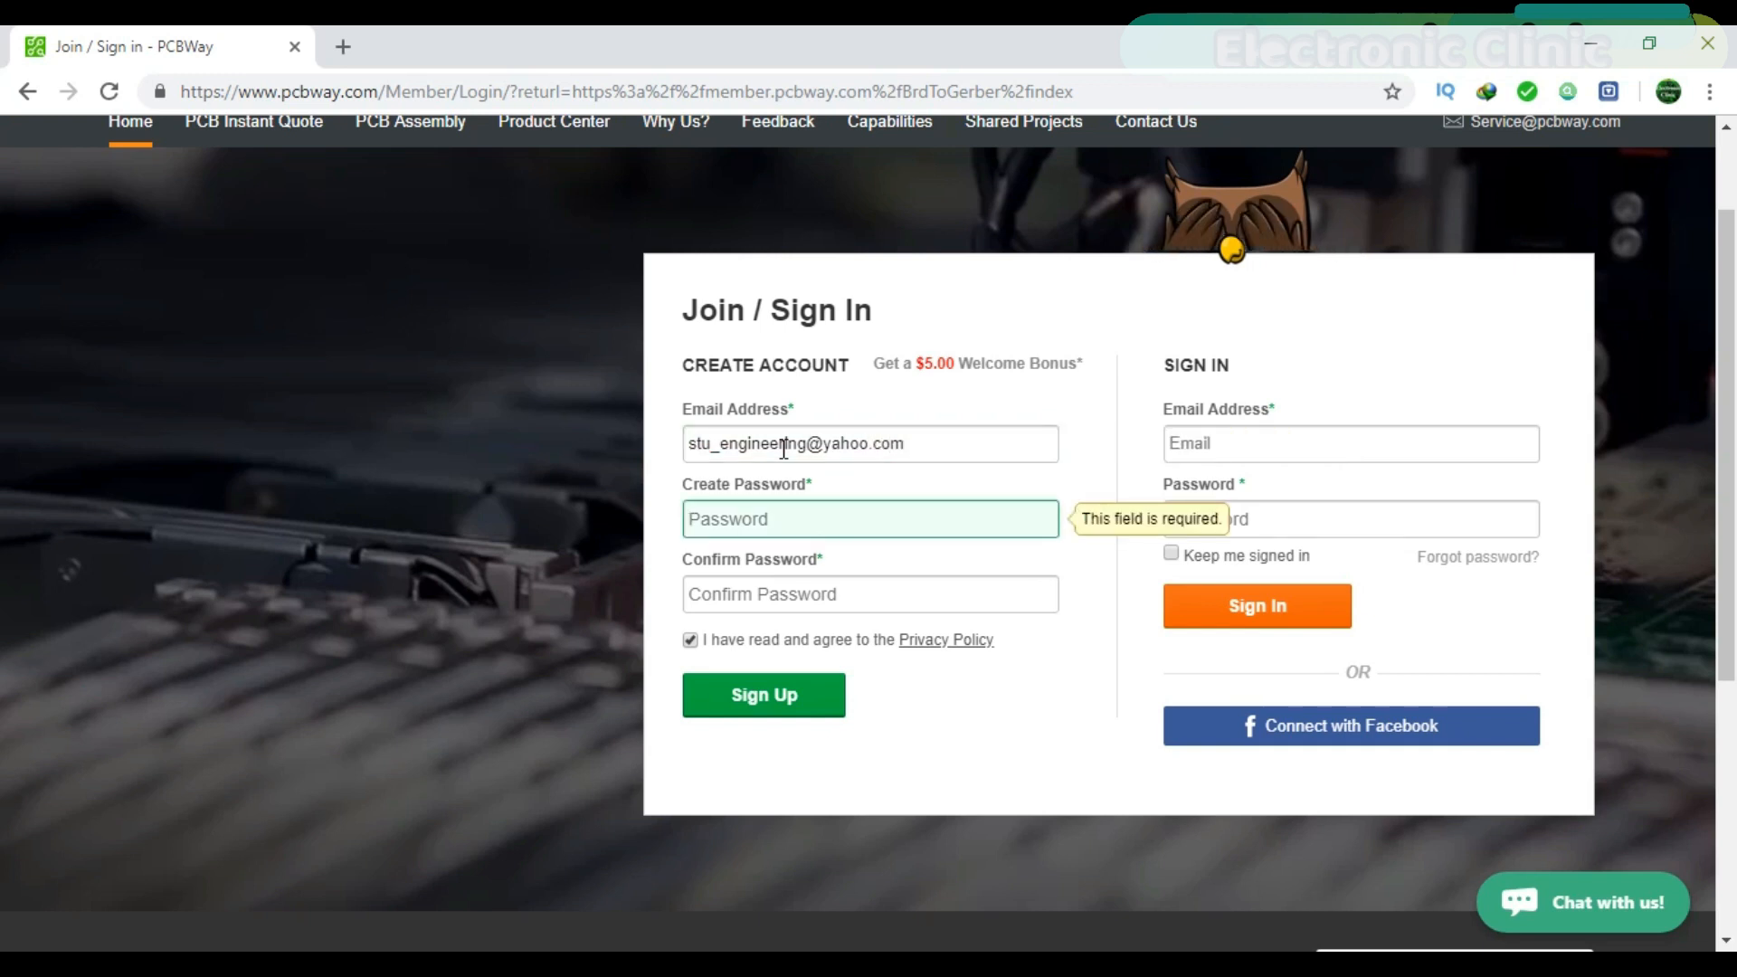
pyautogui.write('••')
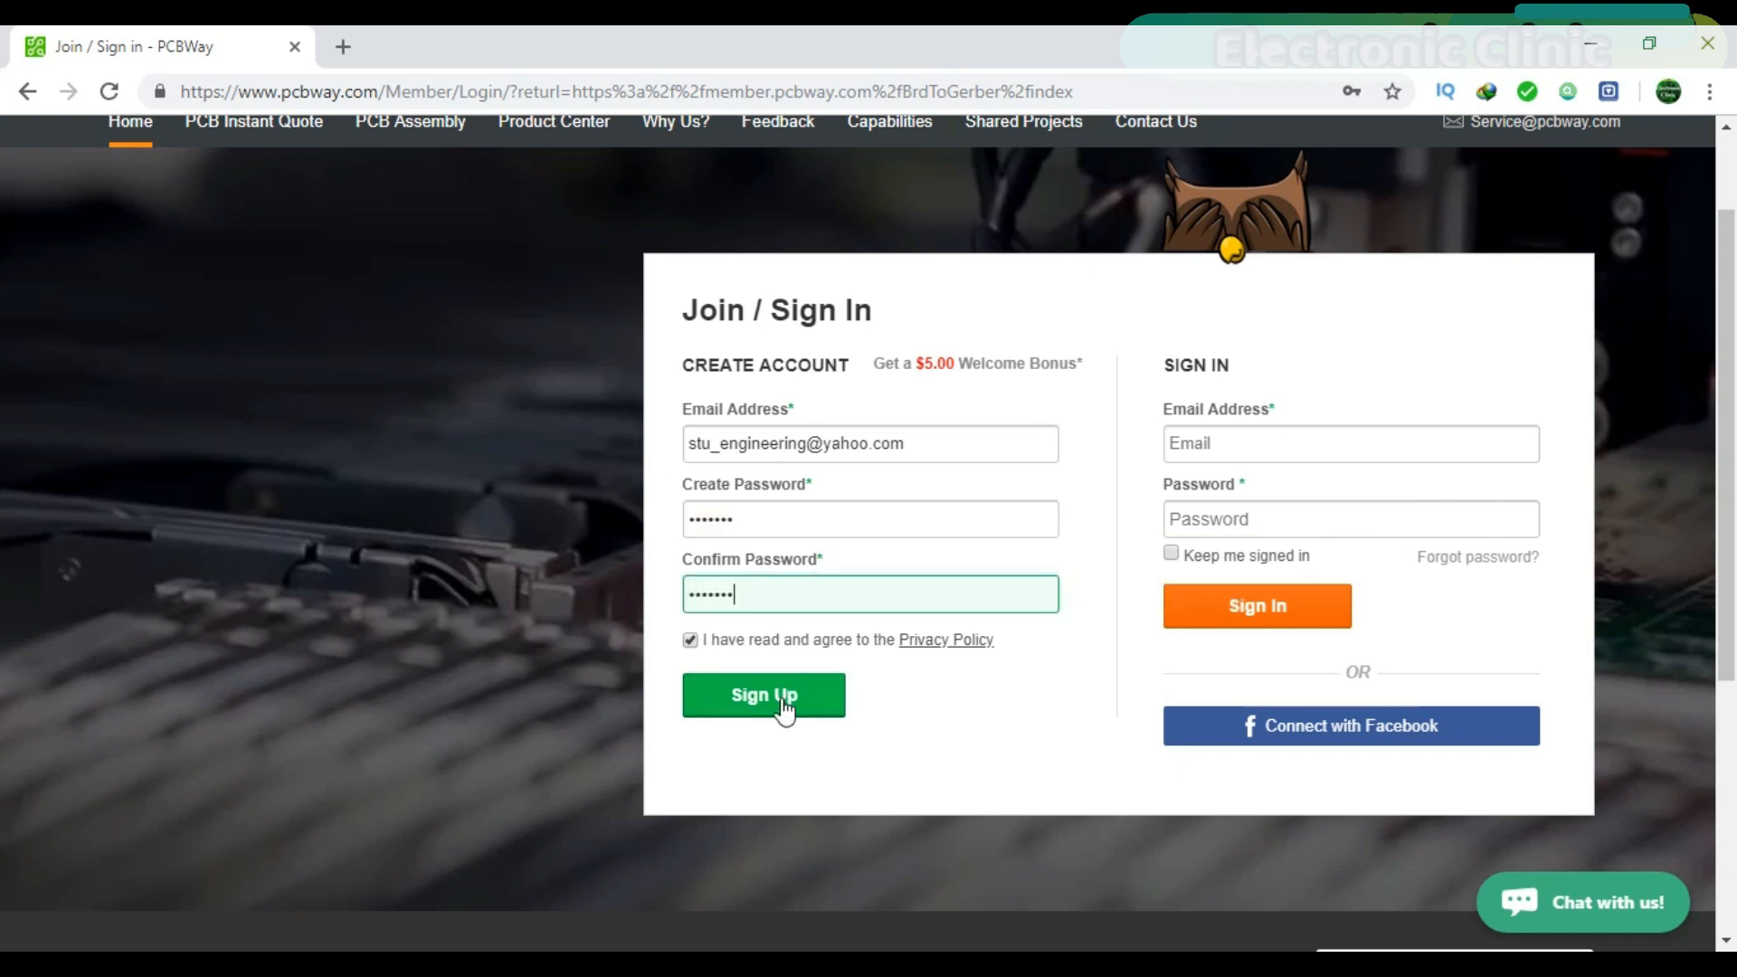
pyautogui.click(762, 695)
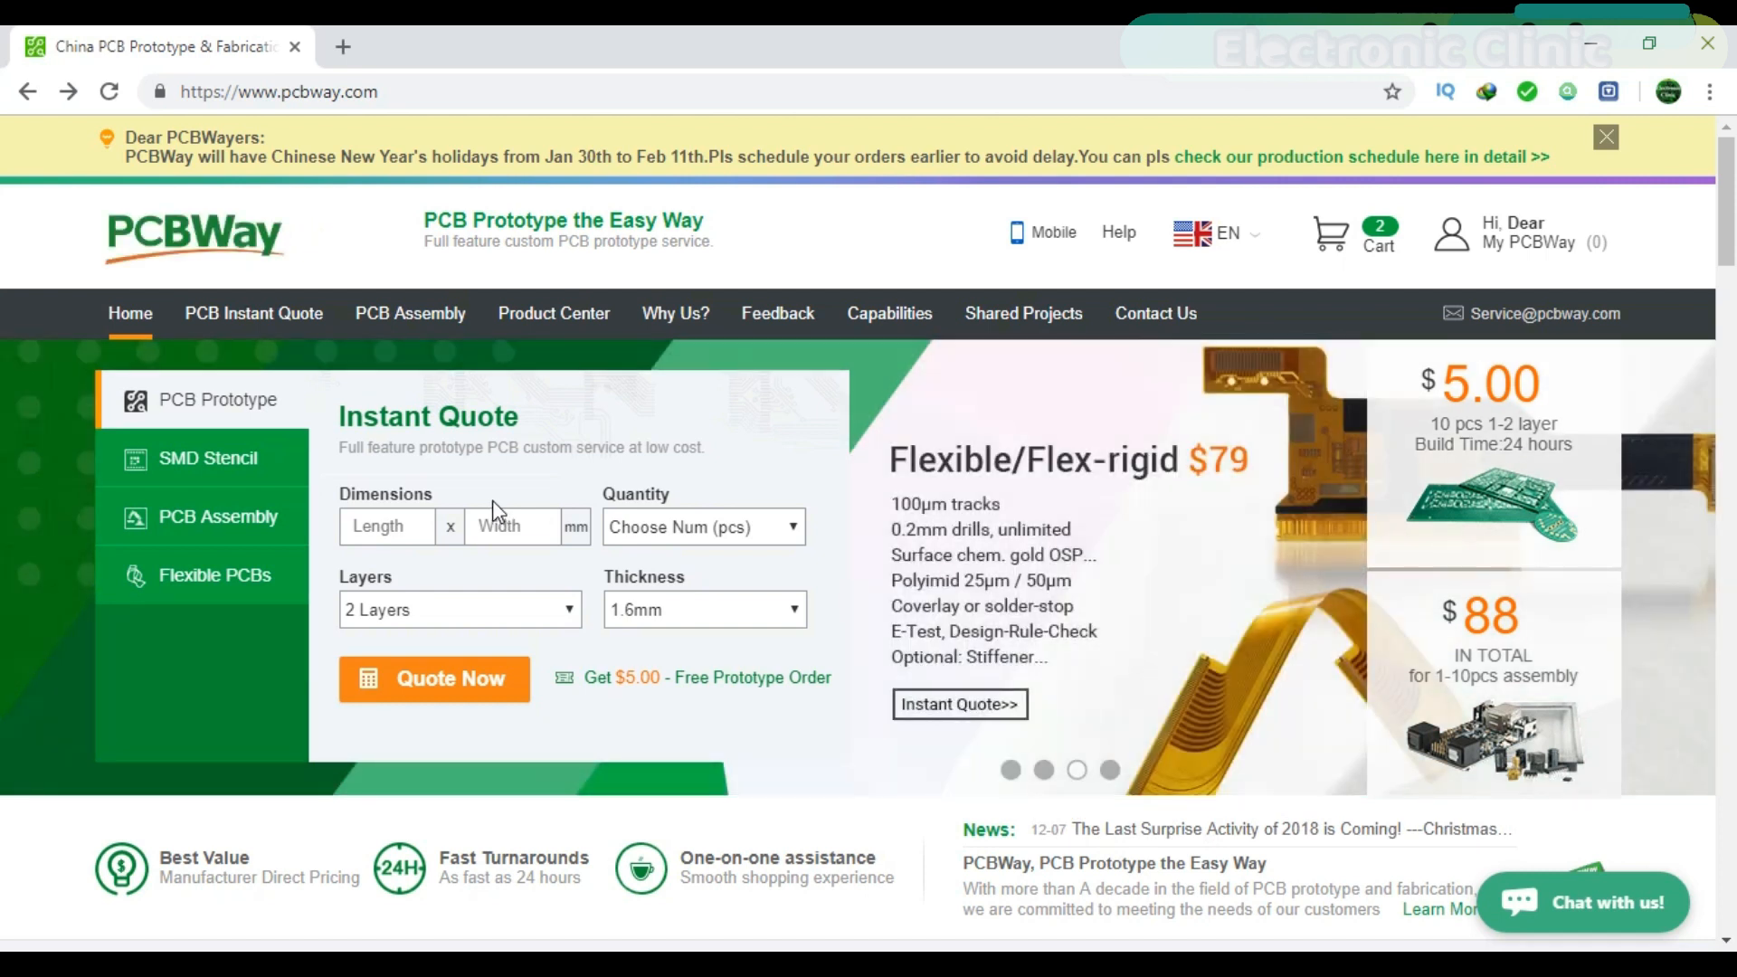
# Open the online PCB quote form and its inch-to-mm size converter
pyautogui.click(252, 314)
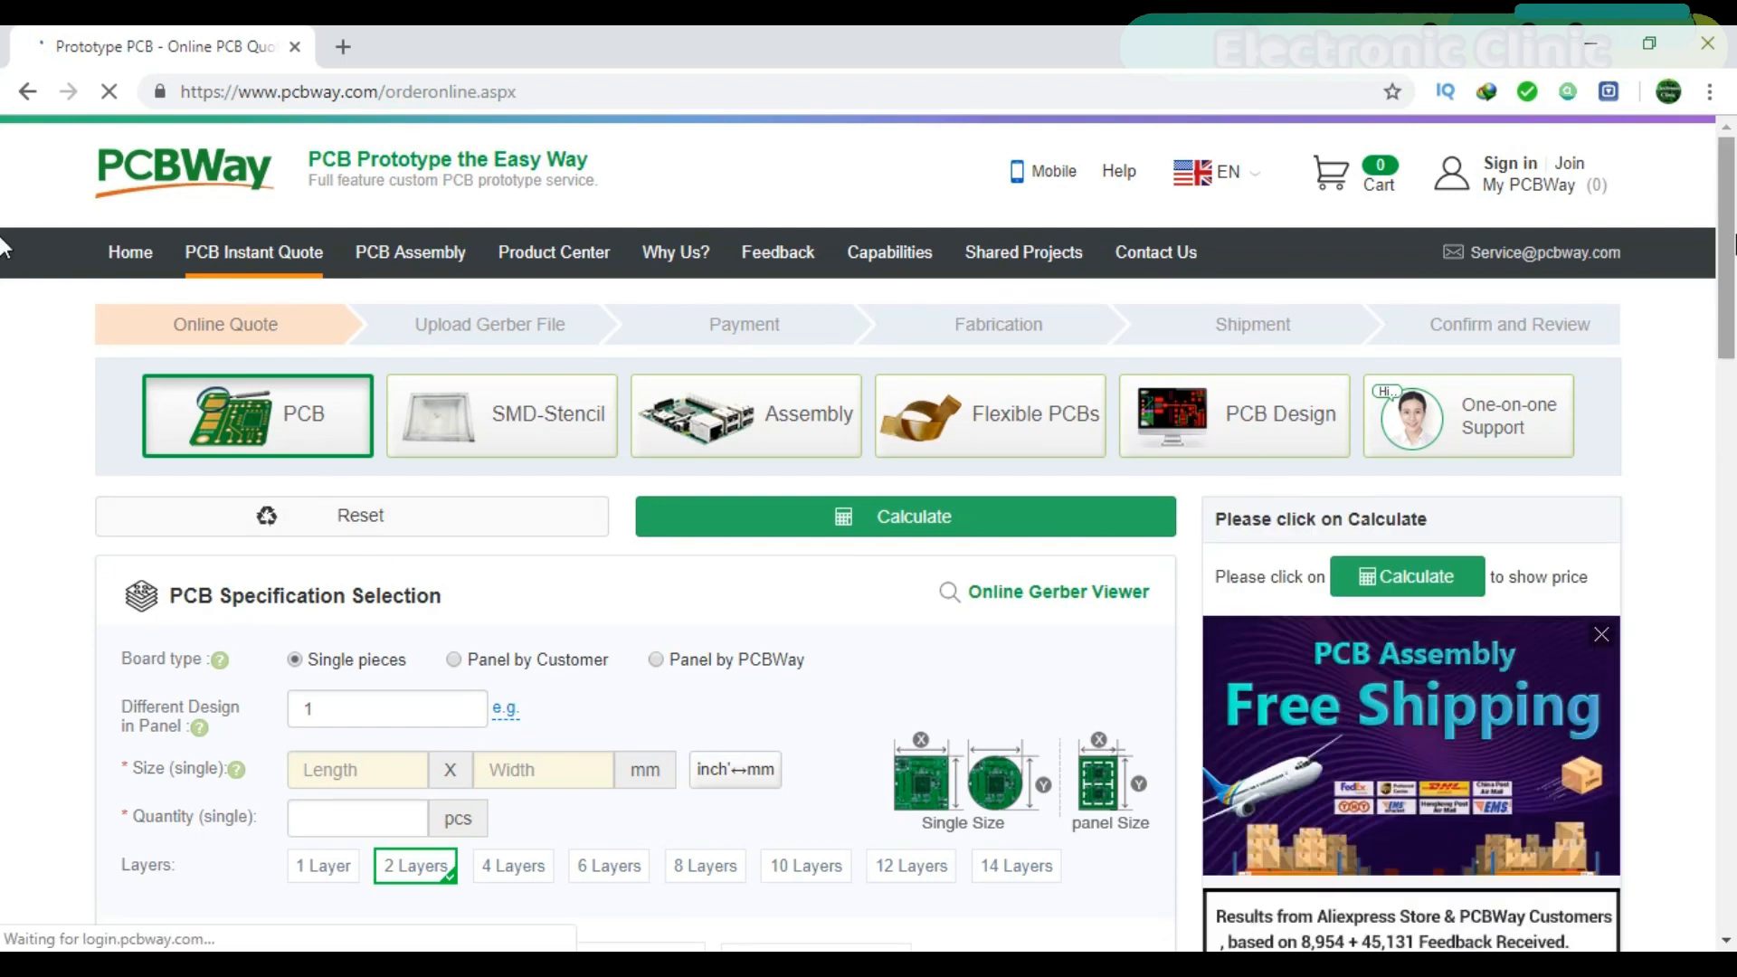
pyautogui.scroll(-3)
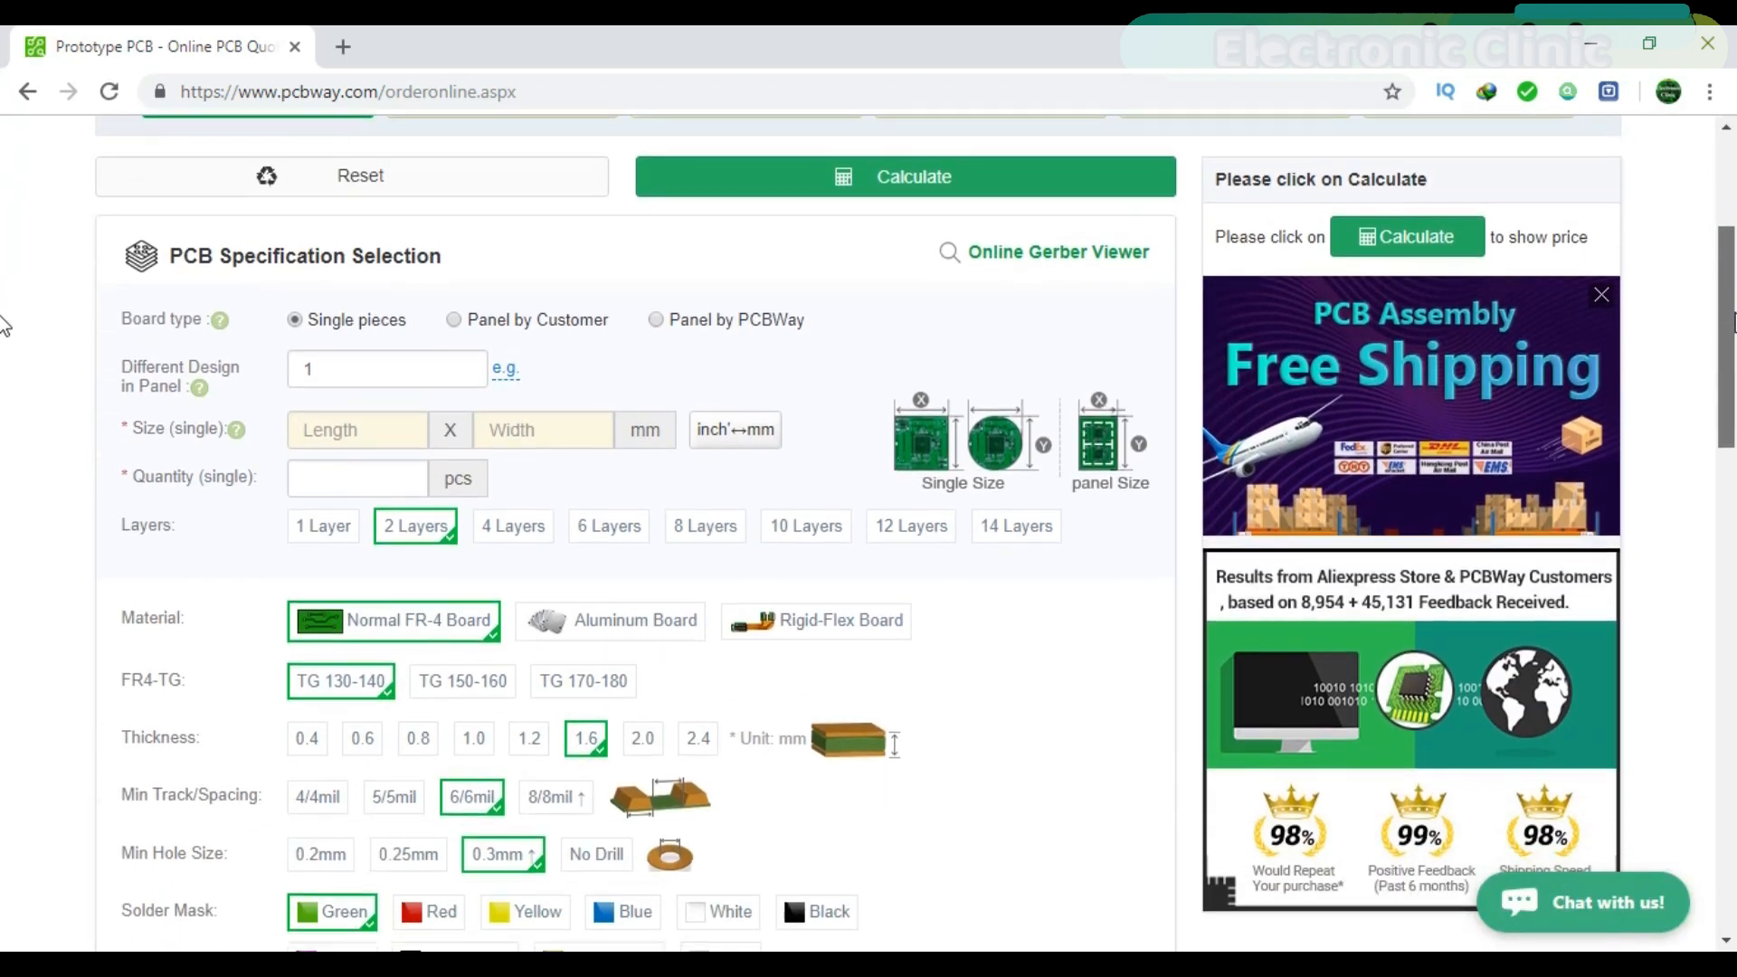
pyautogui.scroll(-3)
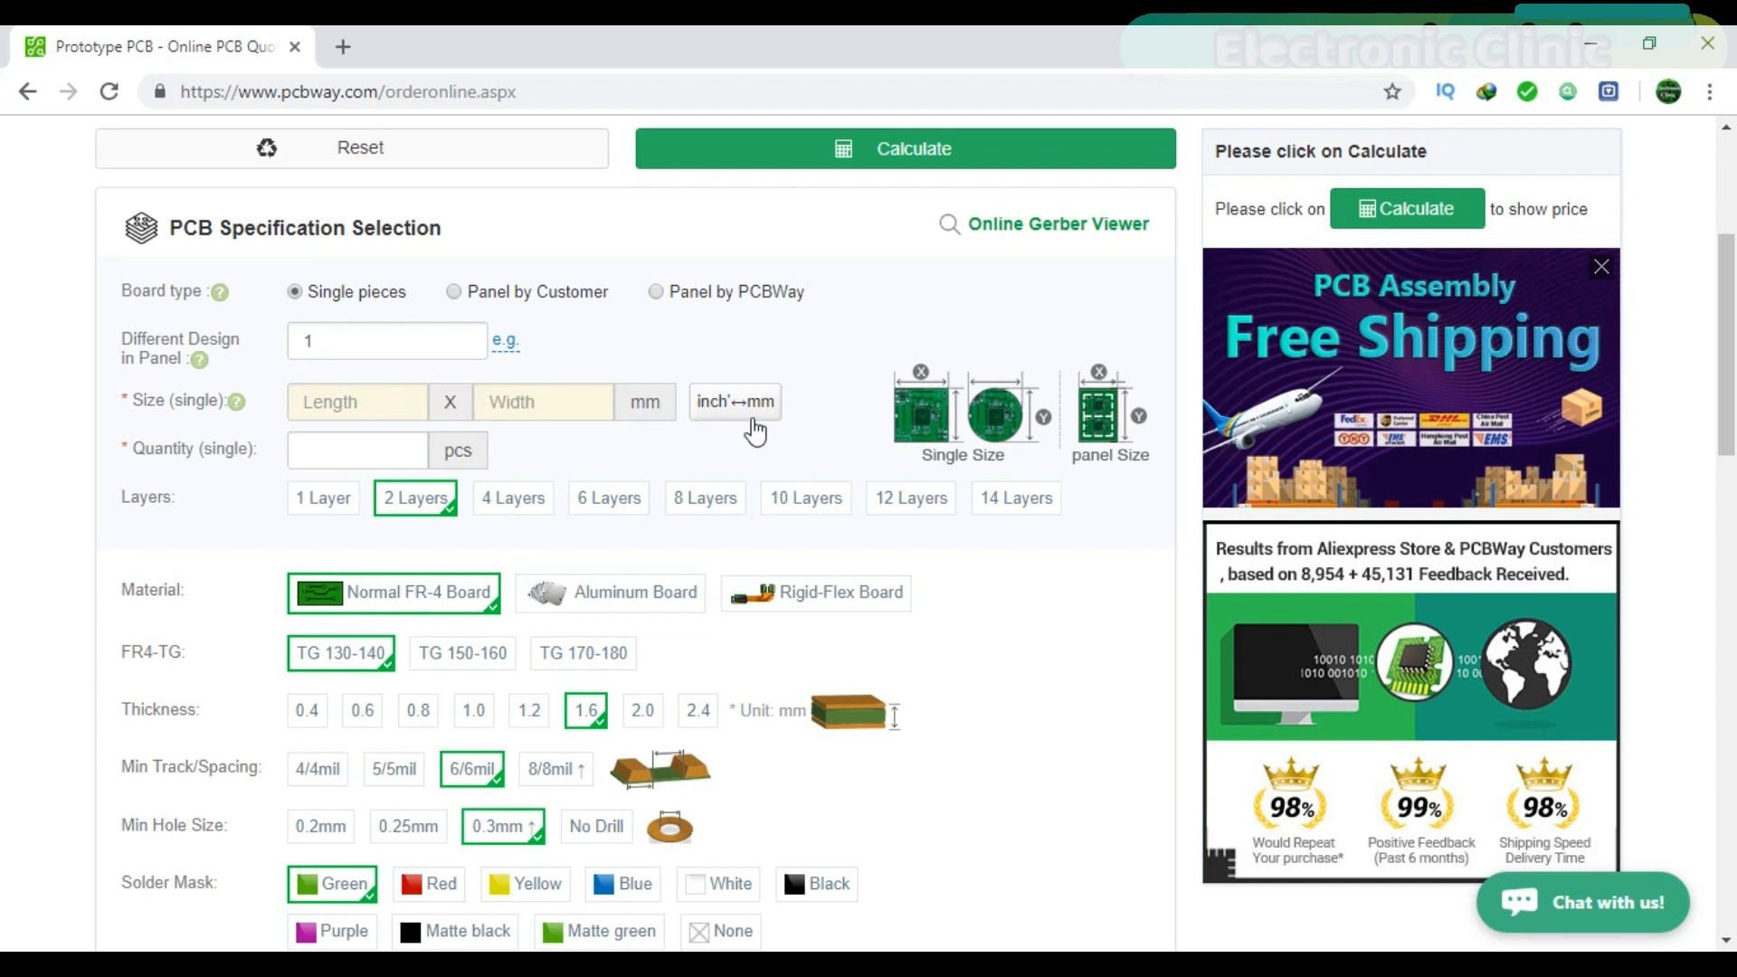
pyautogui.moveTo(1070, 389)
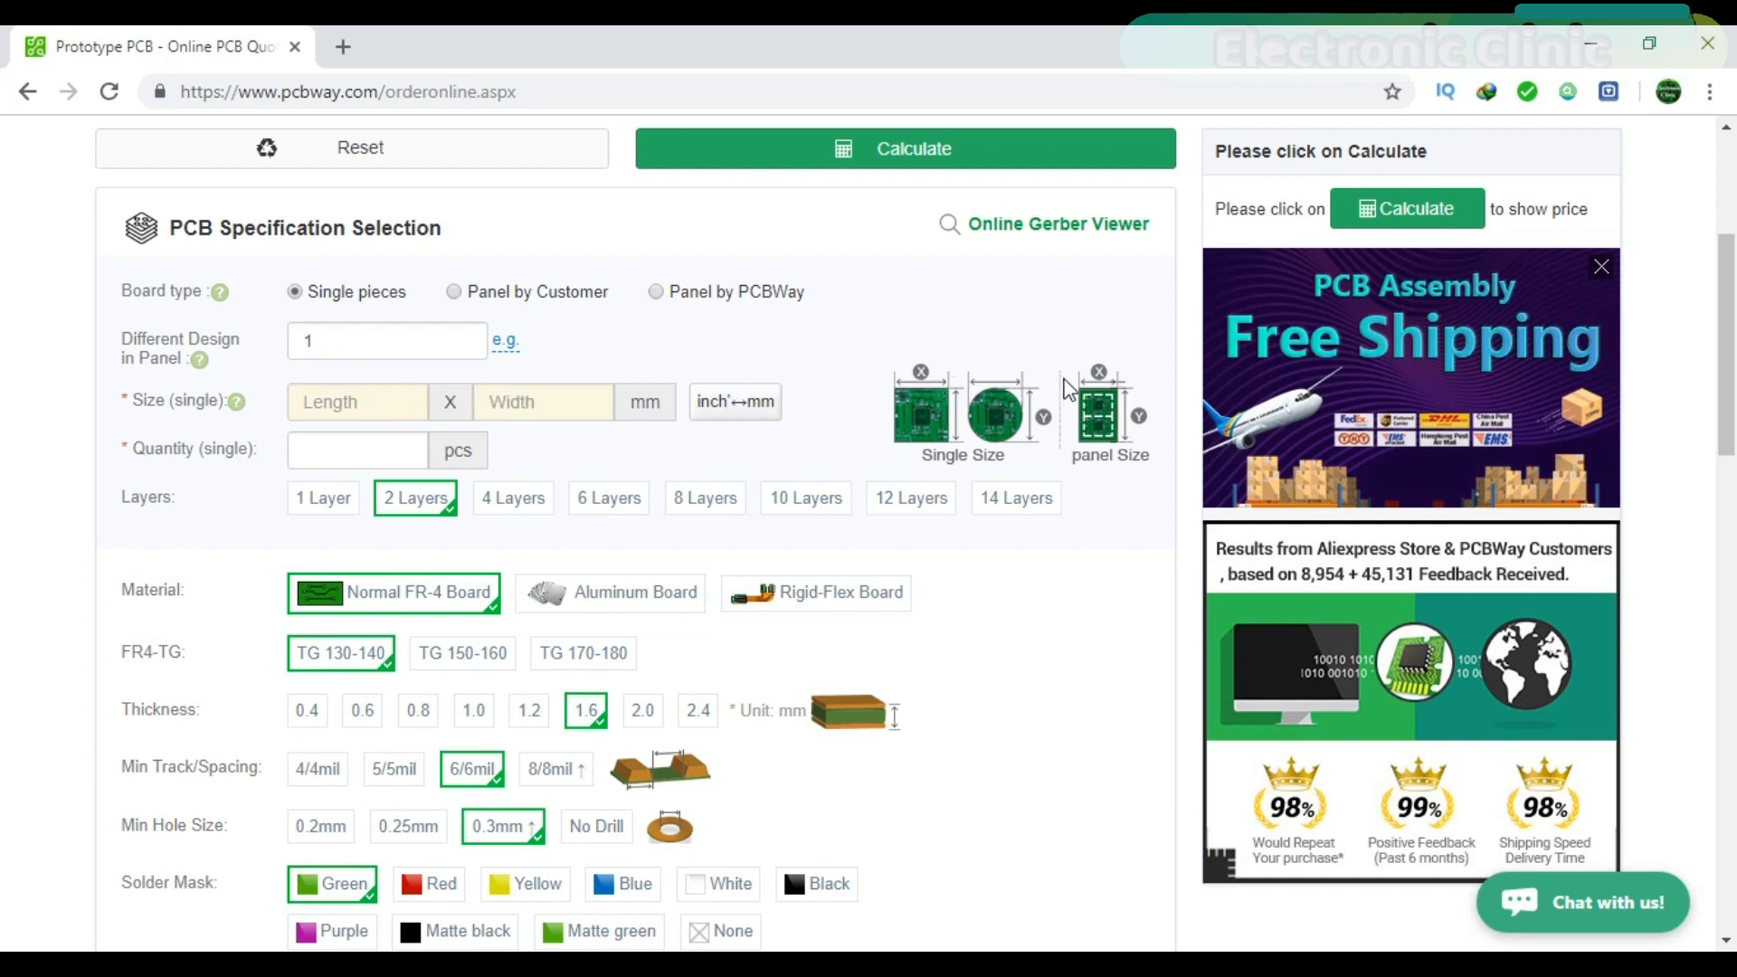
pyautogui.moveTo(1100, 389)
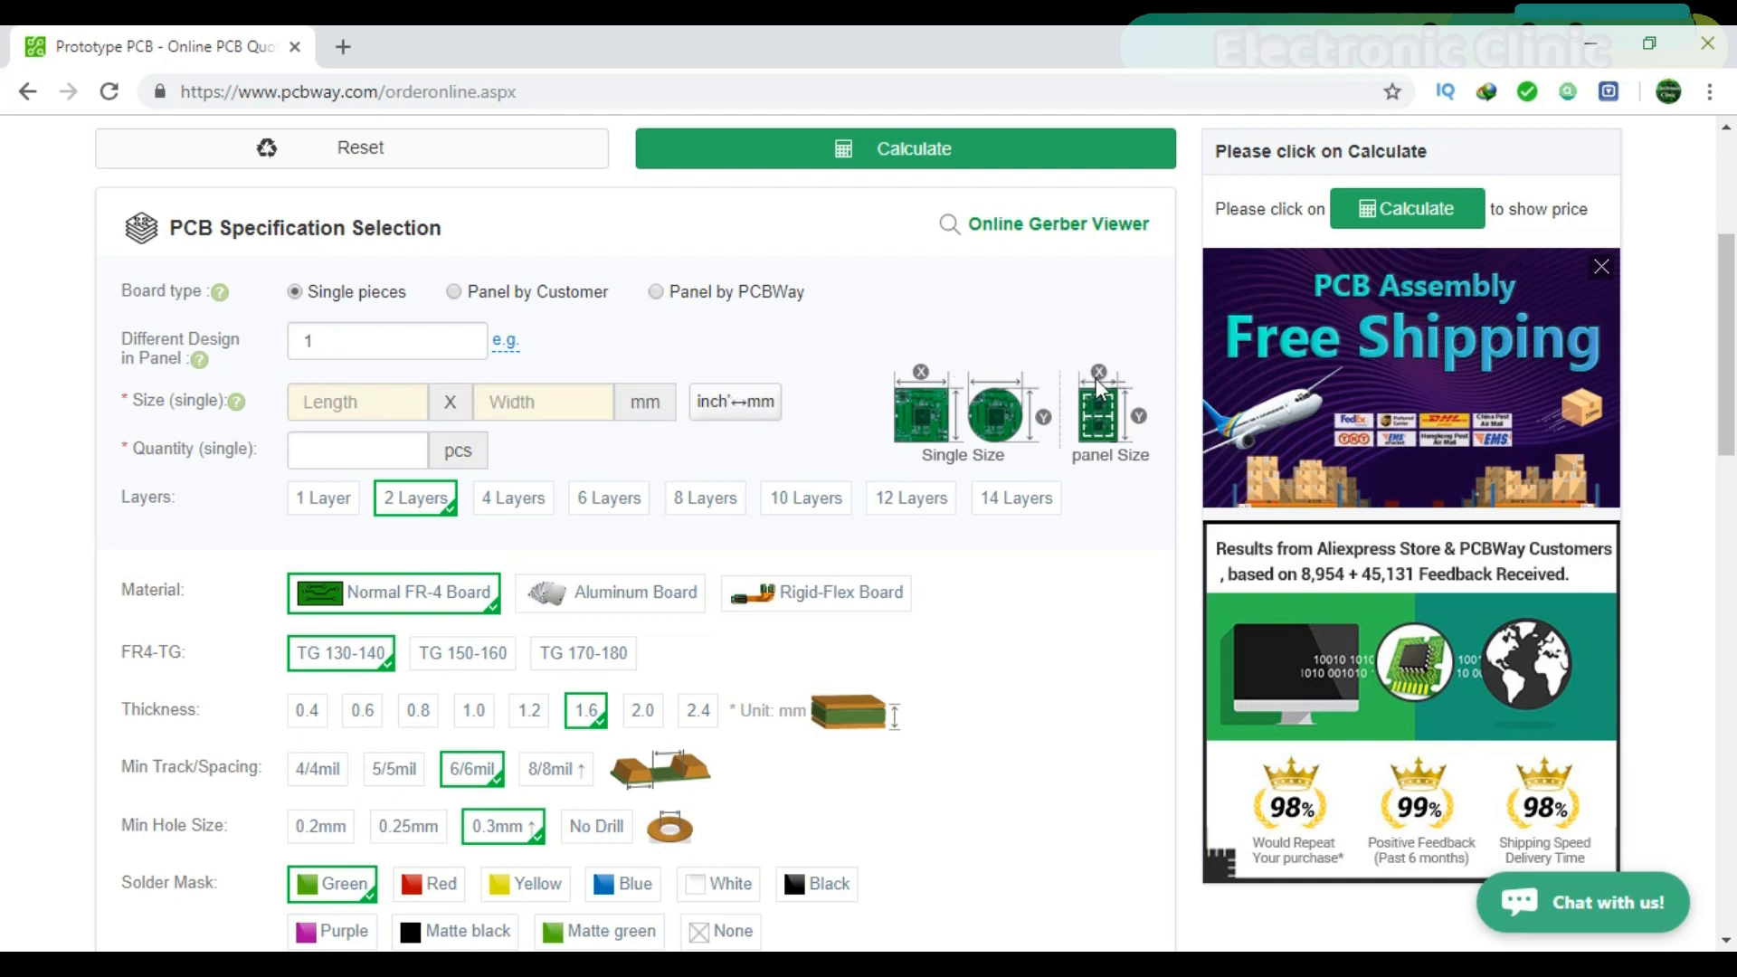
pyautogui.moveTo(1140, 448)
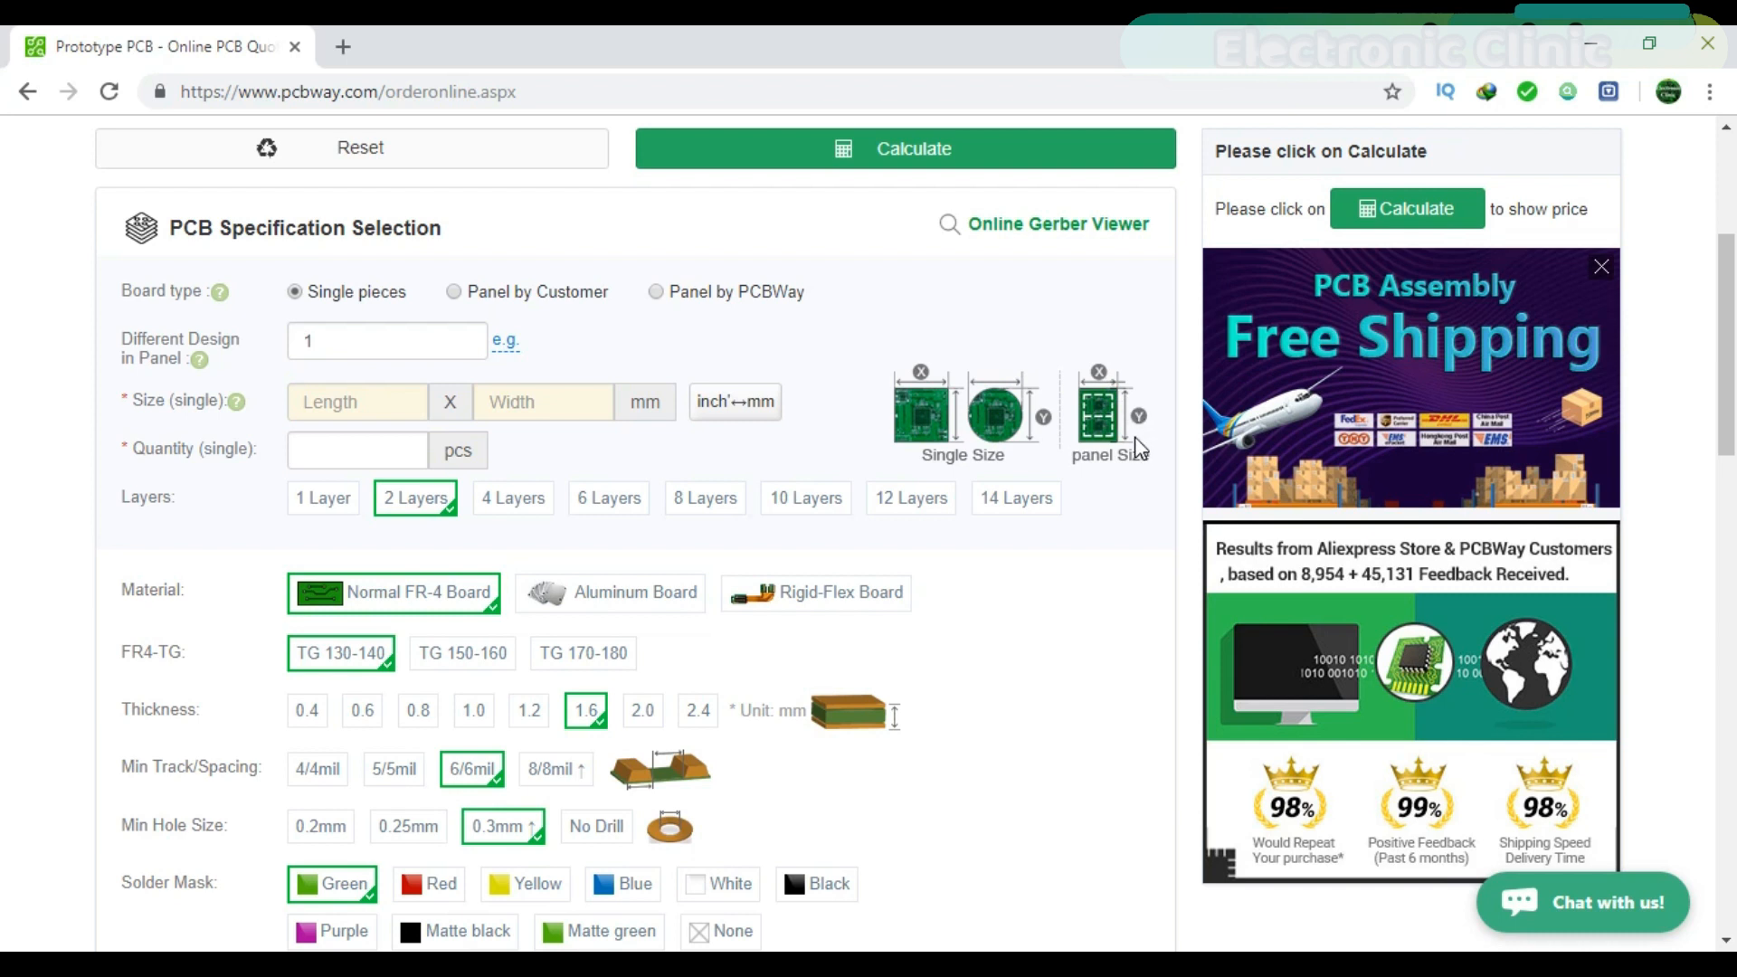
pyautogui.click(734, 400)
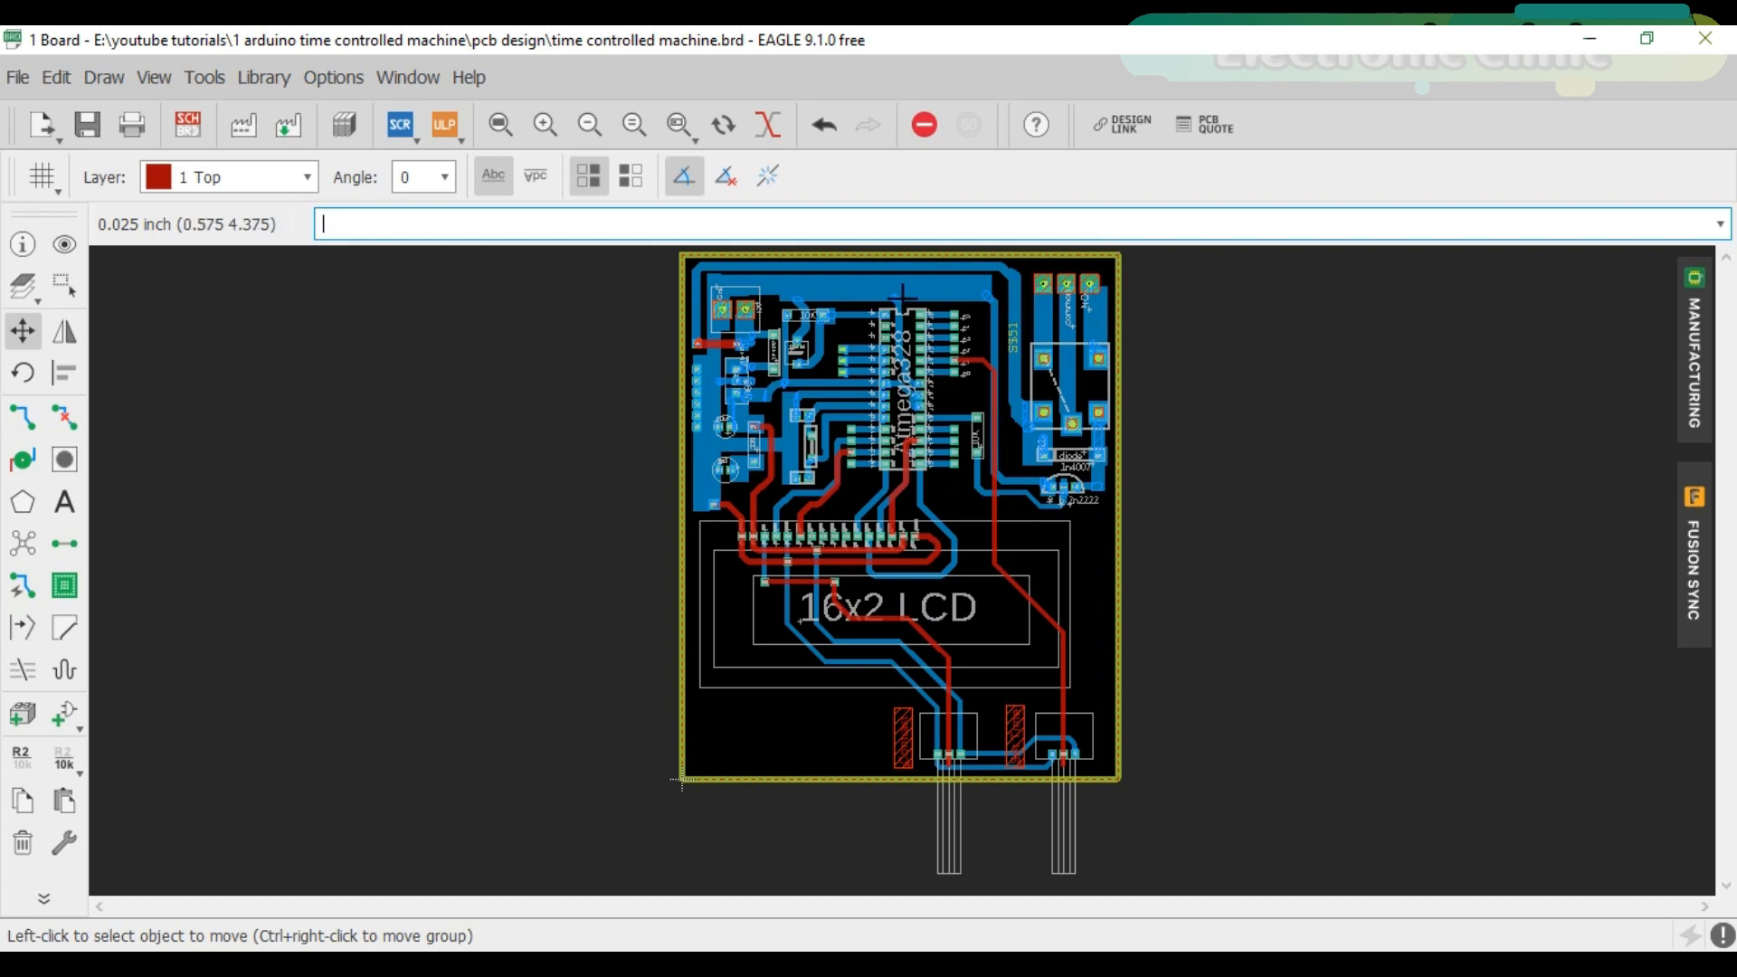
pyautogui.moveTo(1118, 253)
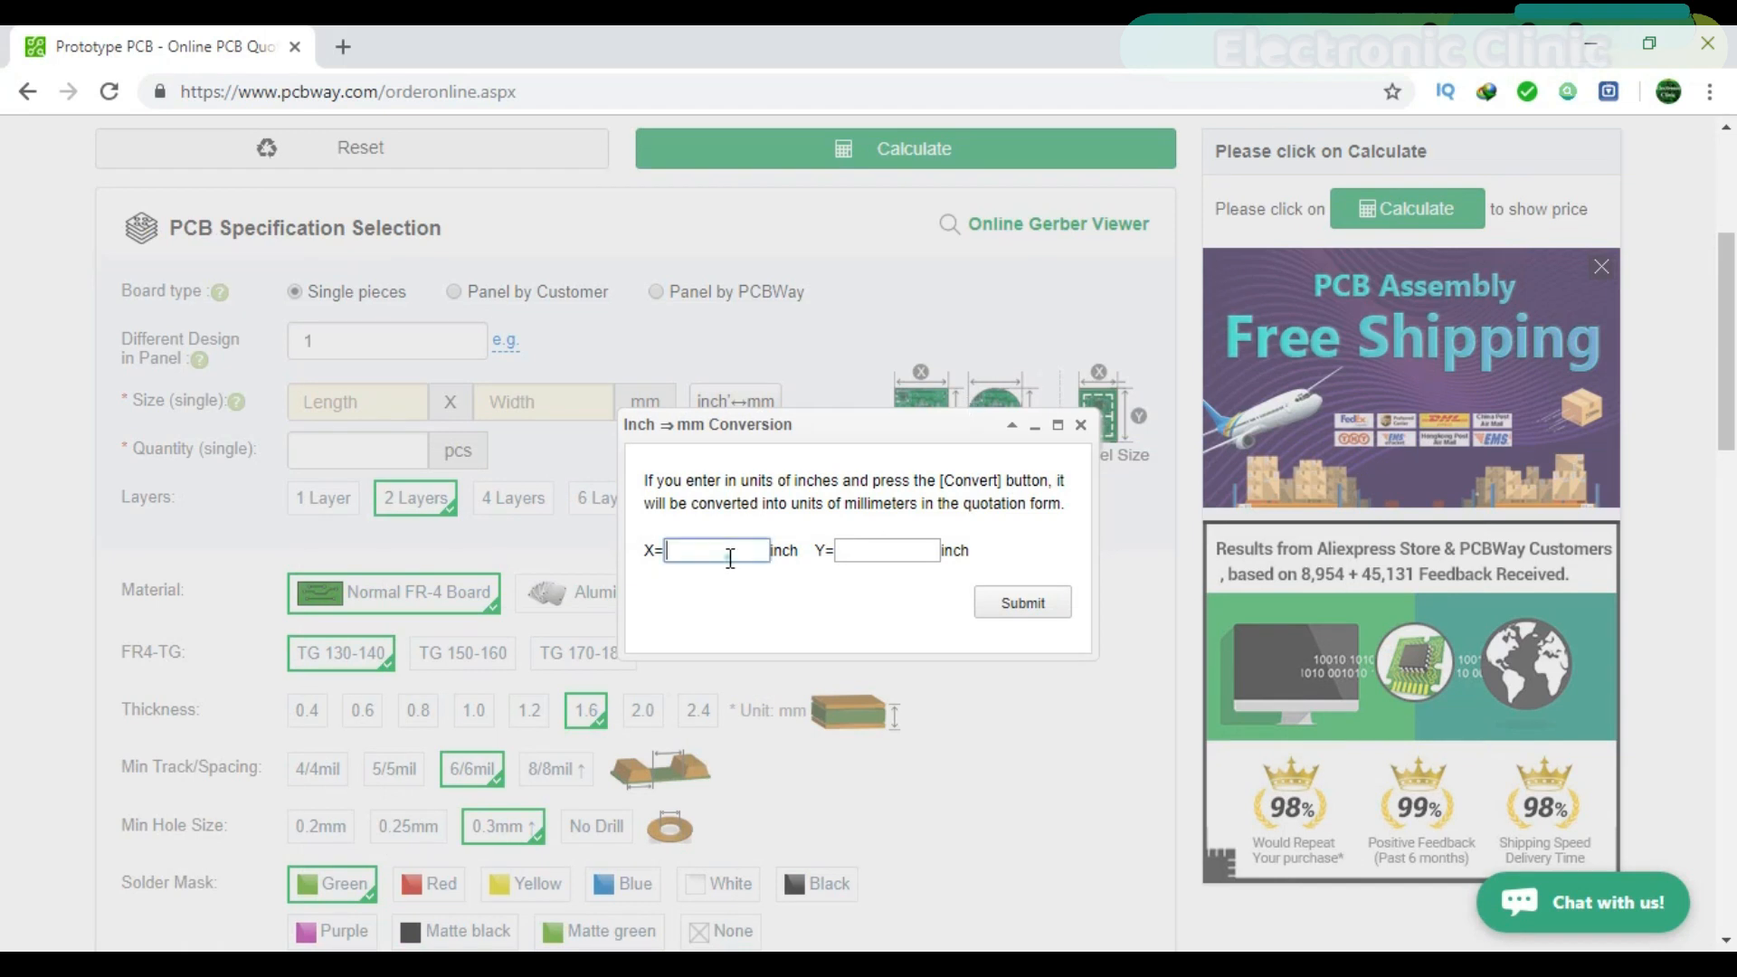
# Convert 3.8 × 4.57 inches to board size, set quantity 15 and blue solder mask
pyautogui.write('3.8')
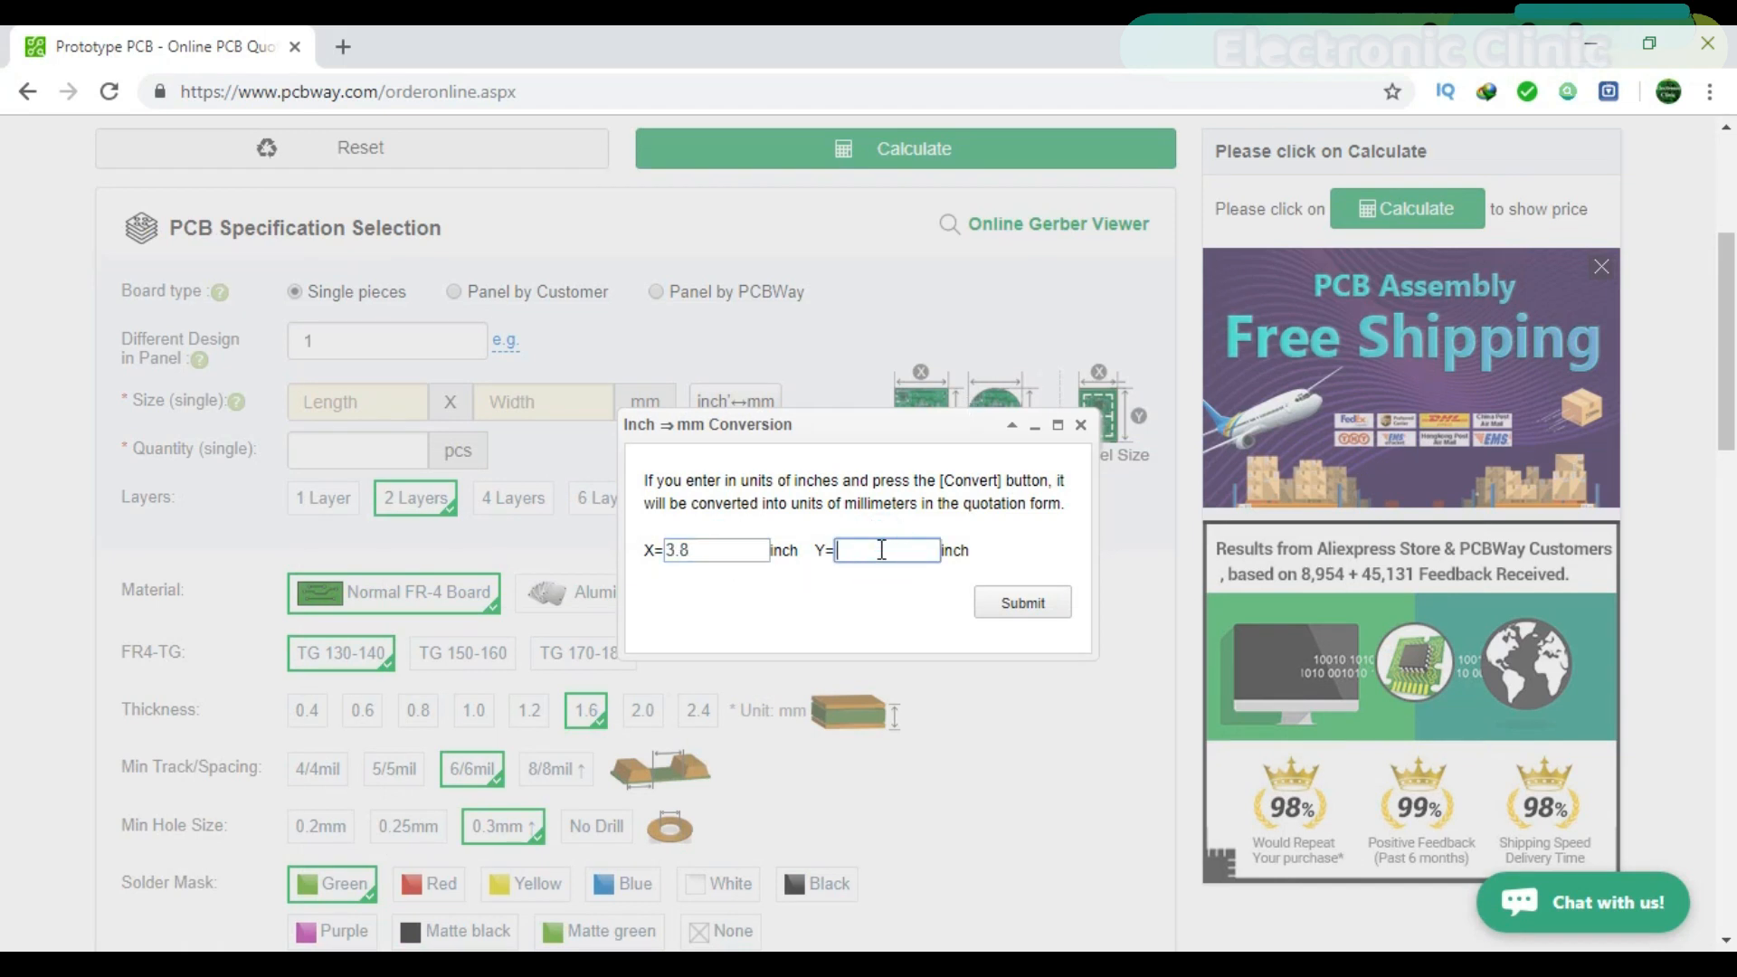
pyautogui.write('4.57')
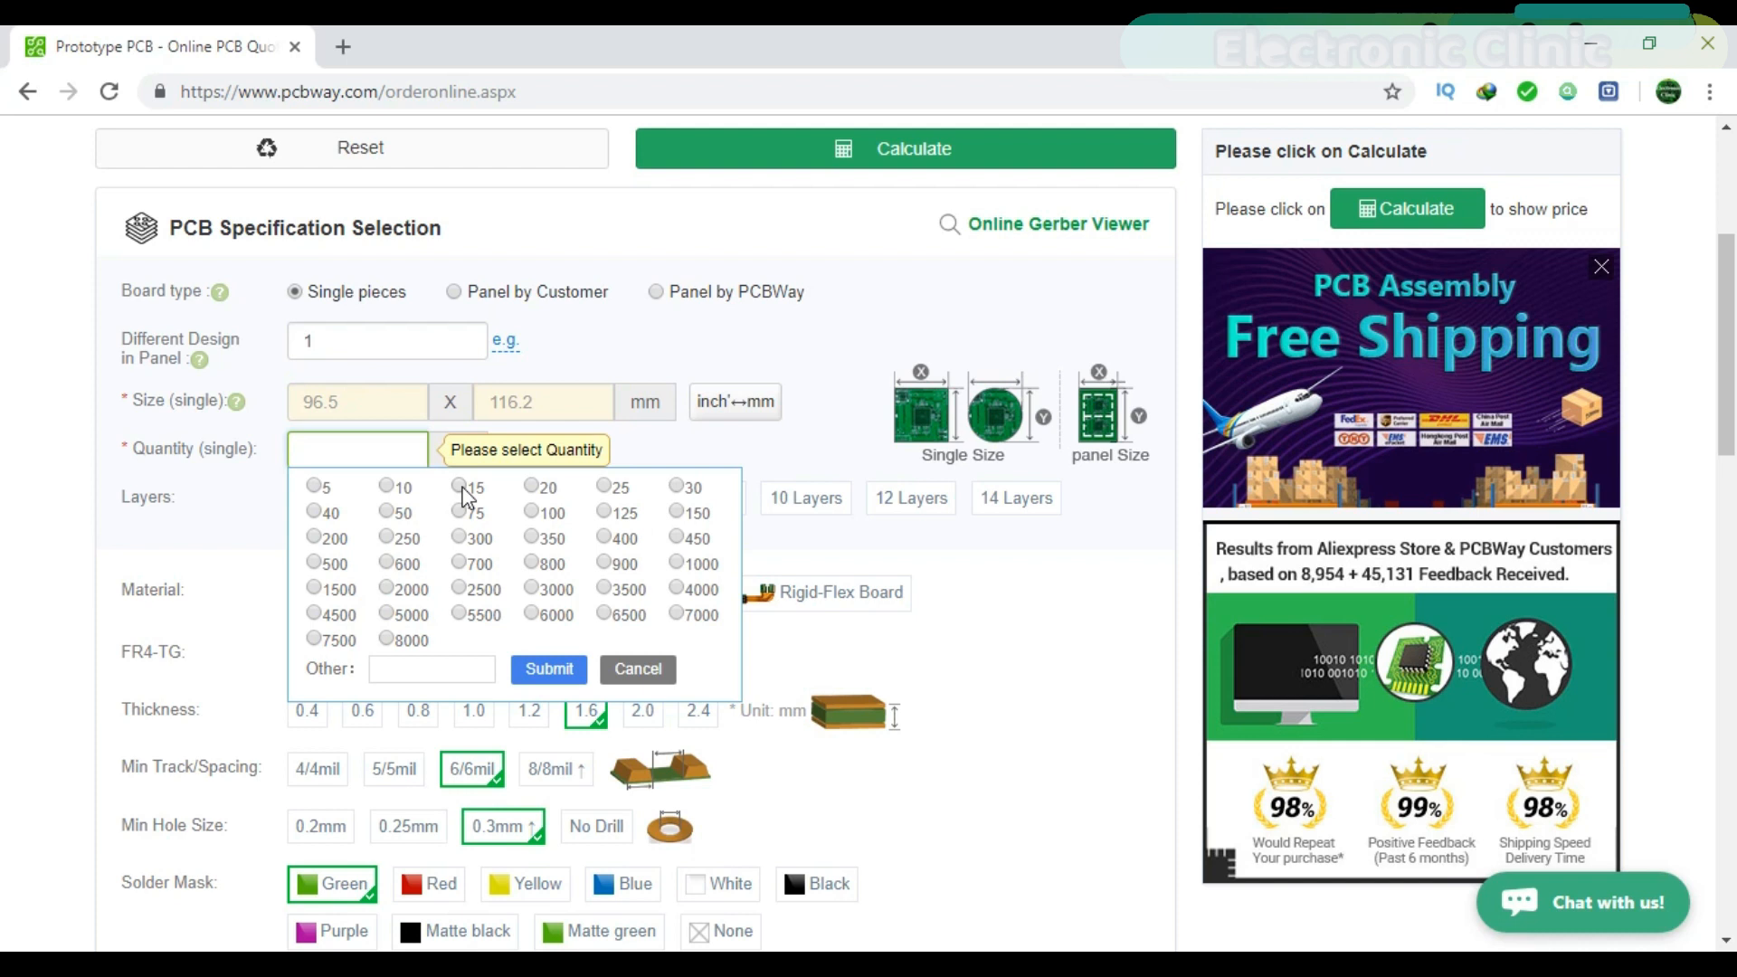
pyautogui.click(457, 487)
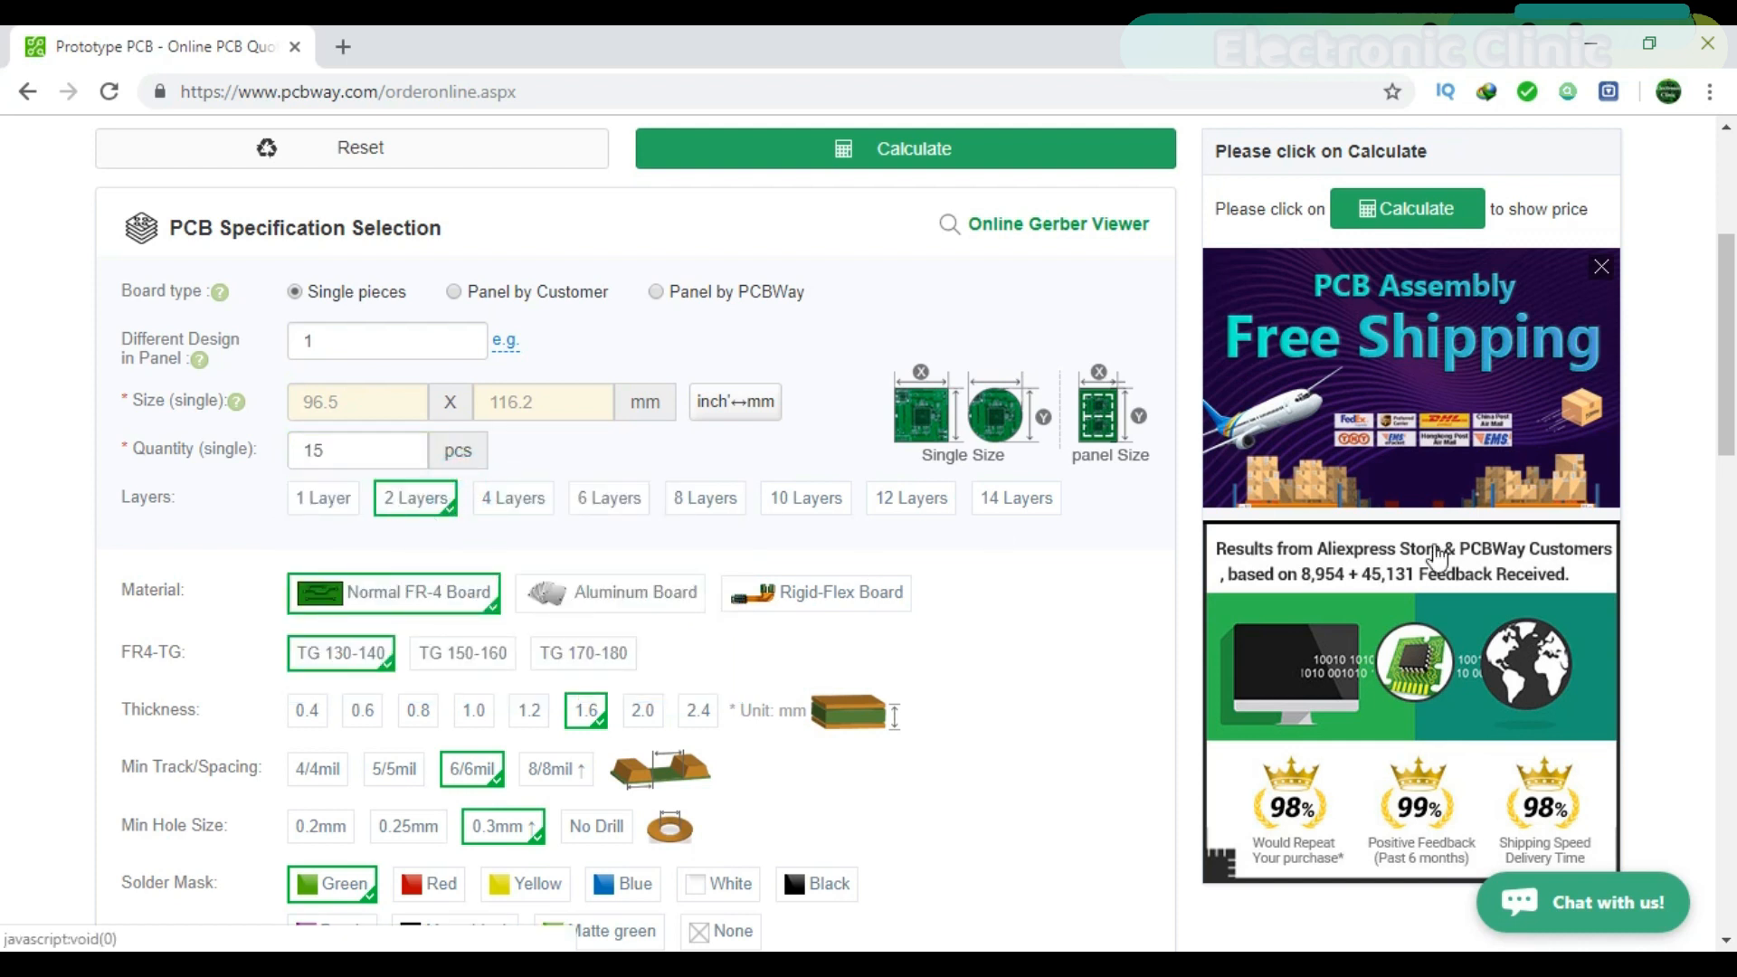
pyautogui.scroll(-3)
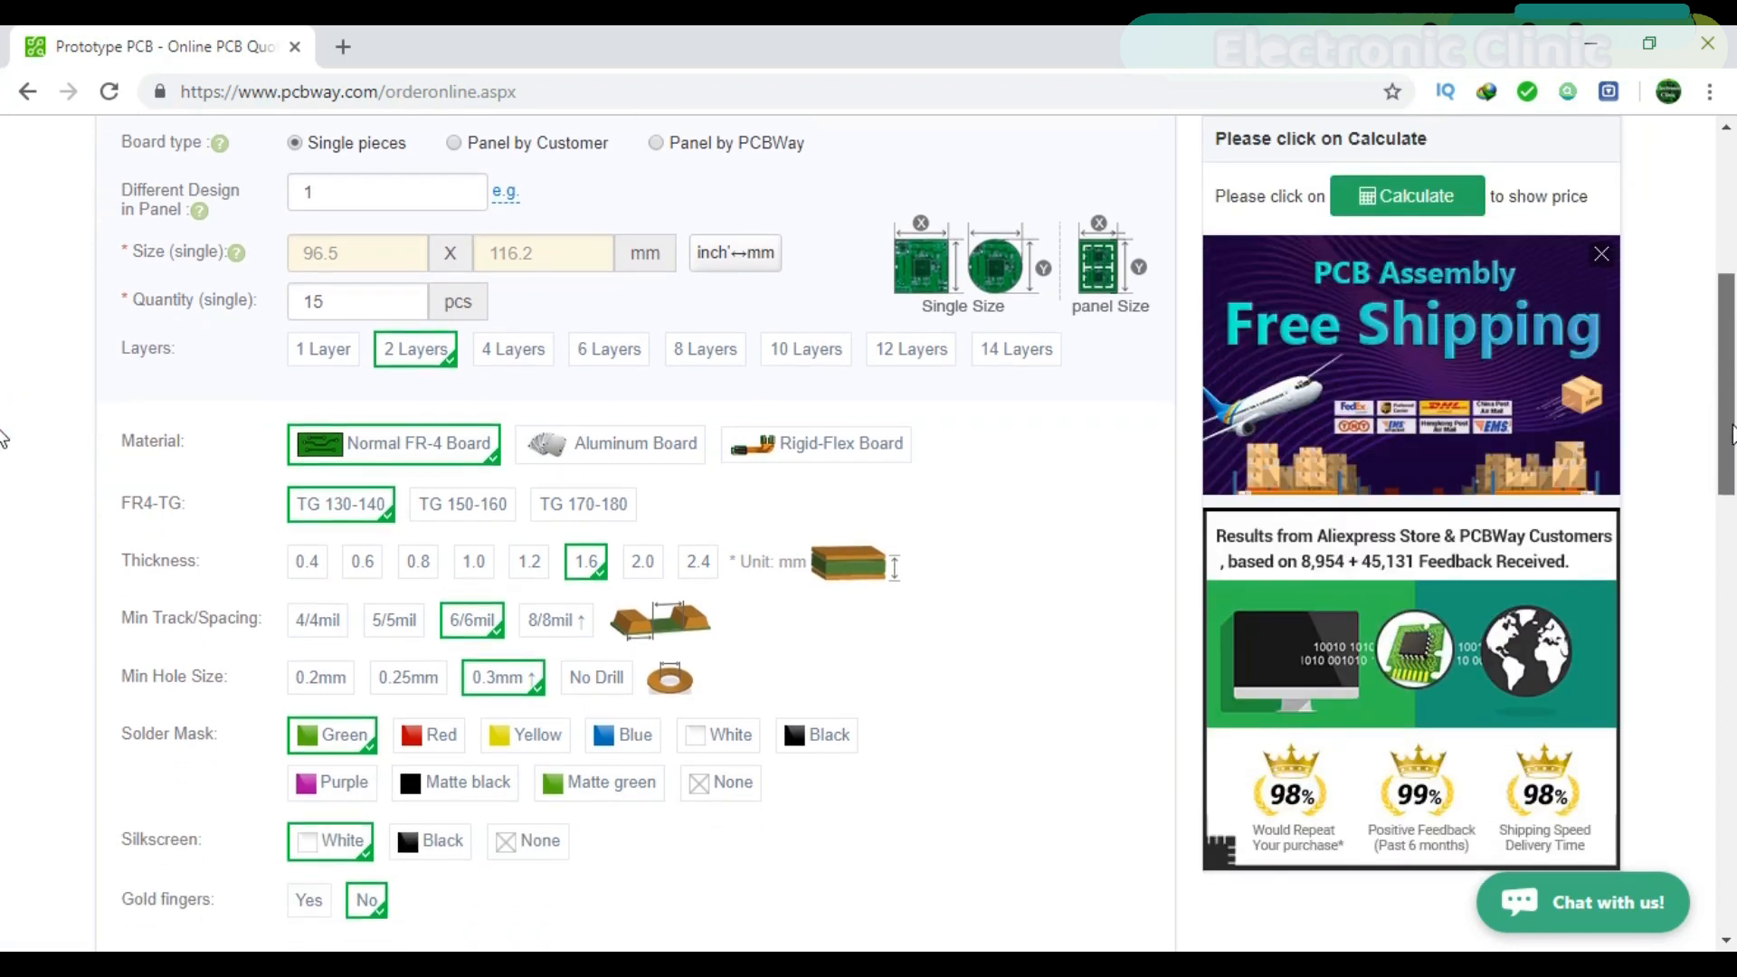
pyautogui.scroll(-3)
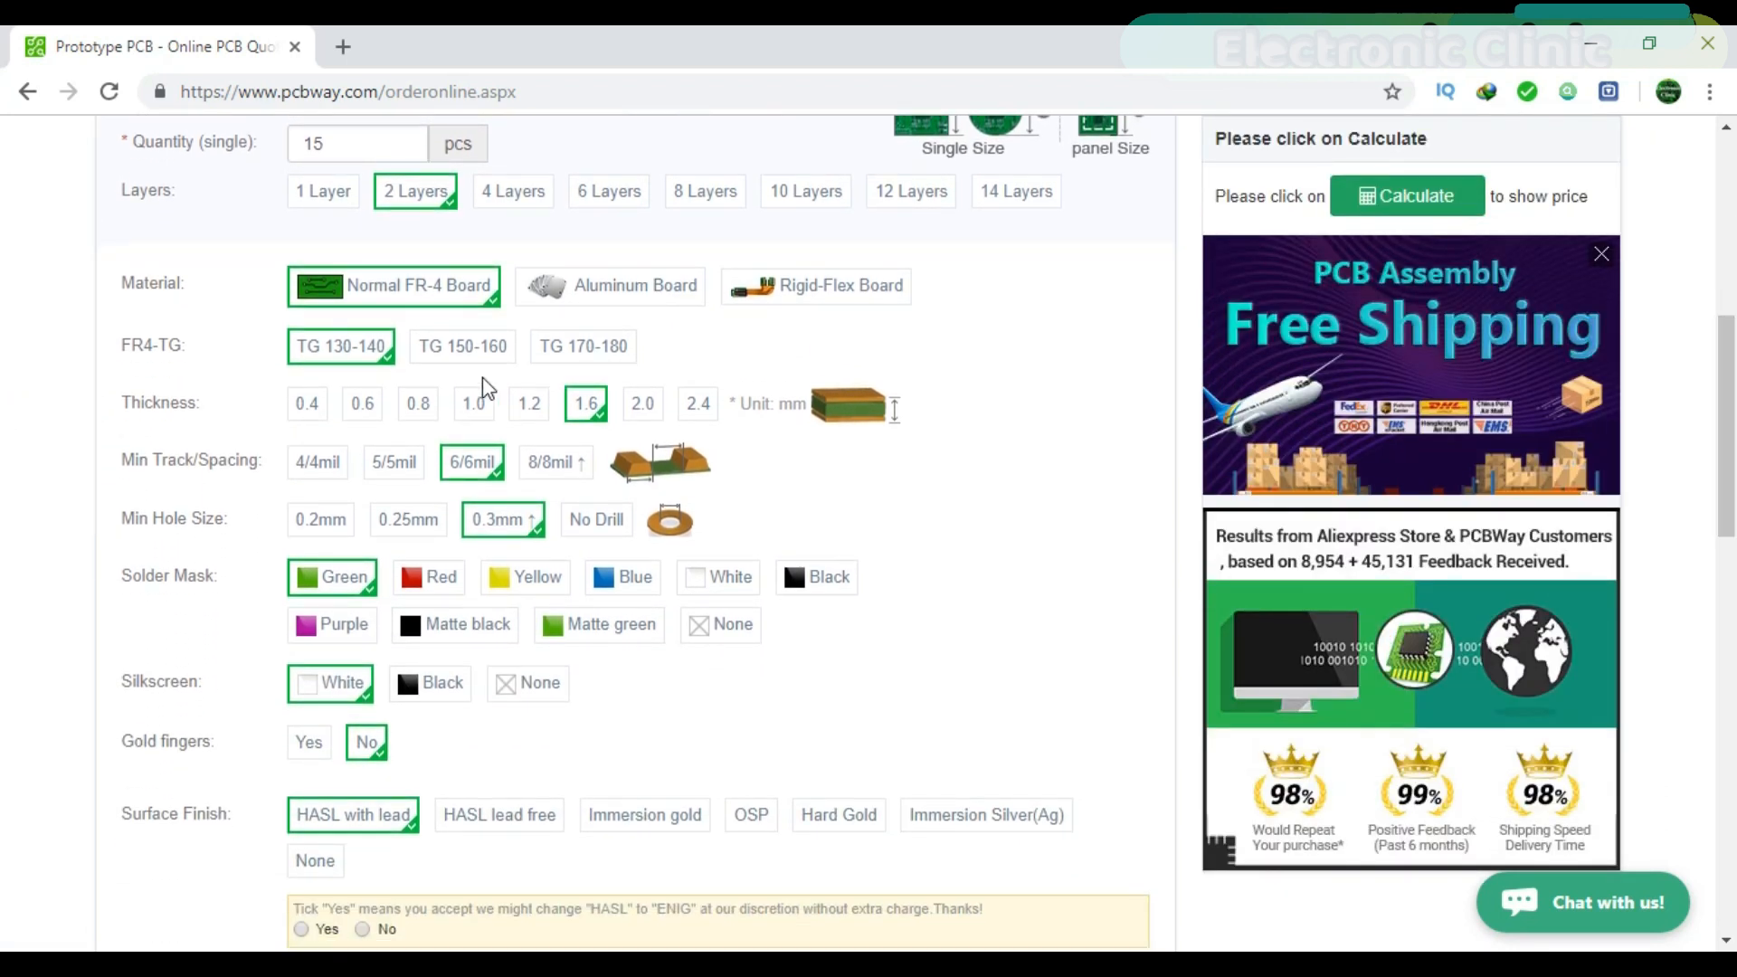
pyautogui.click(621, 577)
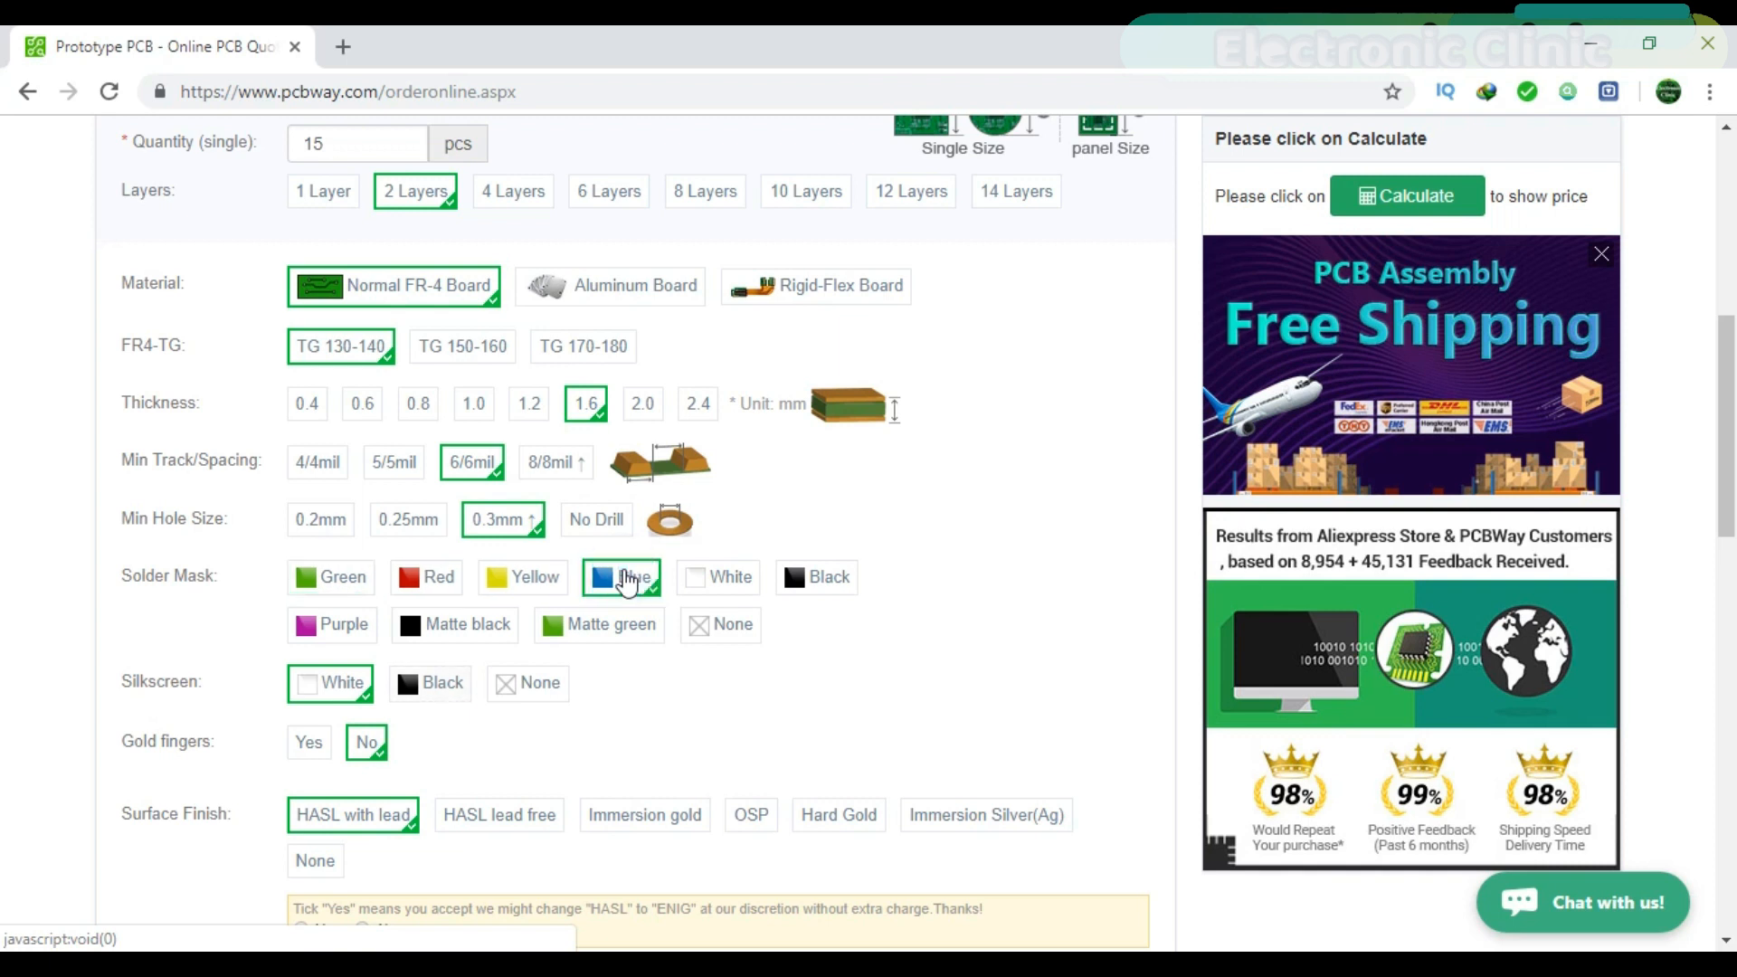
pyautogui.scroll(-3)
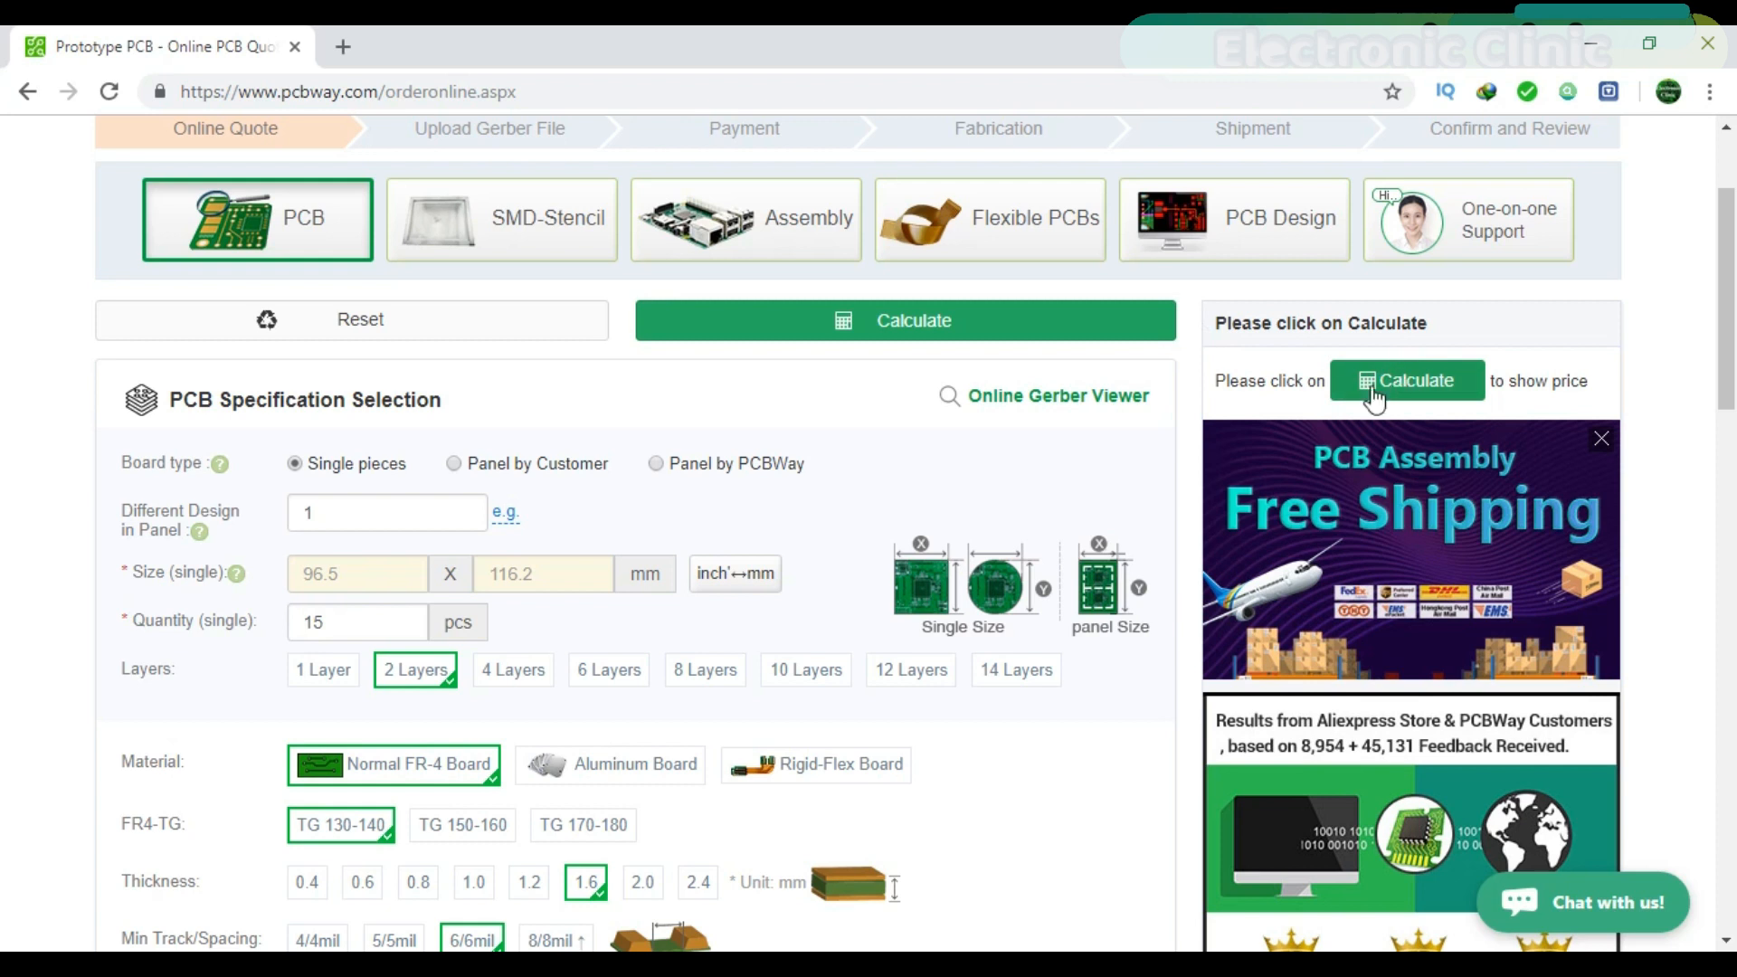
# Calculate the $99 price for 15 boards and add the order to the cart
pyautogui.click(1405, 380)
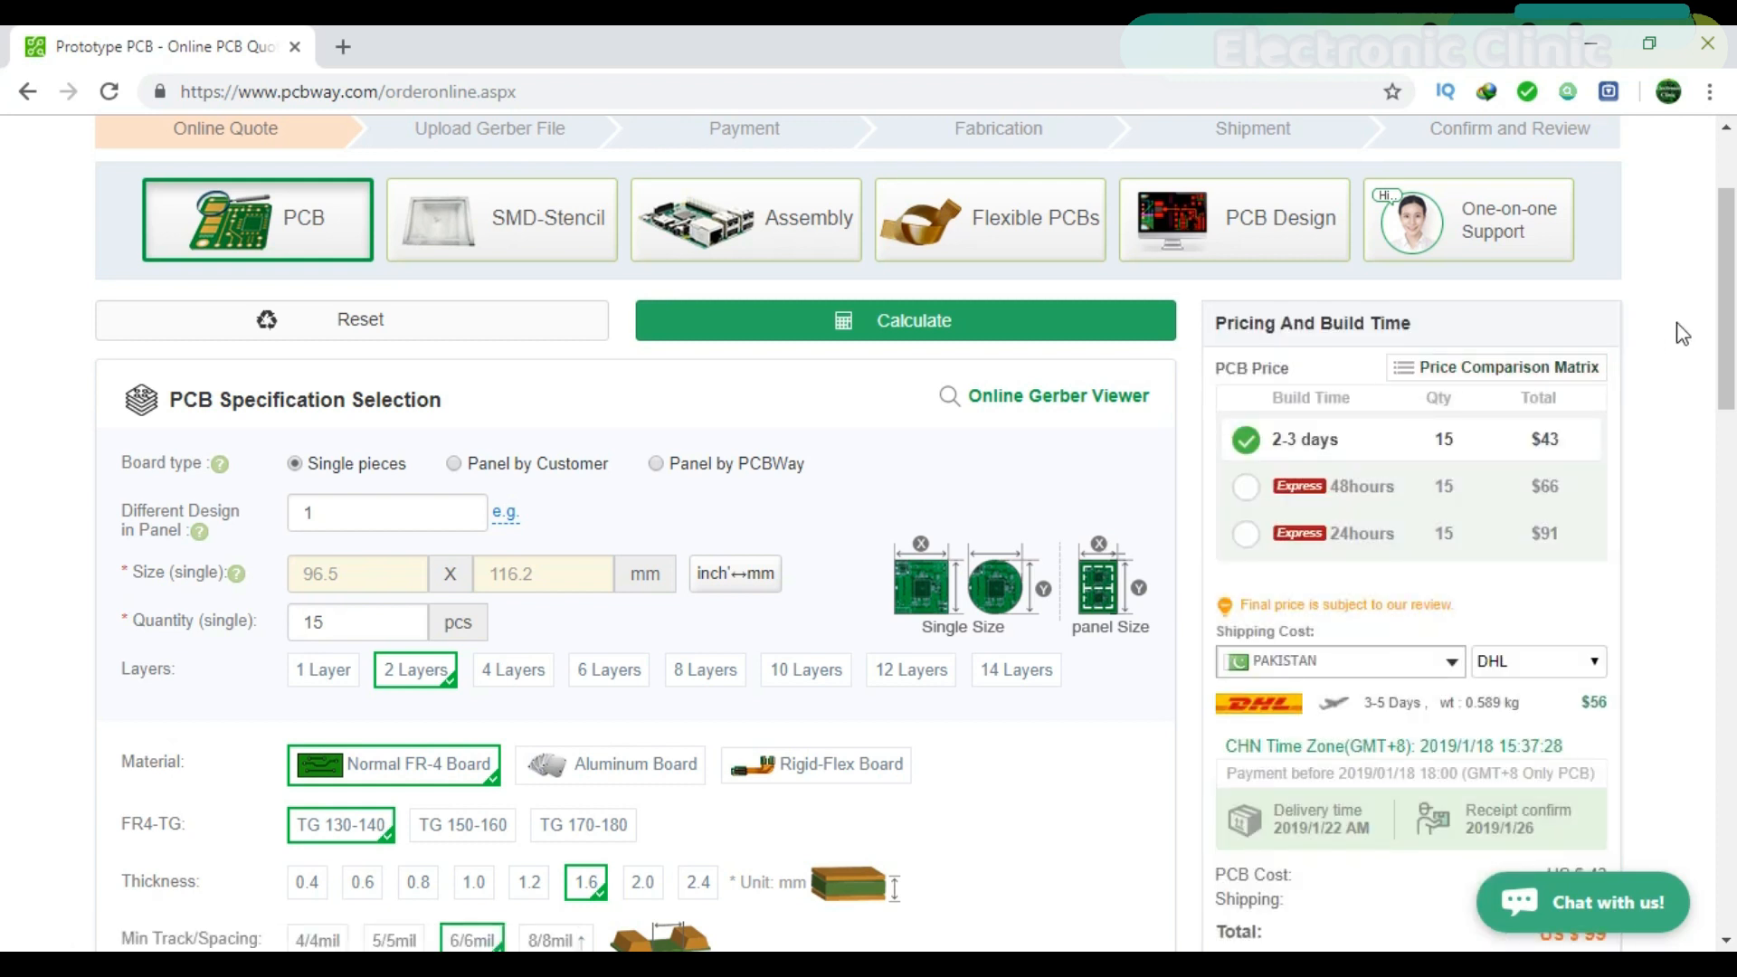
pyautogui.scroll(-3)
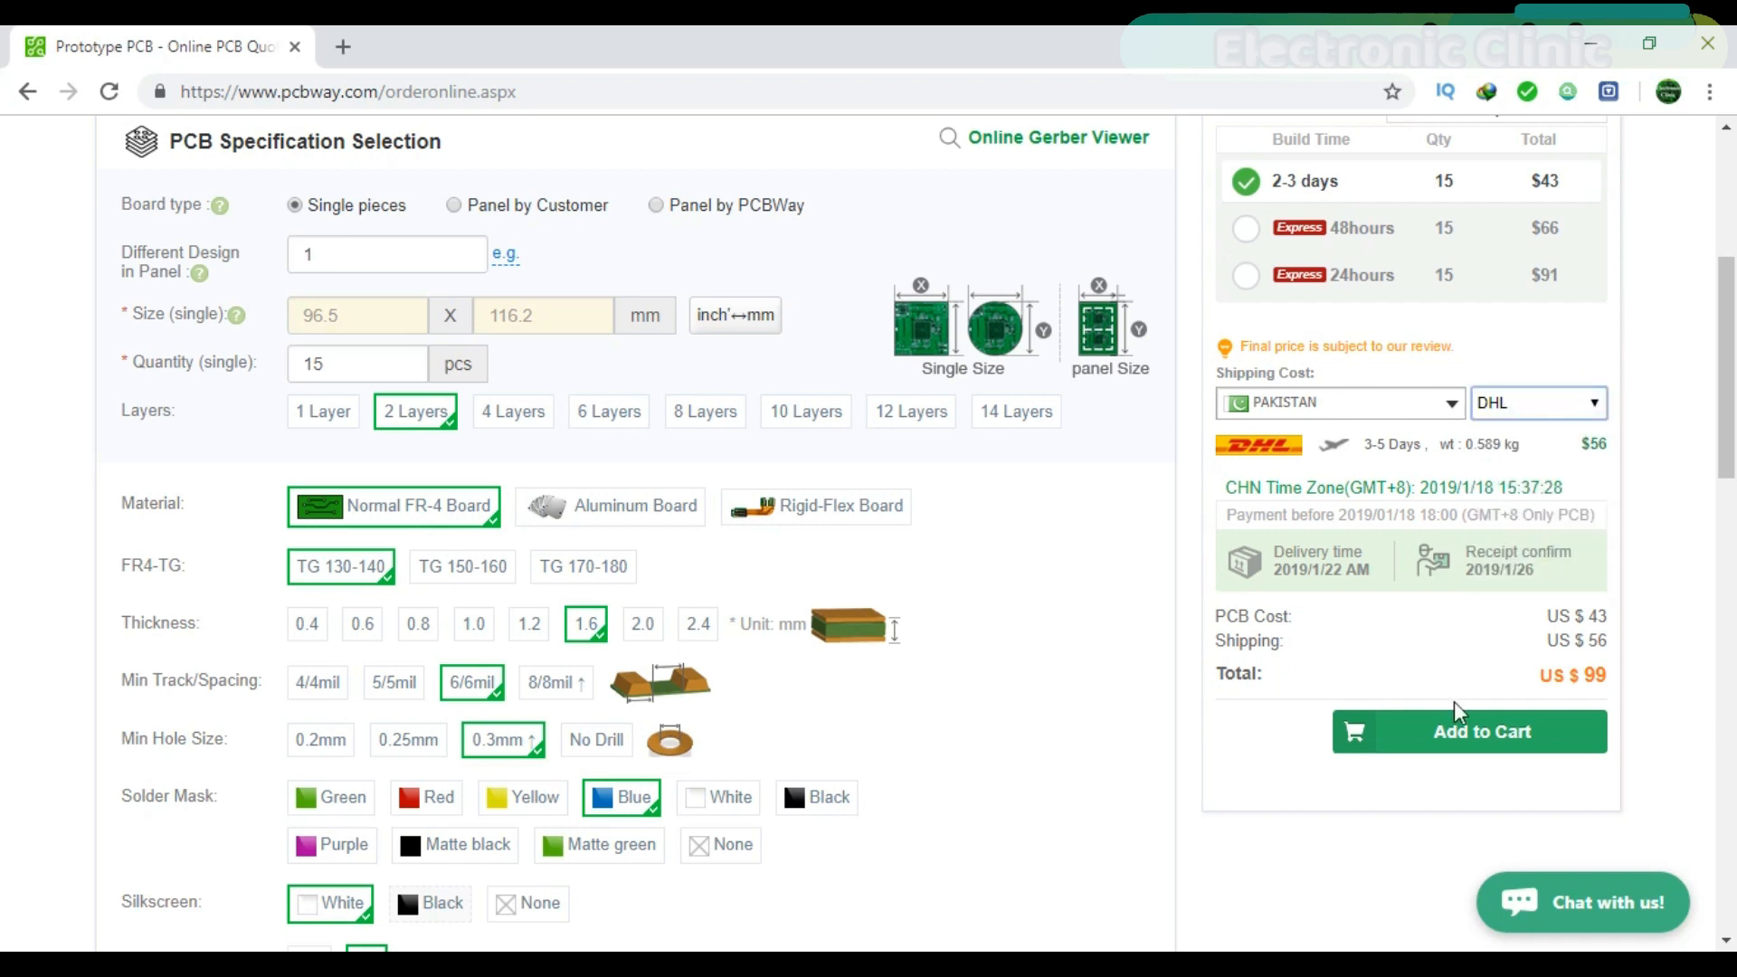
pyautogui.click(1469, 731)
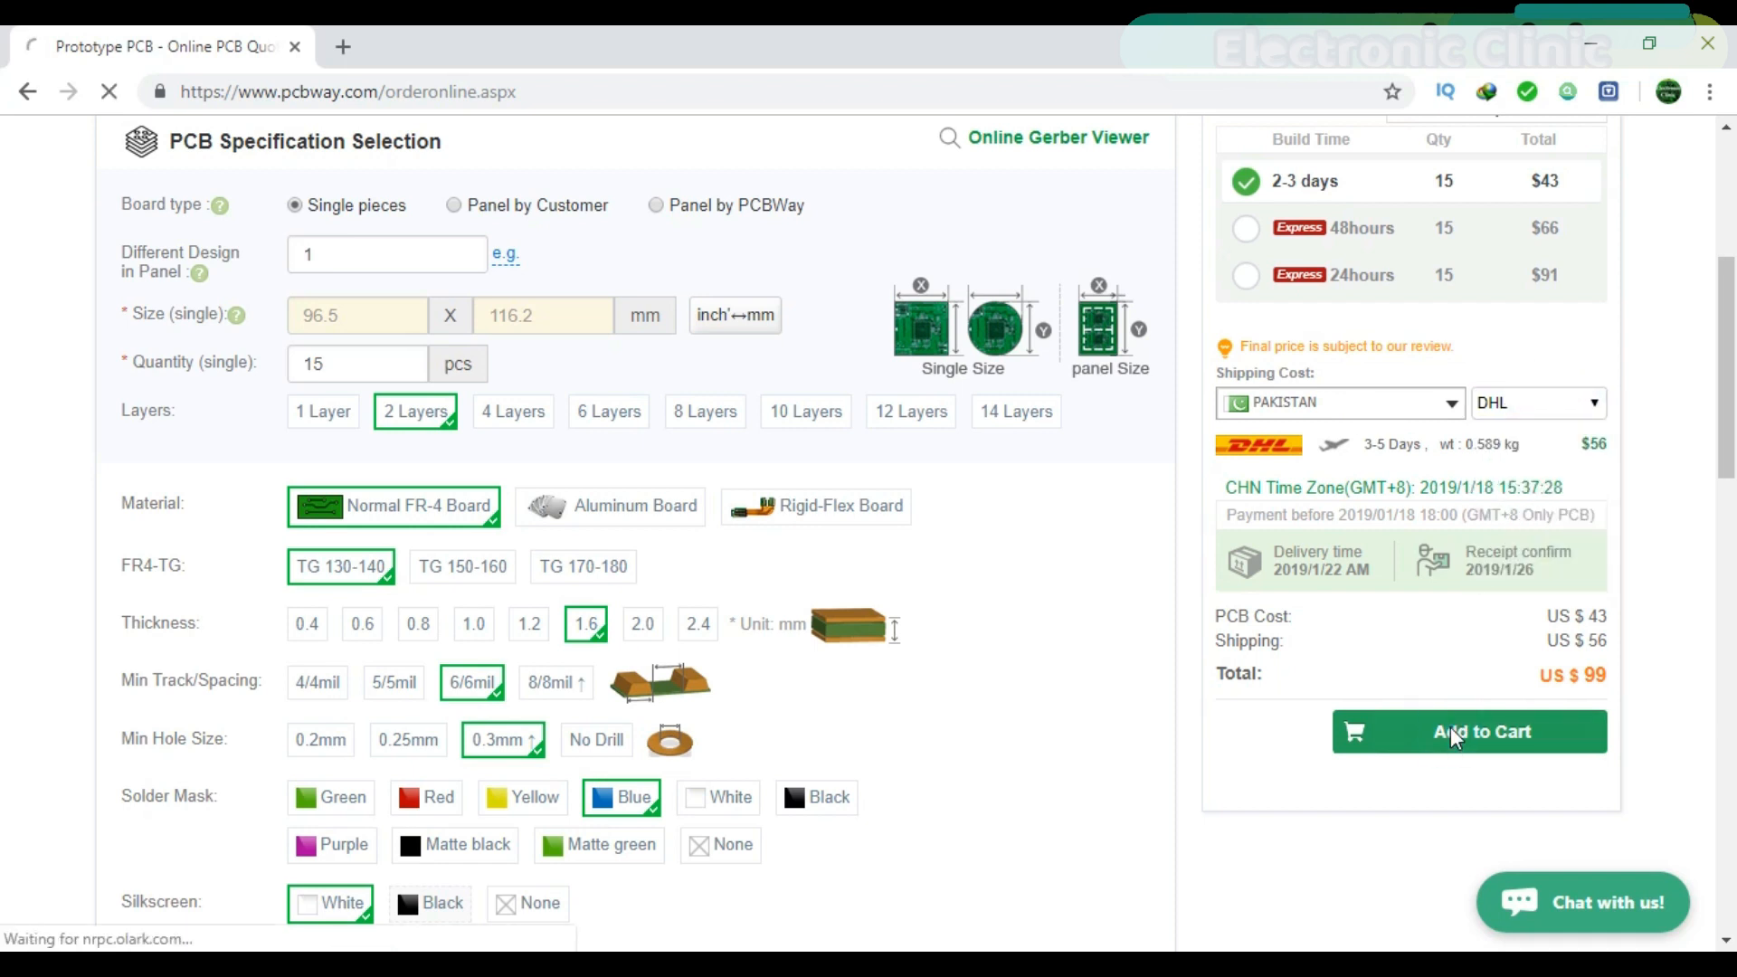
pyautogui.click(1467, 731)
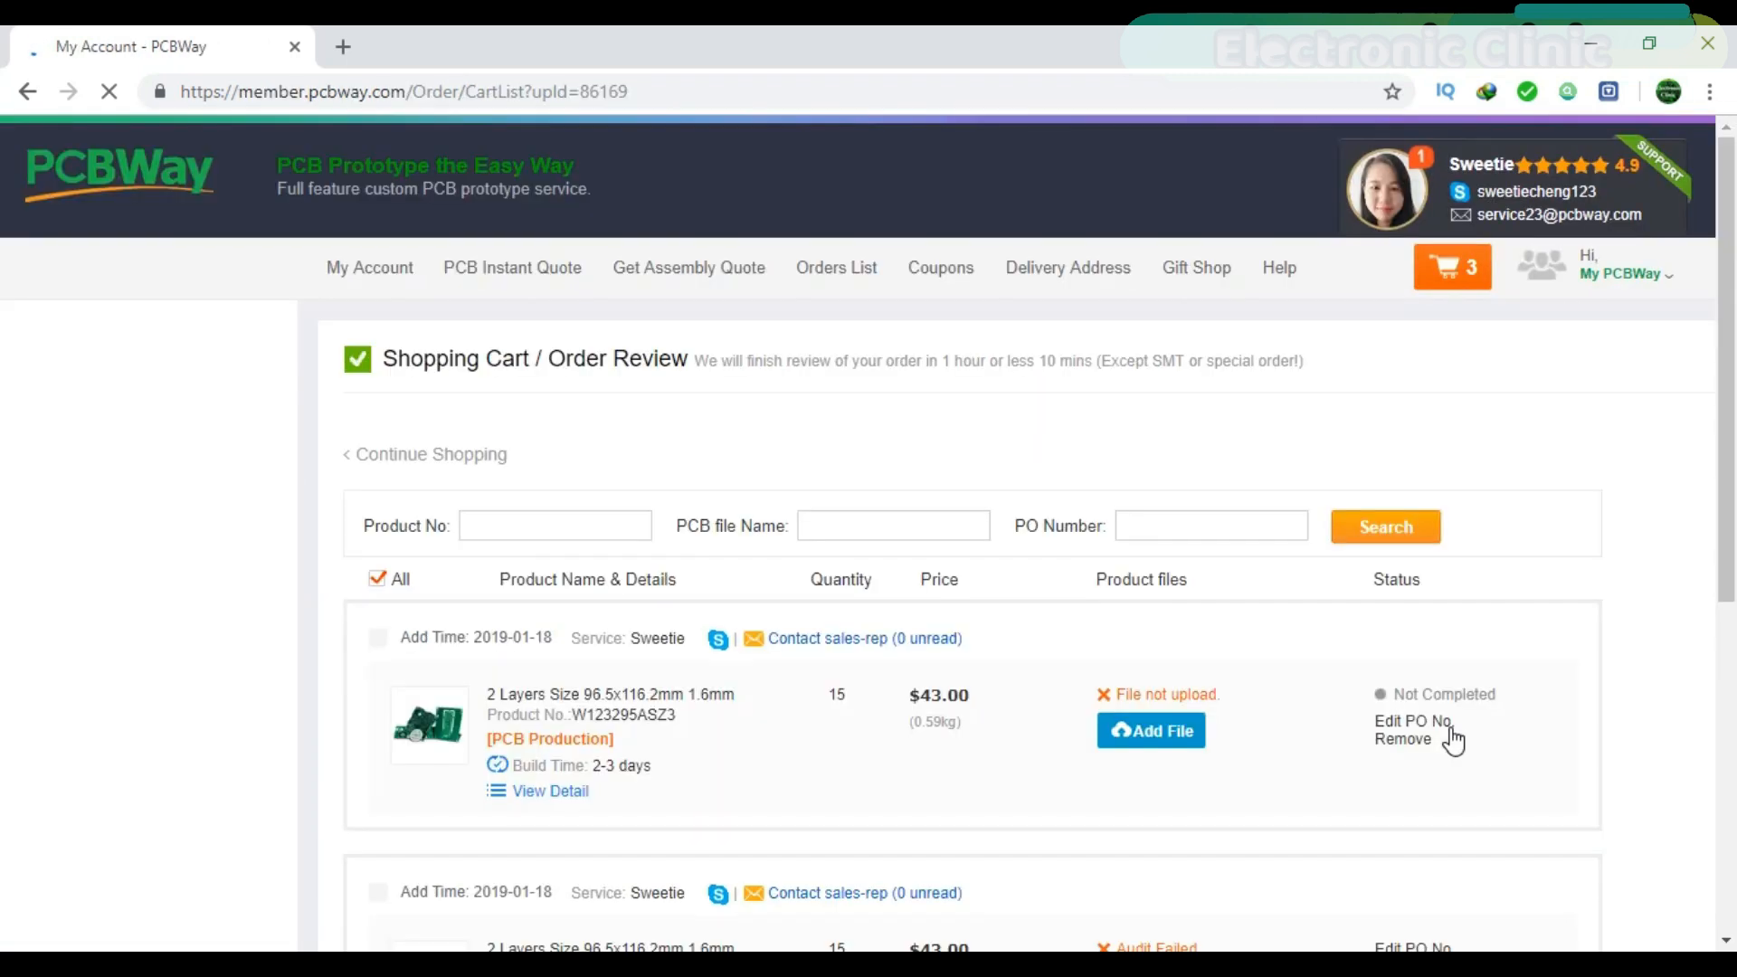
# Attach a Gerber file to the cart item through Add File
pyautogui.click(1149, 730)
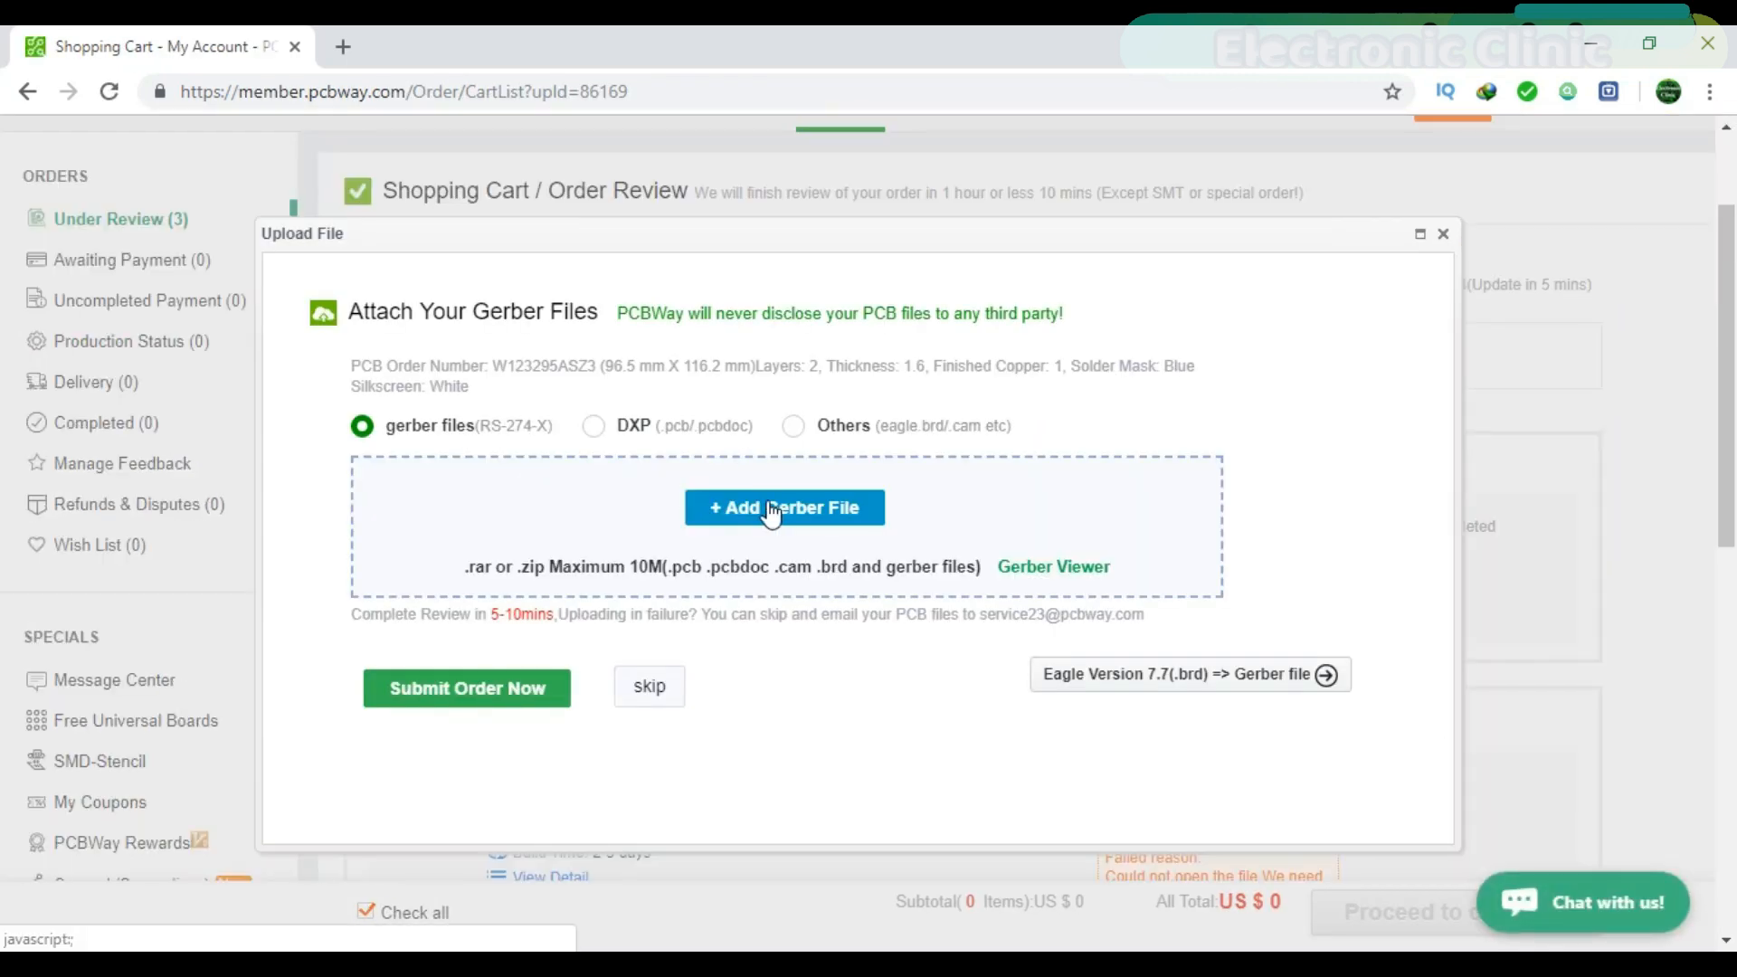
pyautogui.click(785, 507)
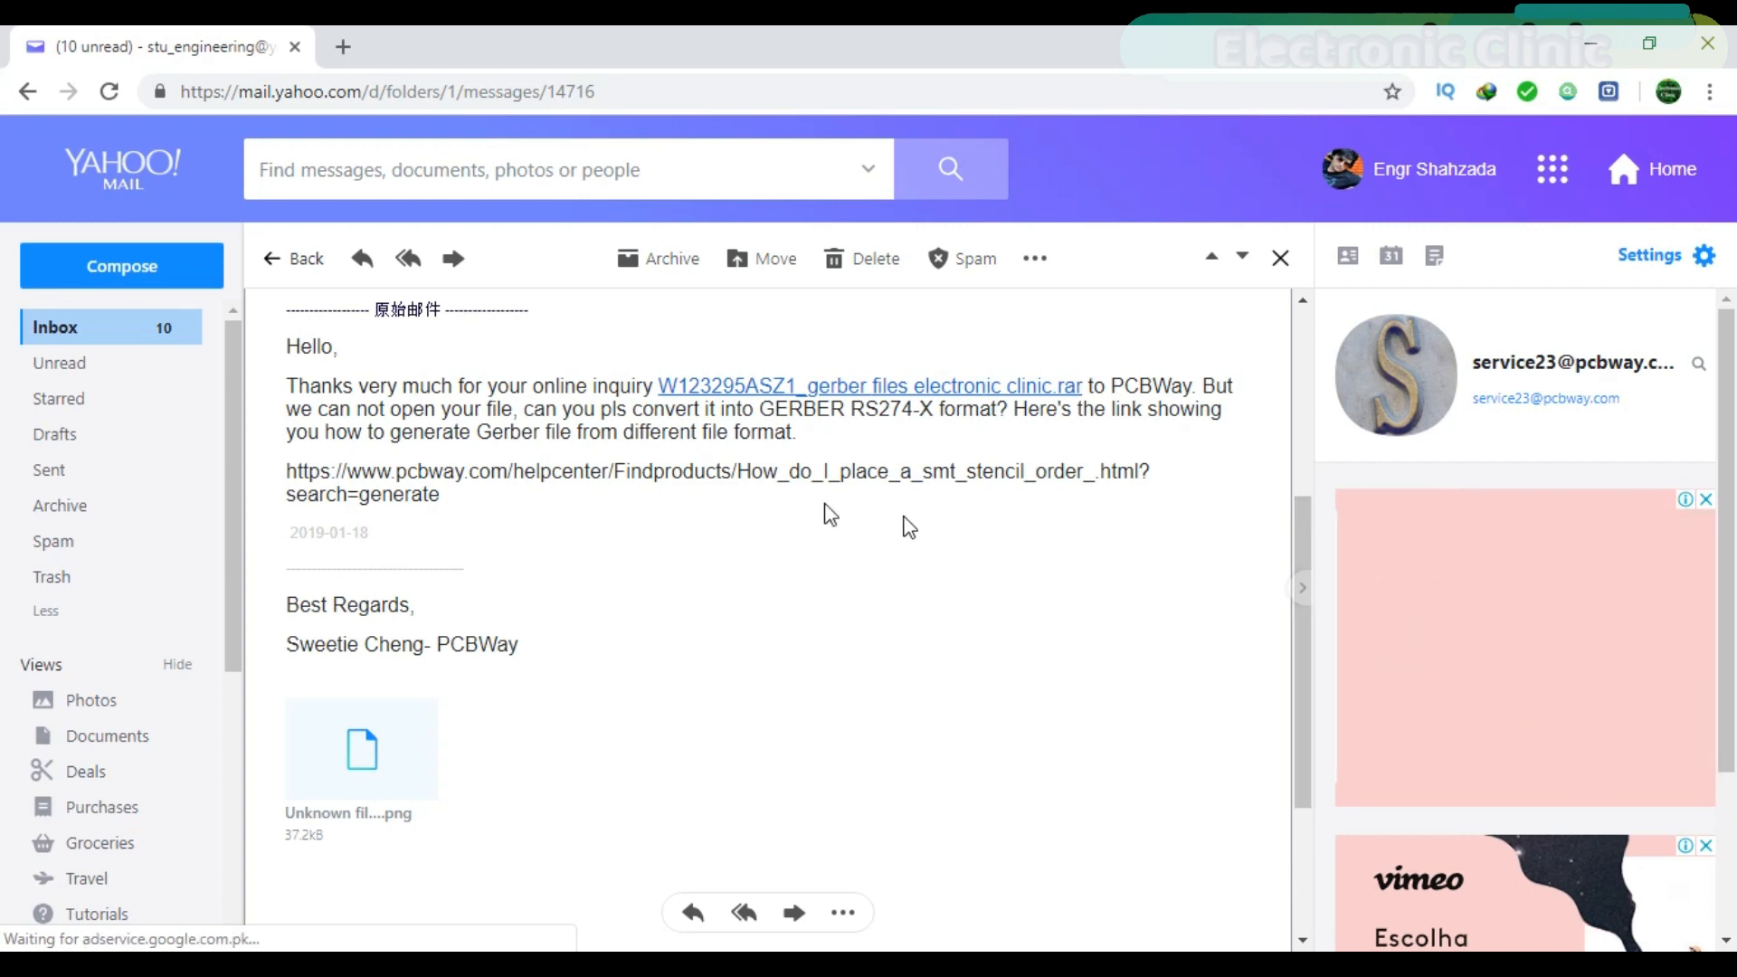
pyautogui.moveTo(622, 538)
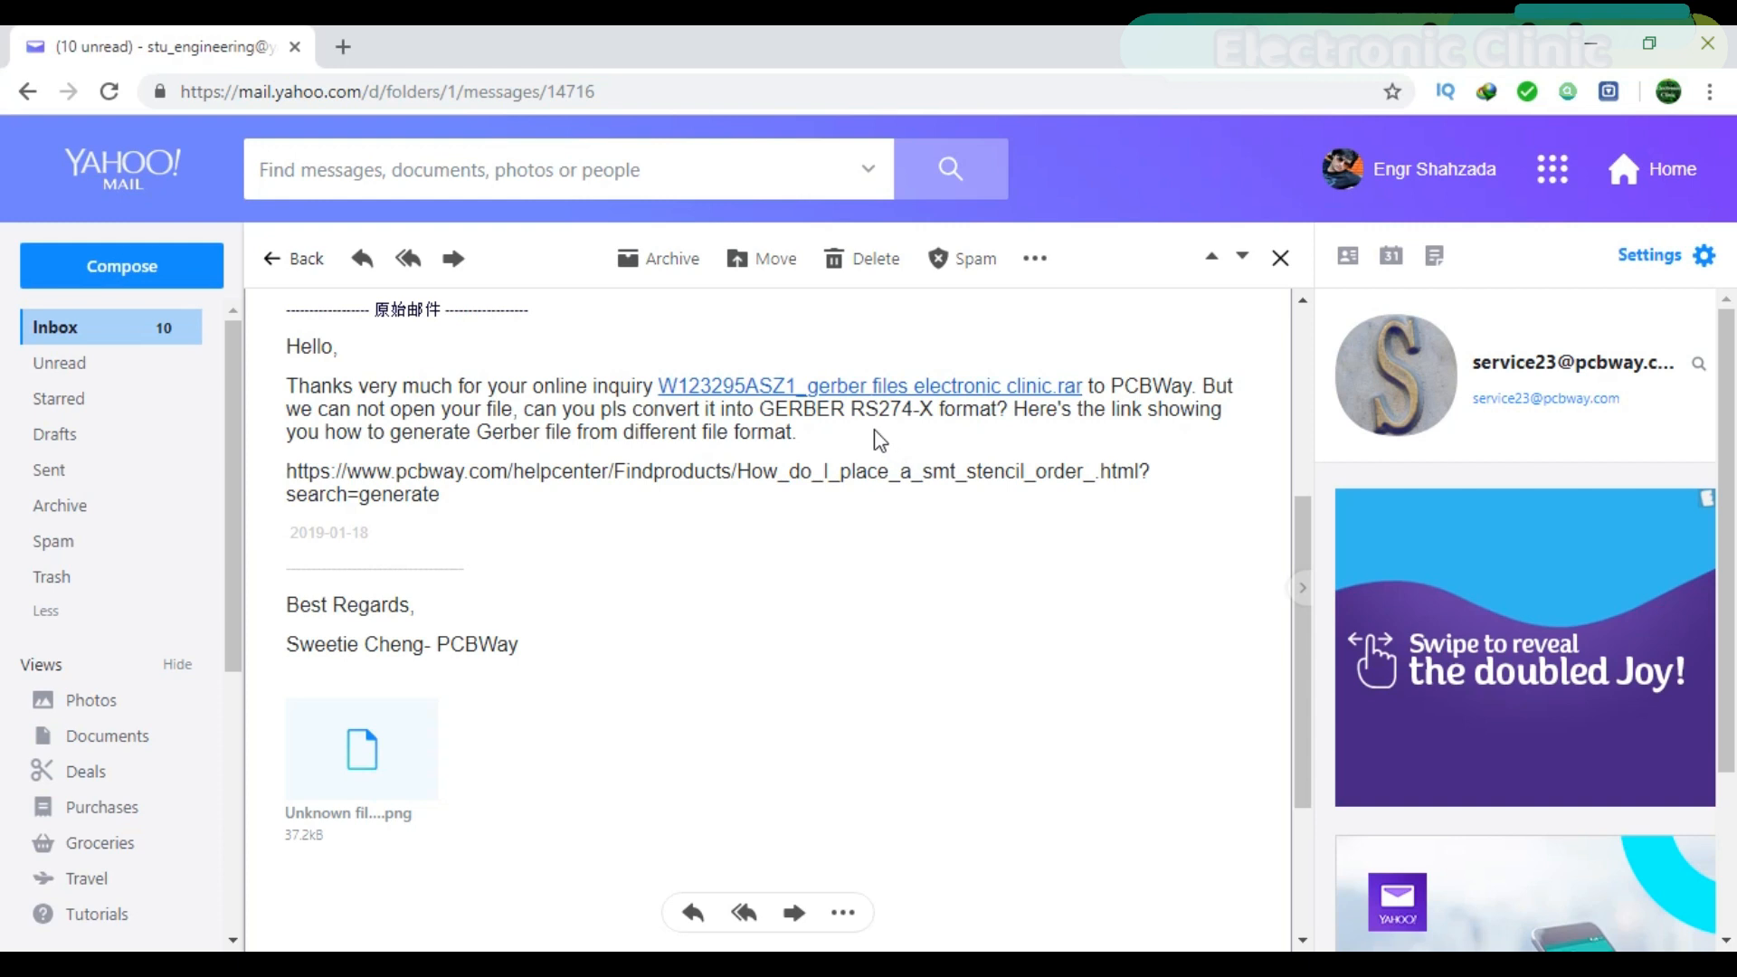
pyautogui.moveTo(882, 445)
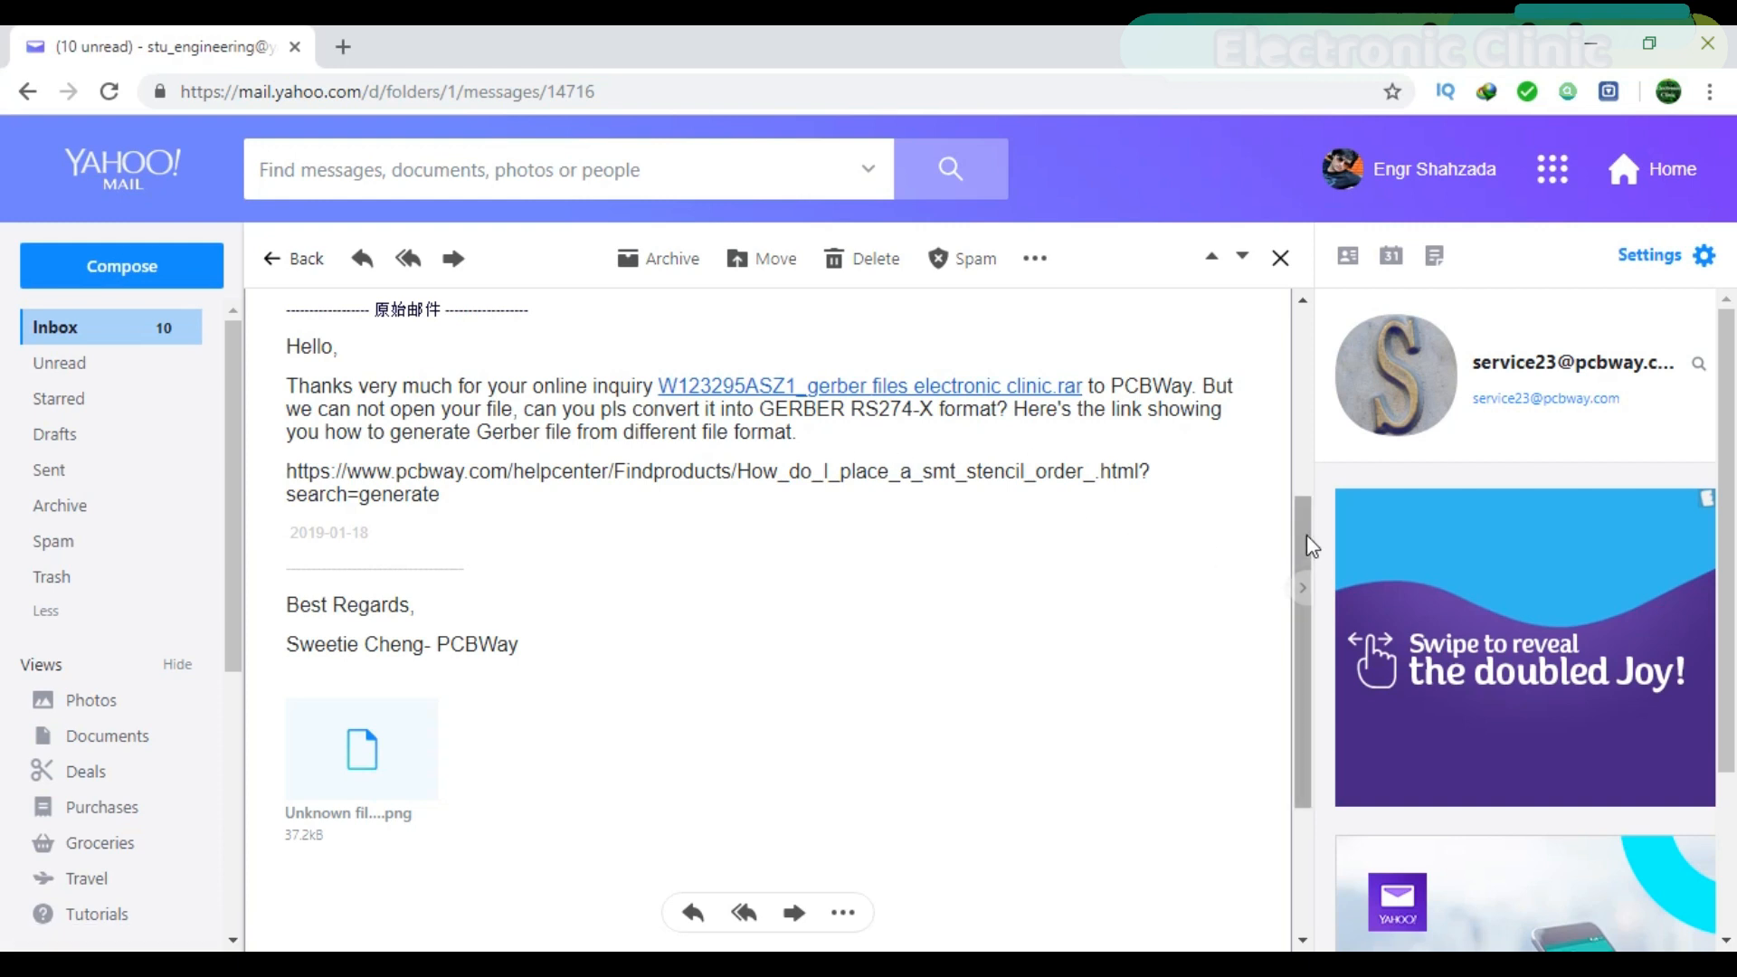
# Scroll through PCBWay support's email about the unreadable Gerber archive
pyautogui.scroll(-3)
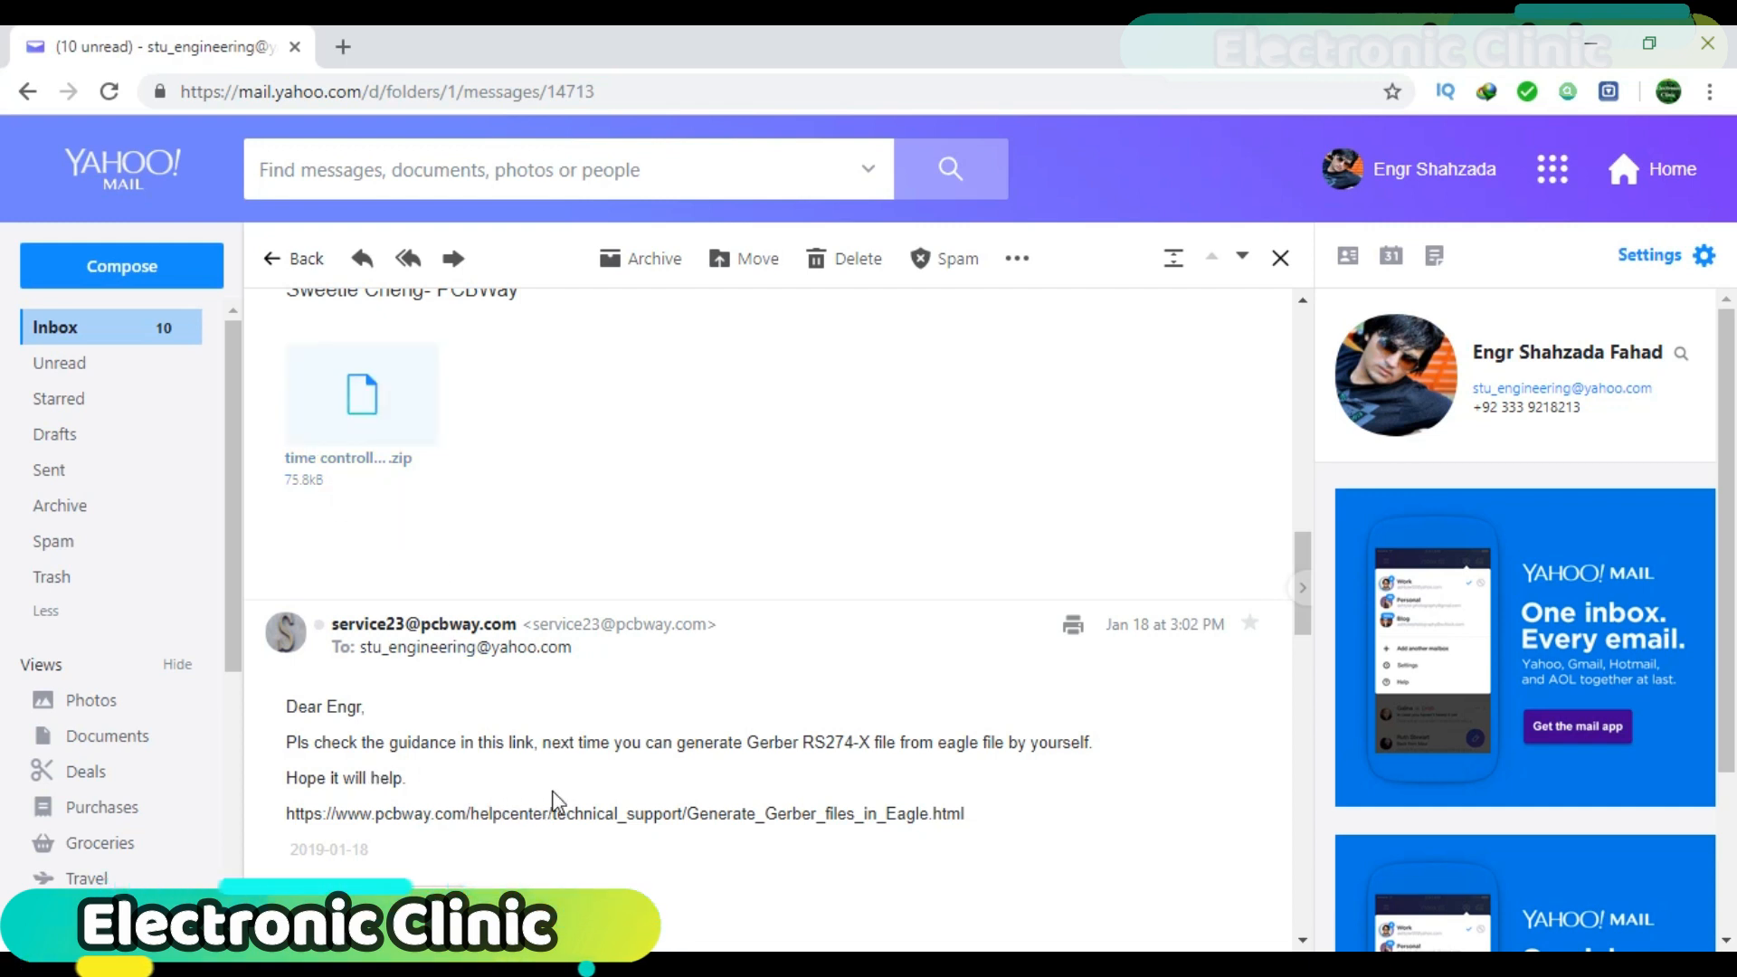
pyautogui.moveTo(637, 795)
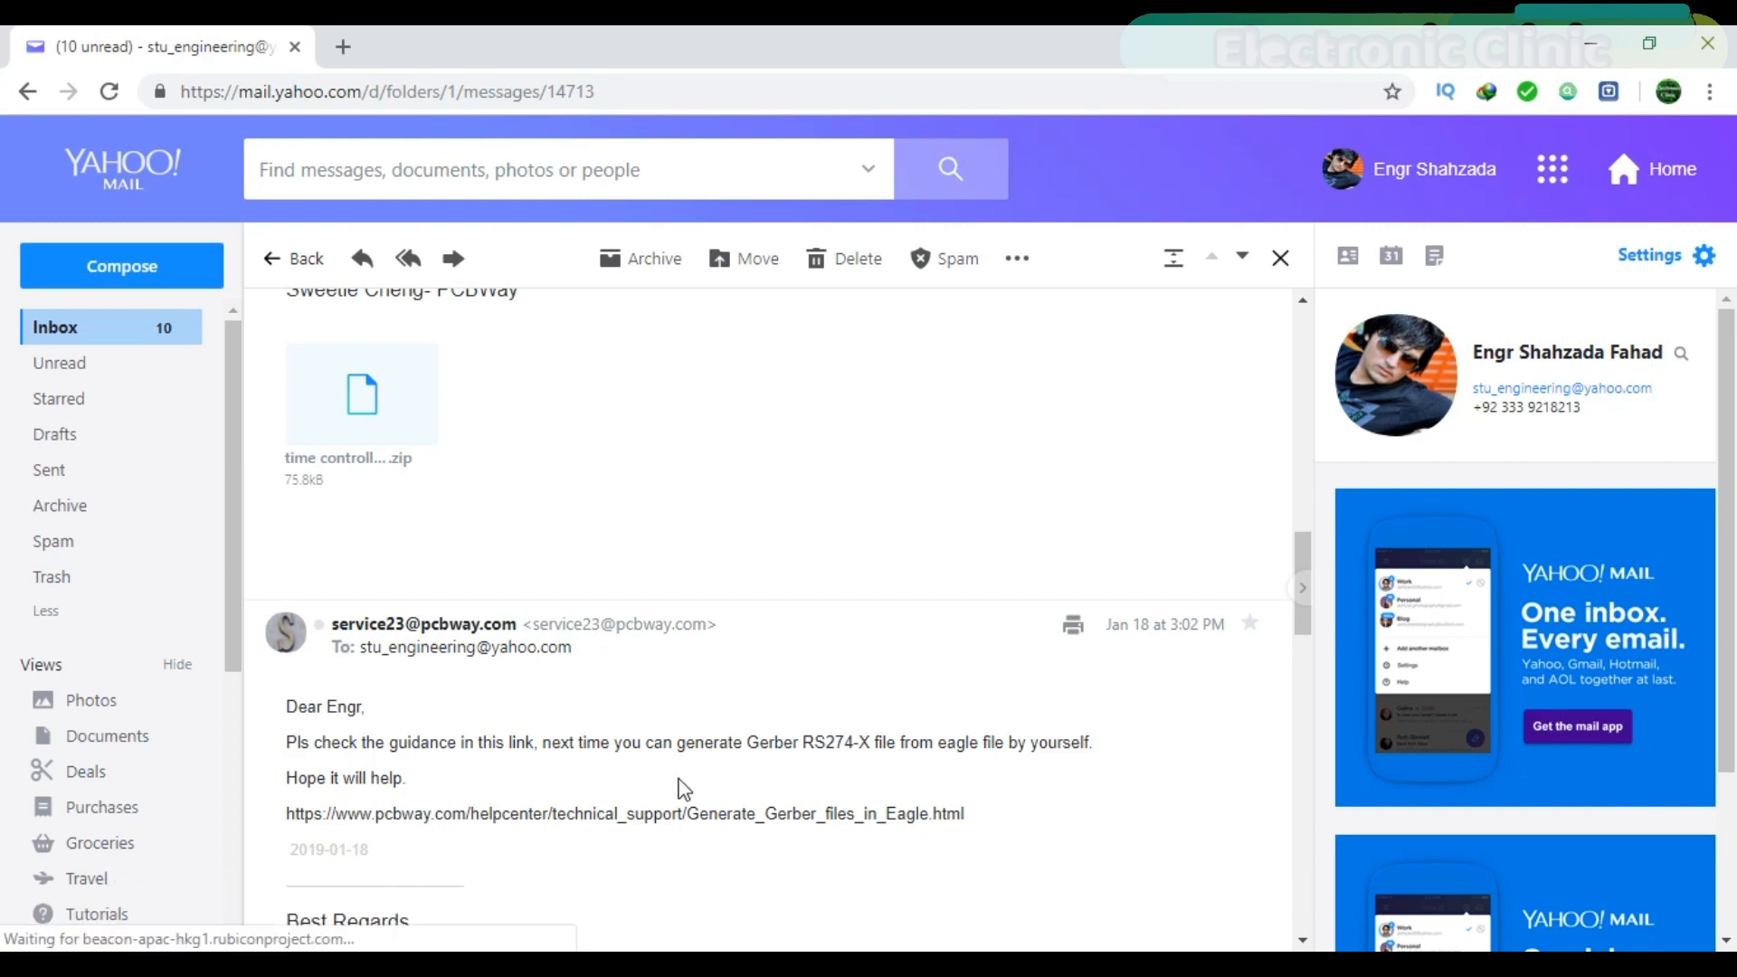
pyautogui.moveTo(592, 786)
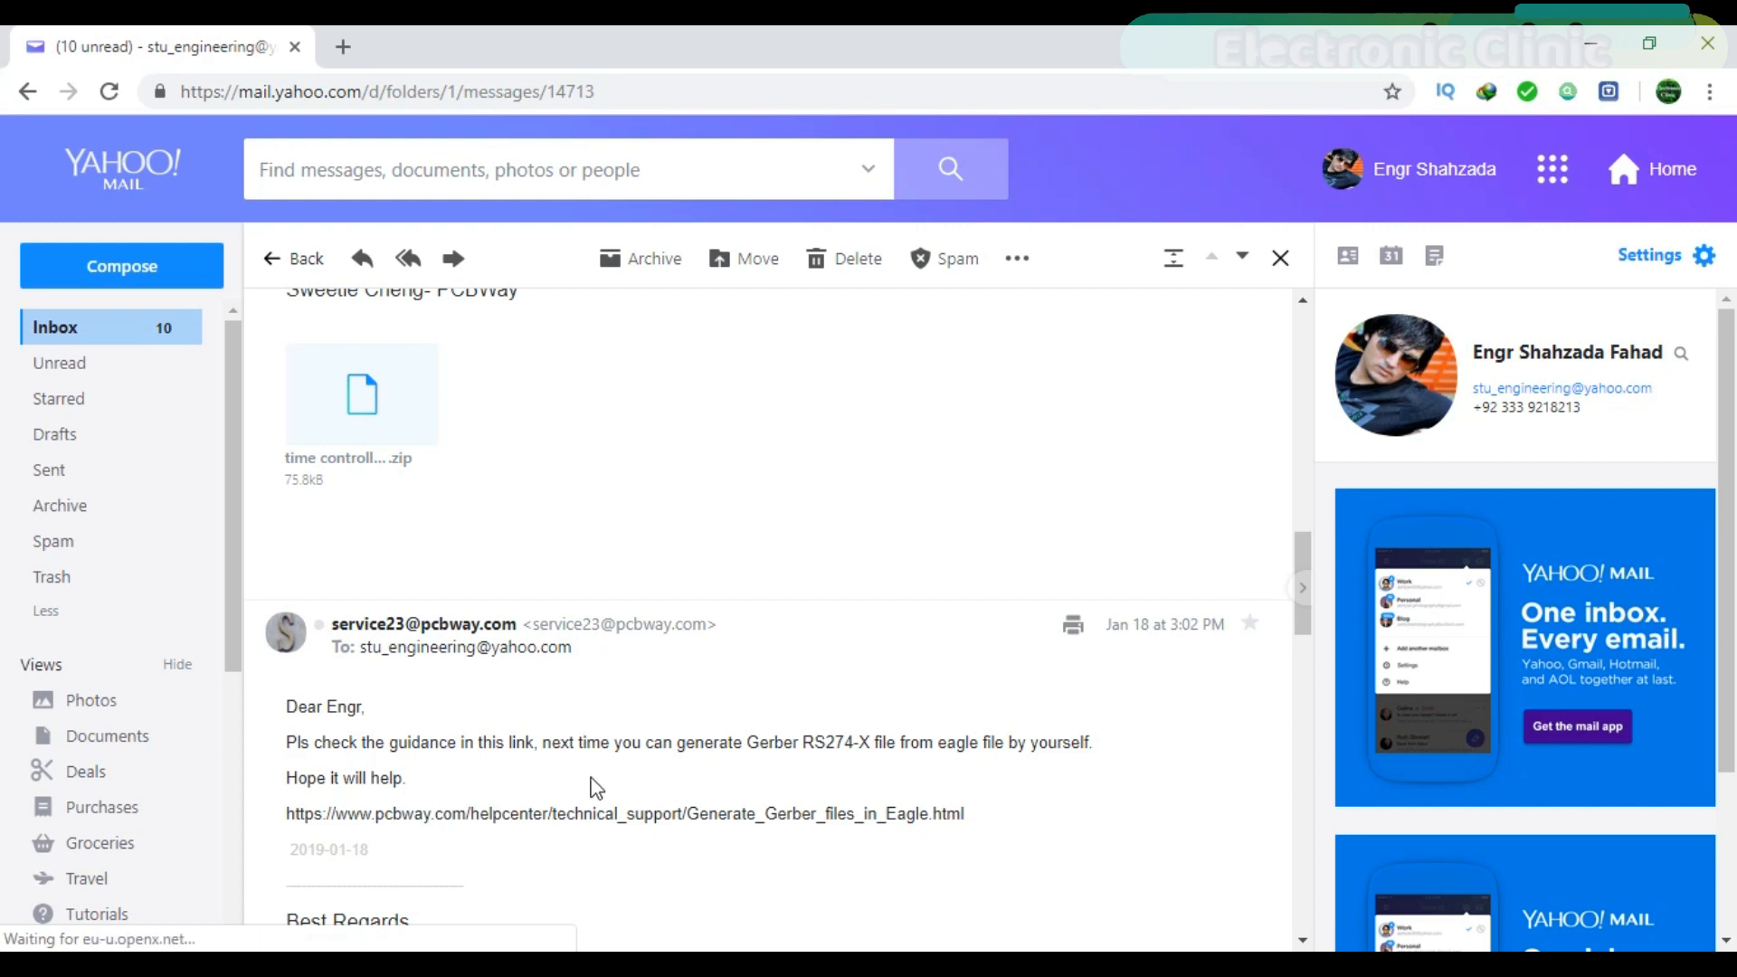